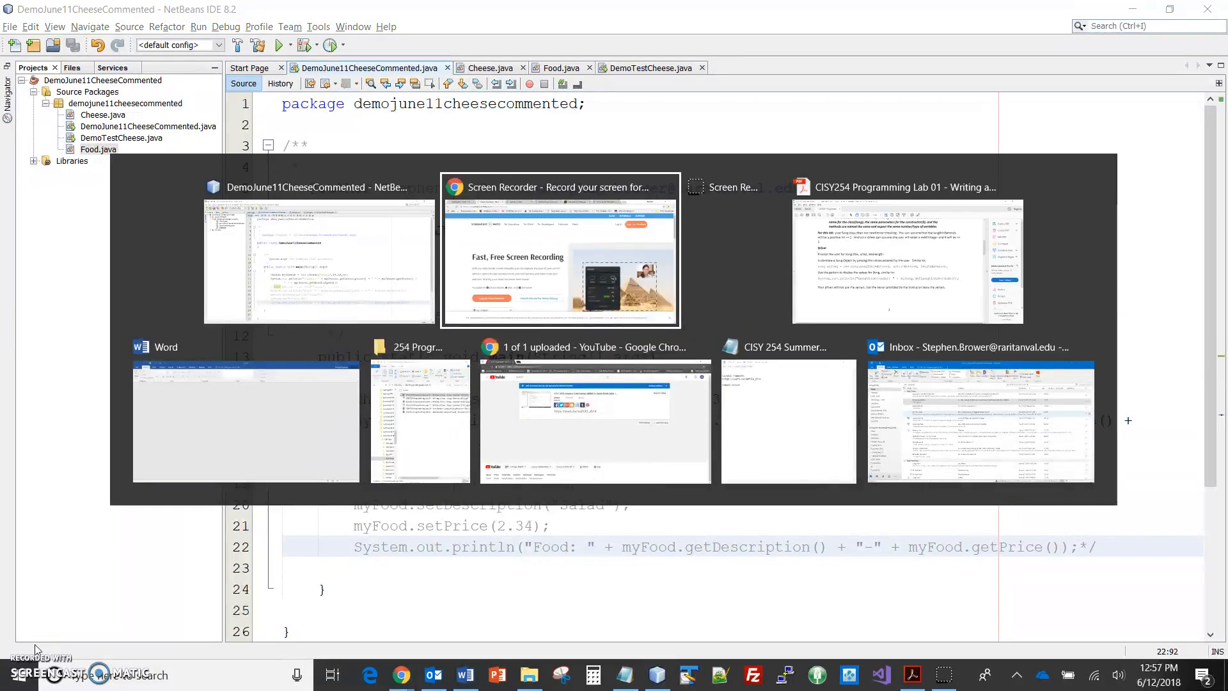
# Review the Driver section of the CISY254 lab PDF in Acrobat Reader
pyautogui.click(906, 261)
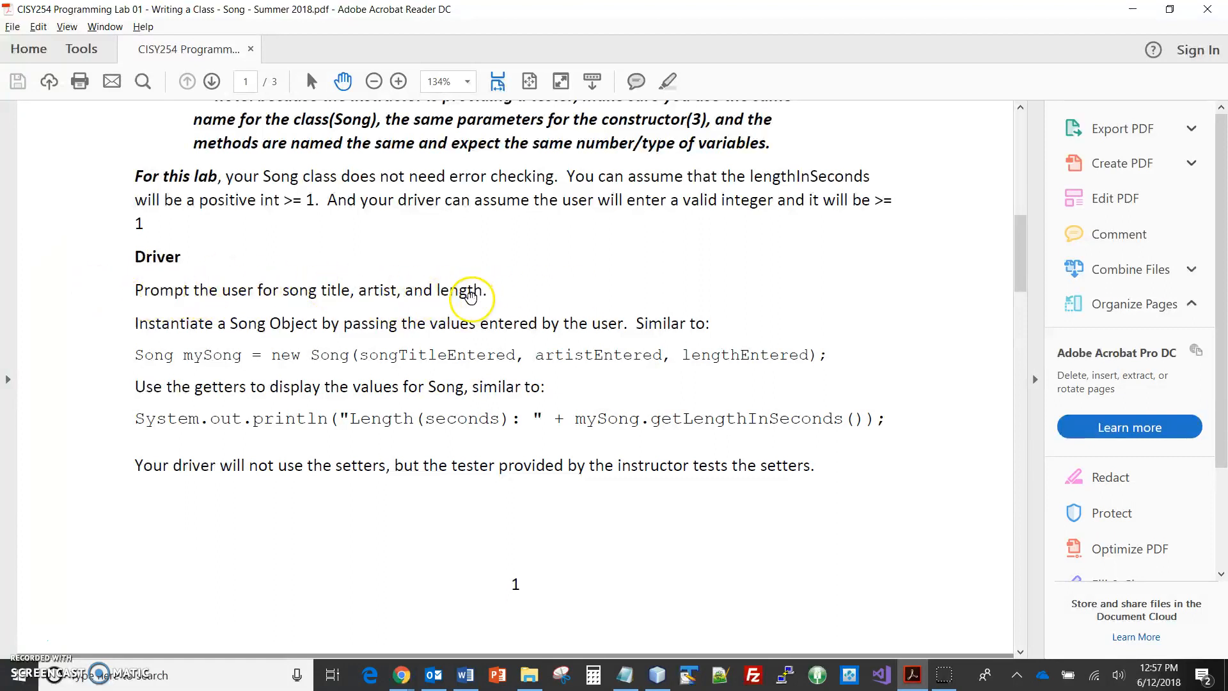
pyautogui.moveTo(247, 353)
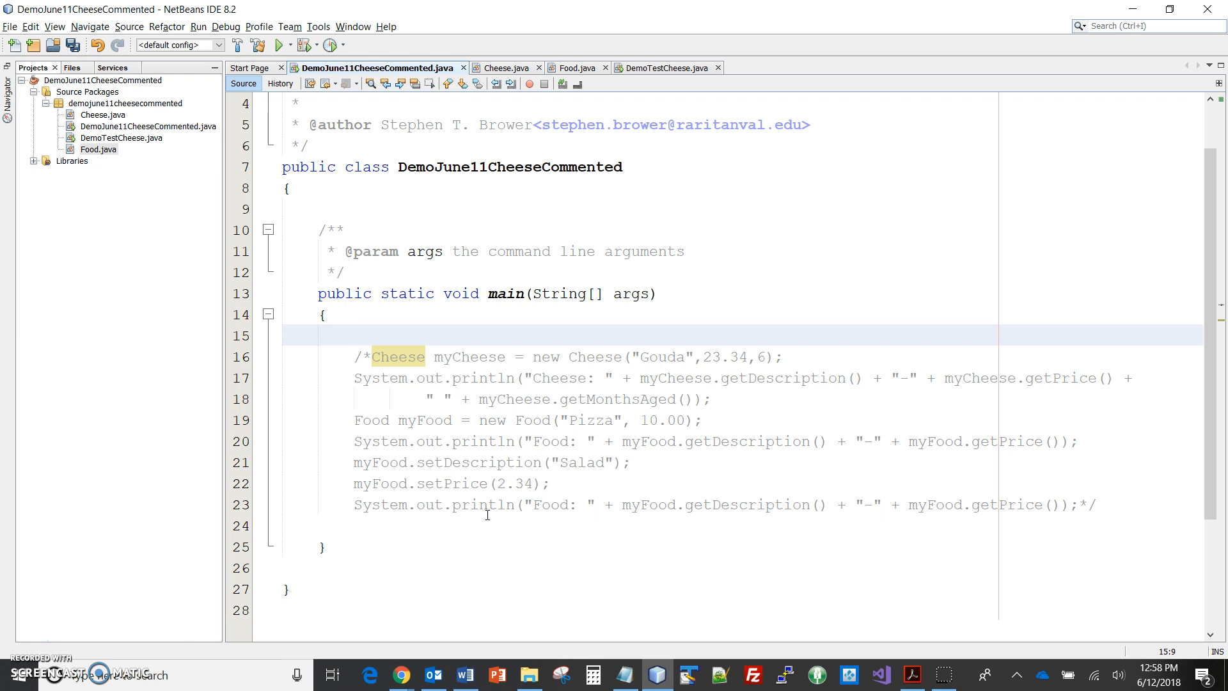
# Declare String descriptionEntered on the empty line at the start of main
pyautogui.click(354, 335)
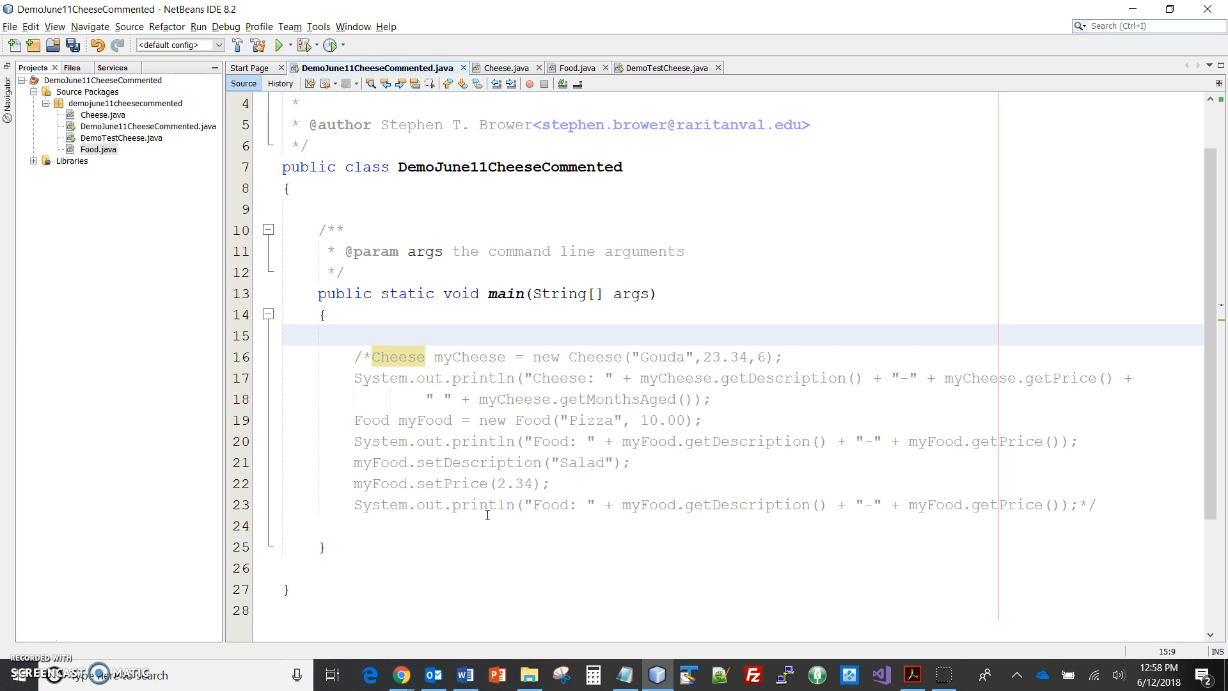
pyautogui.write('String')
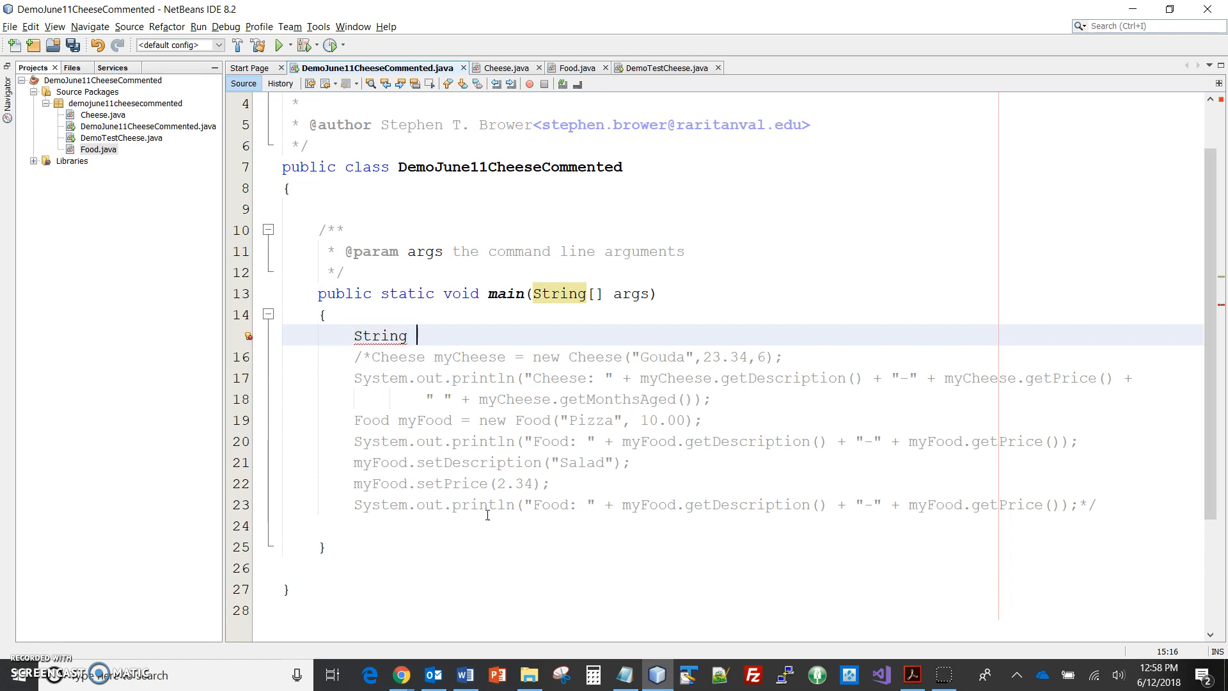
pyautogui.write('d')
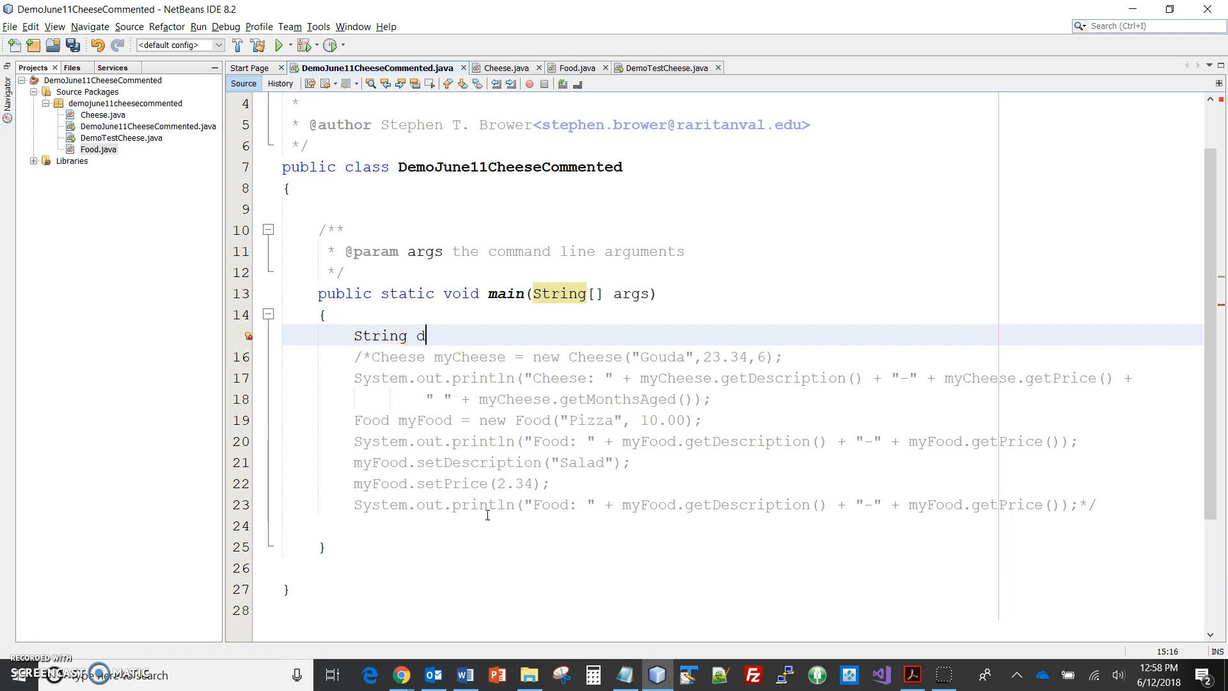
pyautogui.write('escription')
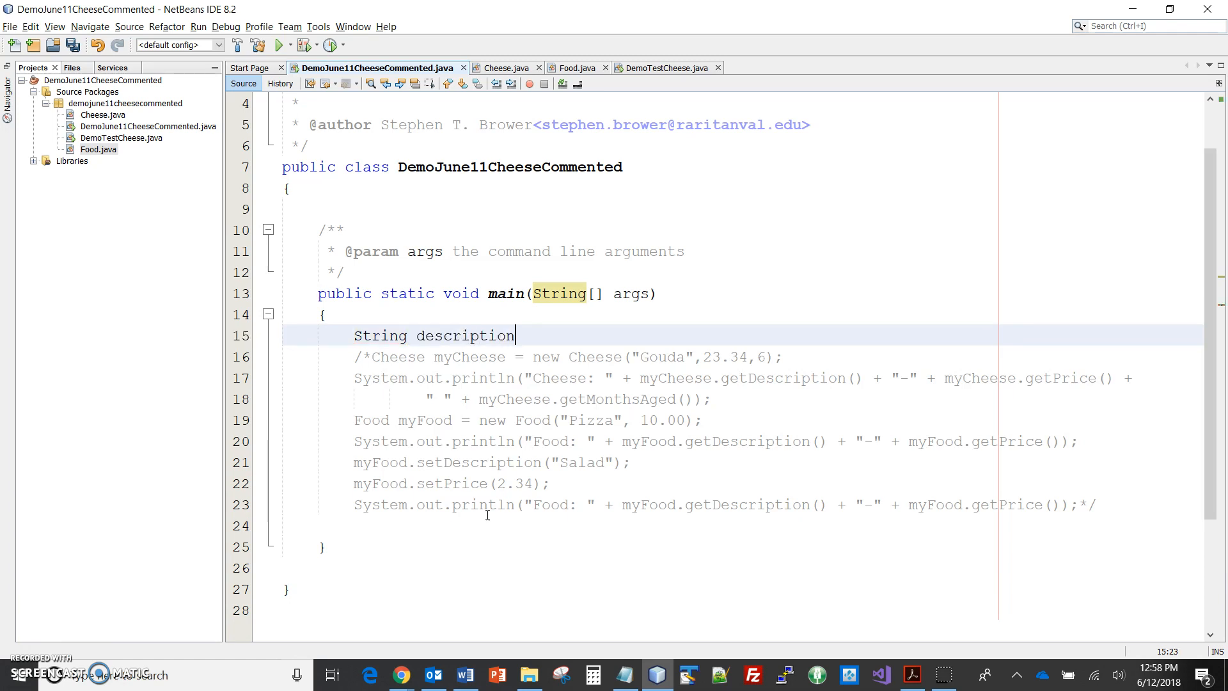
pyautogui.write('Entered')
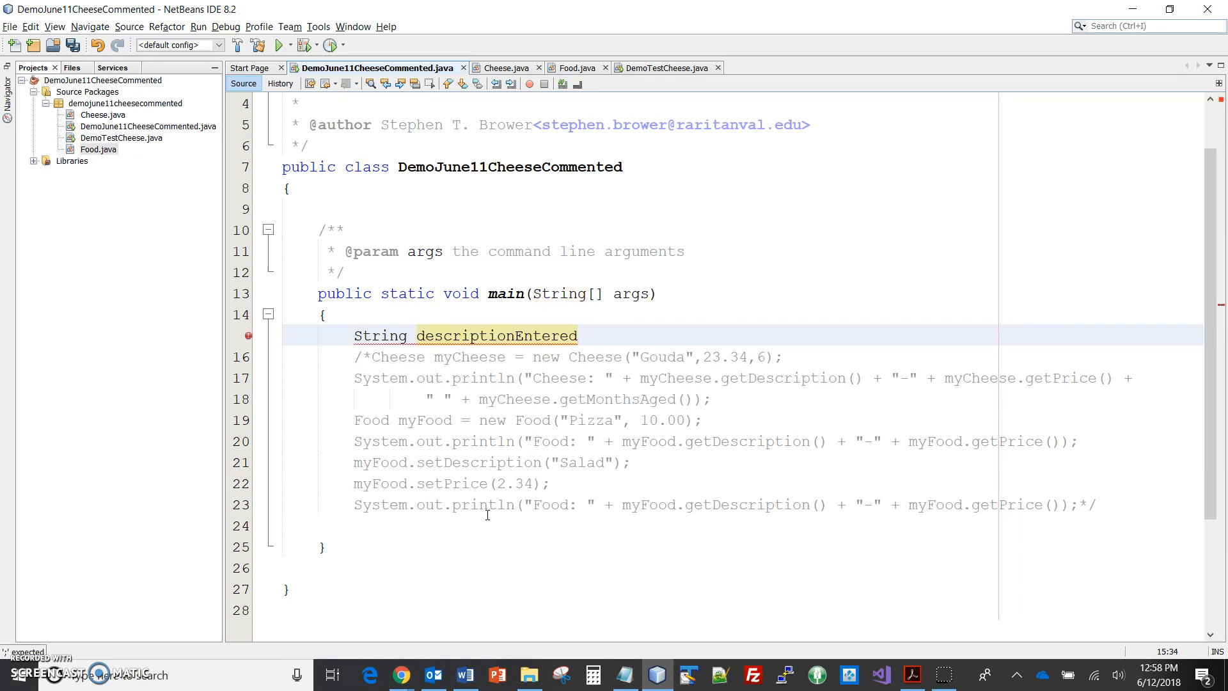
pyautogui.write(';')
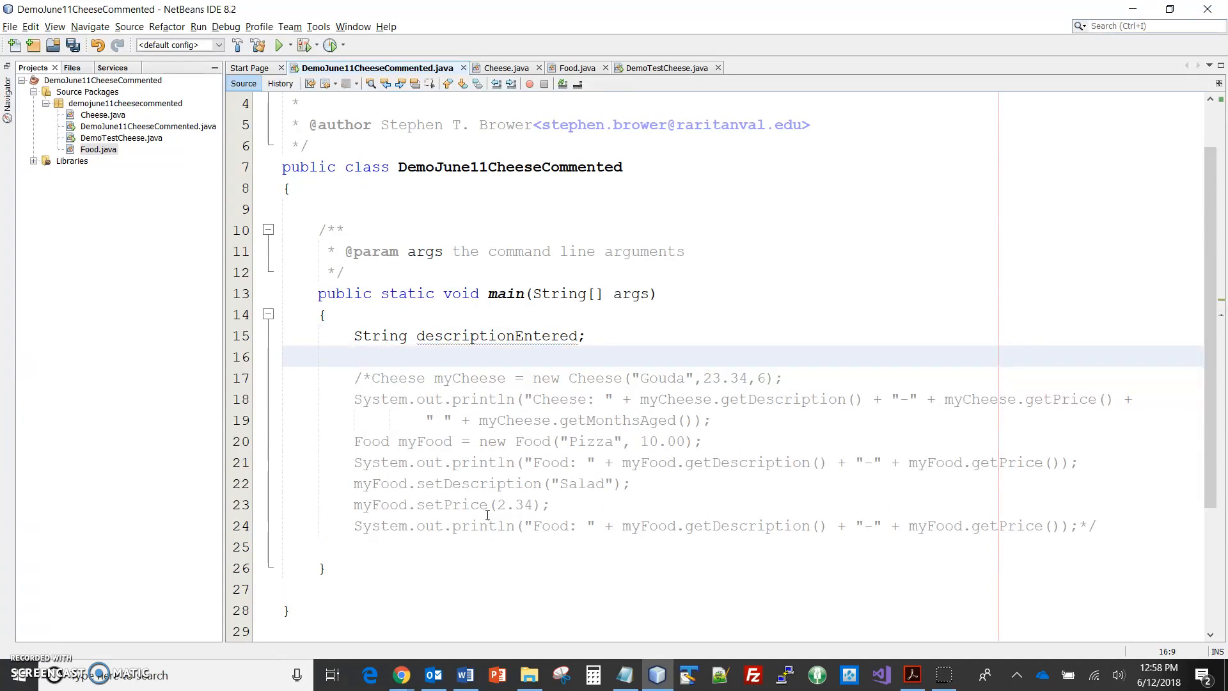
# Declare double priceEntered and int monthsAgedEntered on the following lines
pyautogui.write('double')
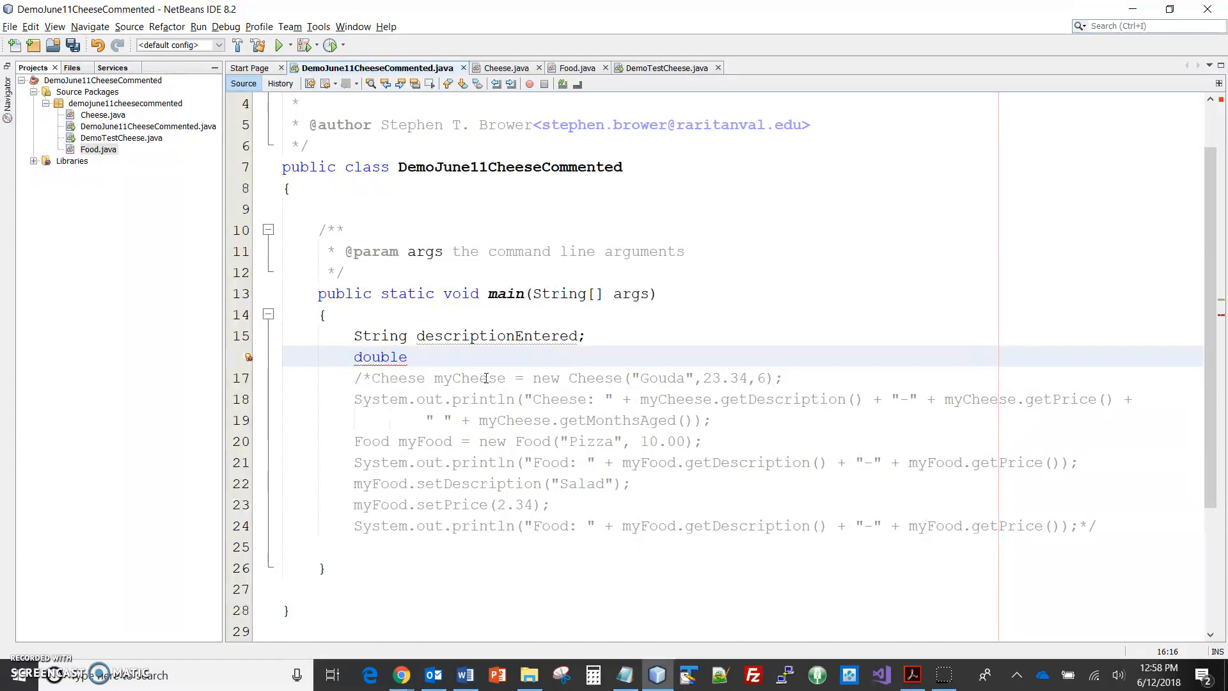
pyautogui.write('pr')
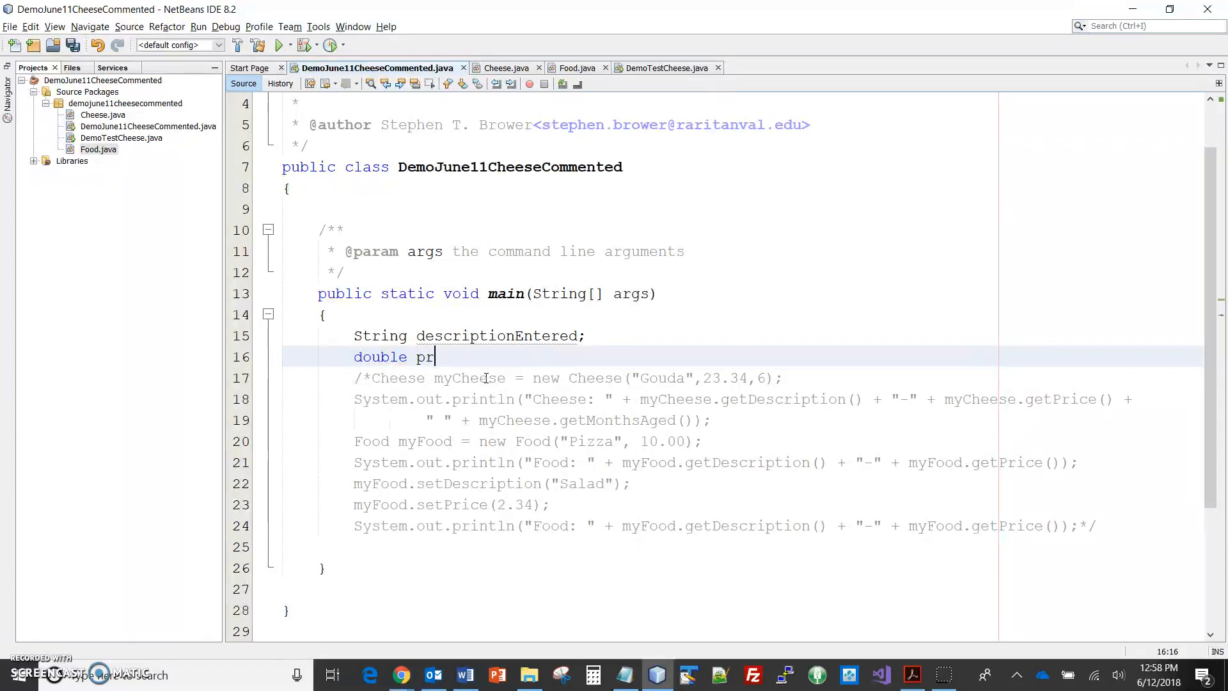
pyautogui.write('iceEnte')
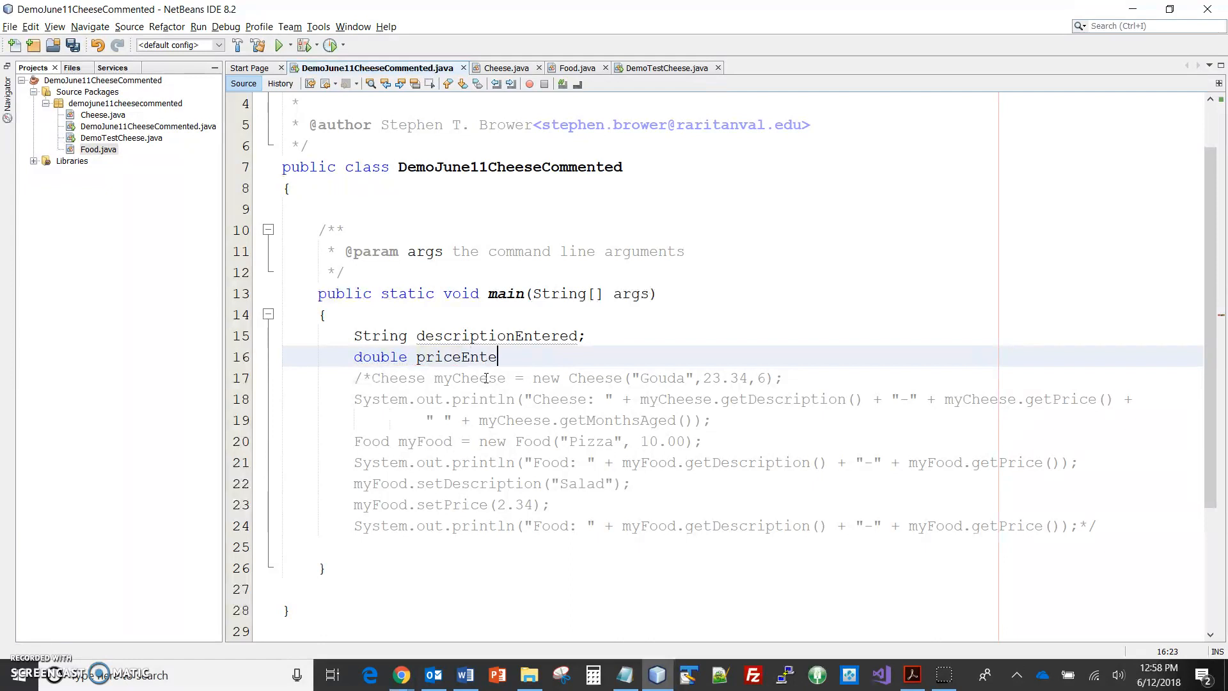
pyautogui.write('red;')
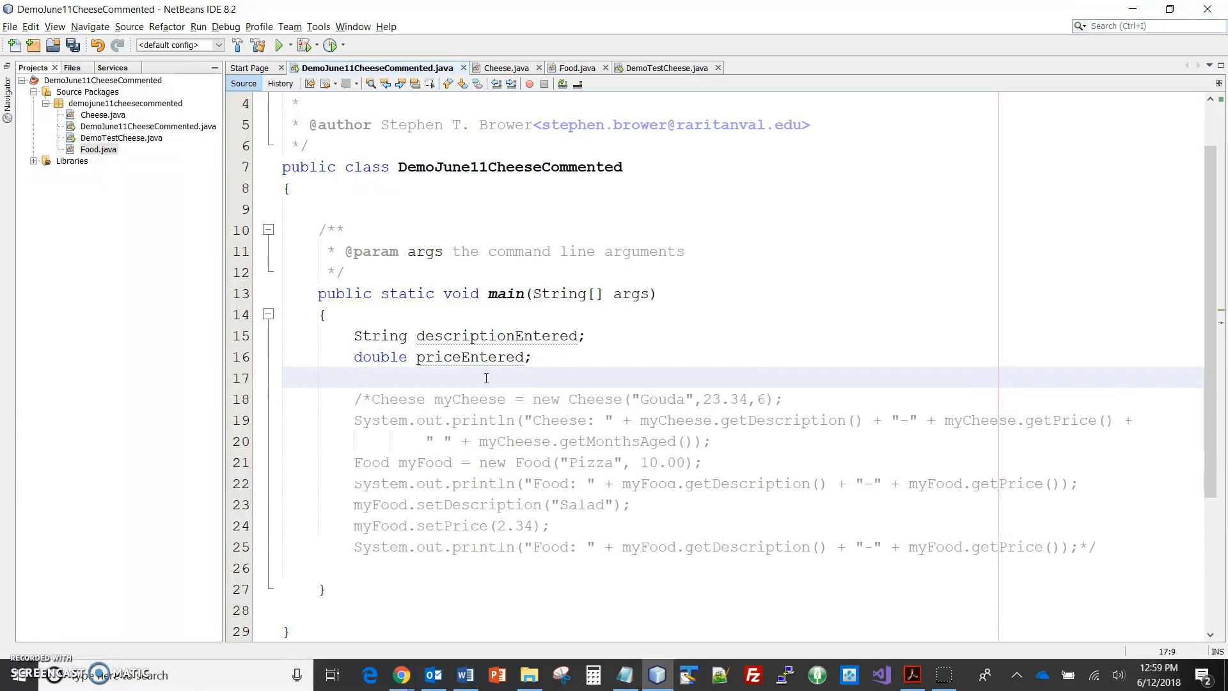
pyautogui.write('int')
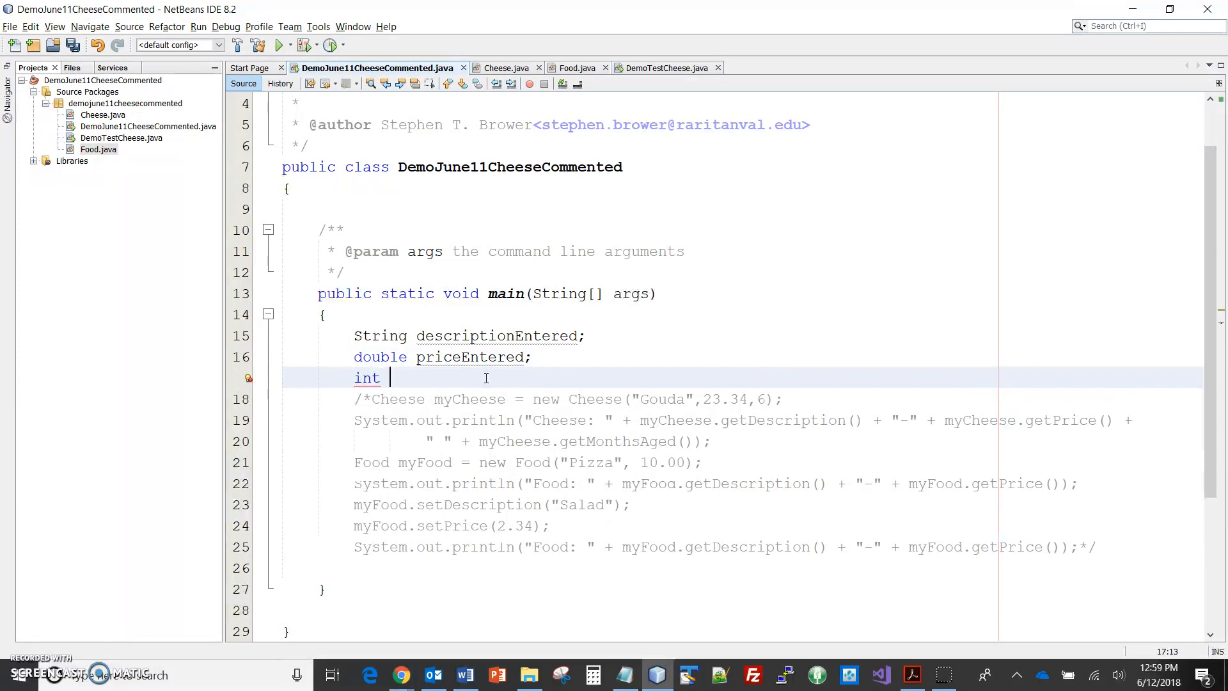
pyautogui.write('monthsA')
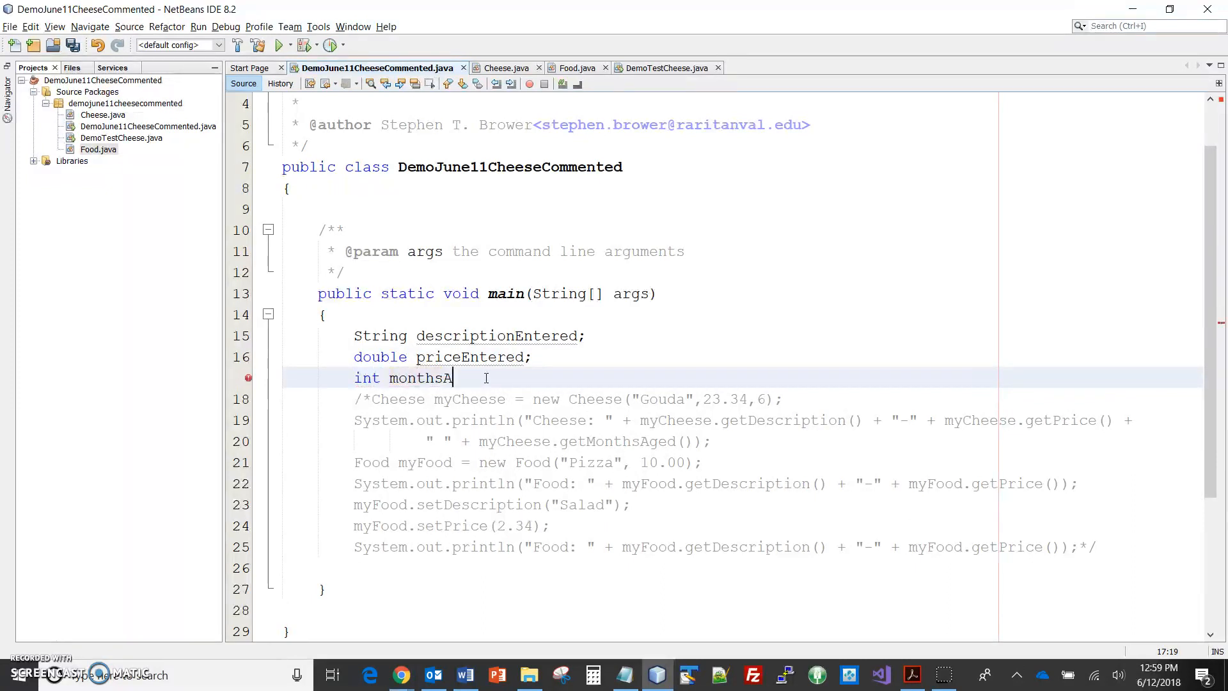
pyautogui.write('gedEntered')
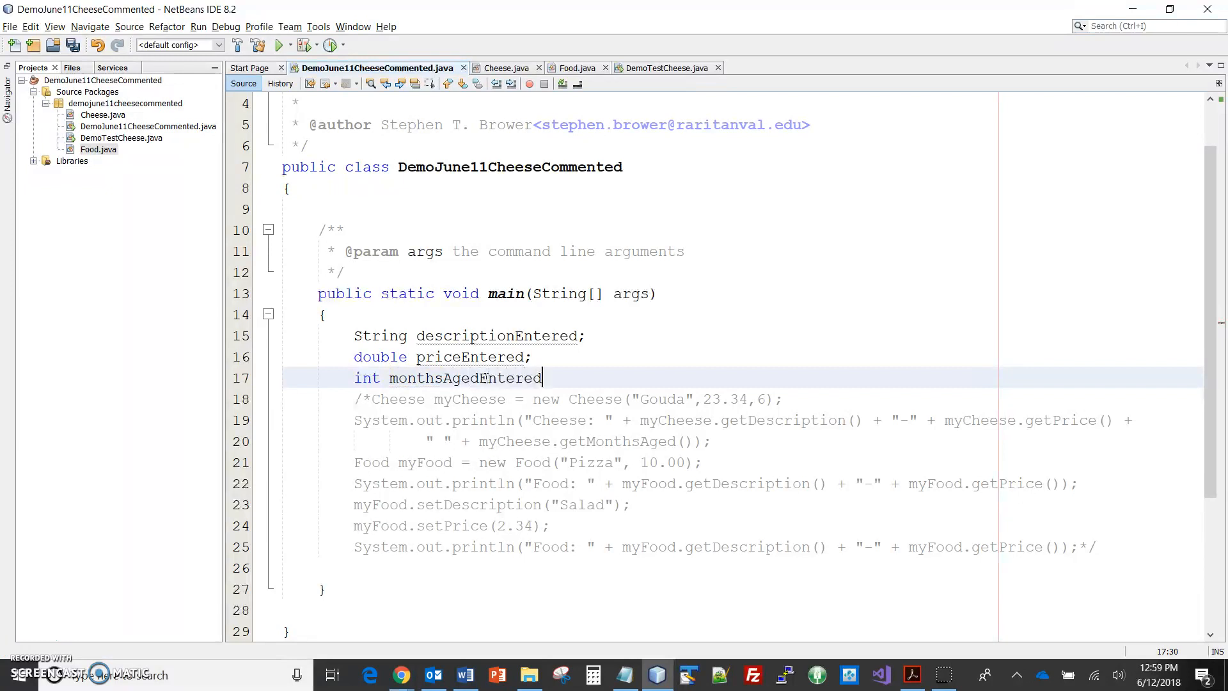
pyautogui.write(';')
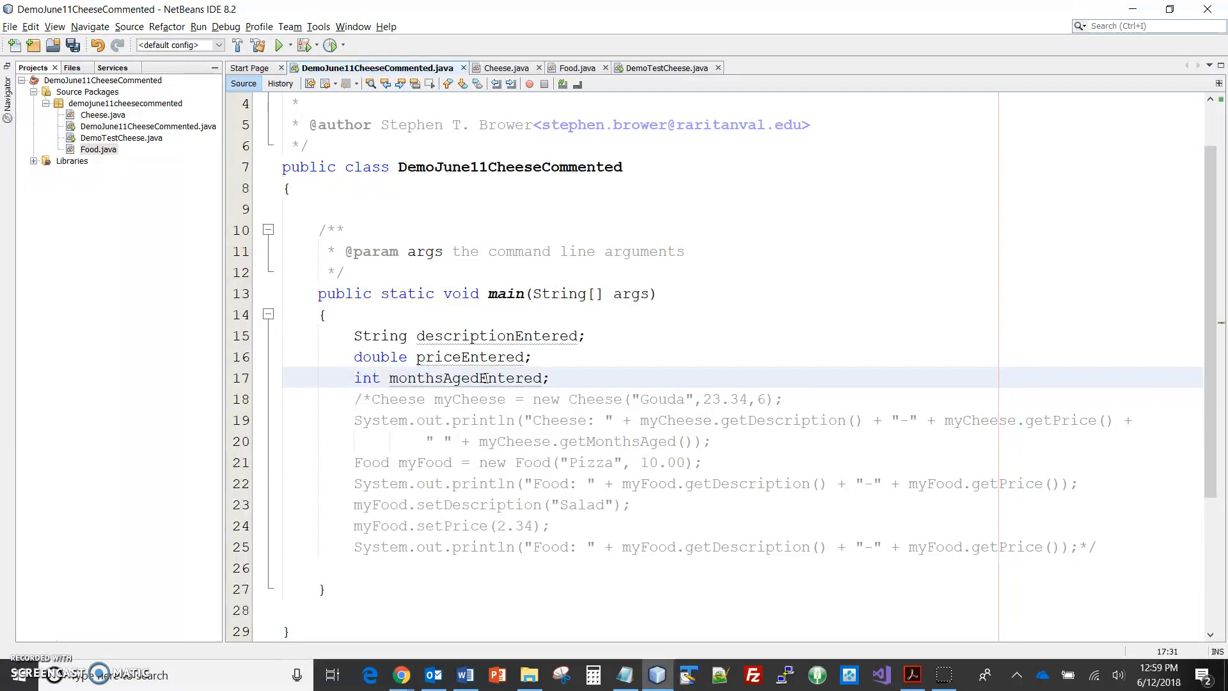
# Add a '// declare variables' comment above the three declarations, with blank lines below
pyautogui.click(551, 377)
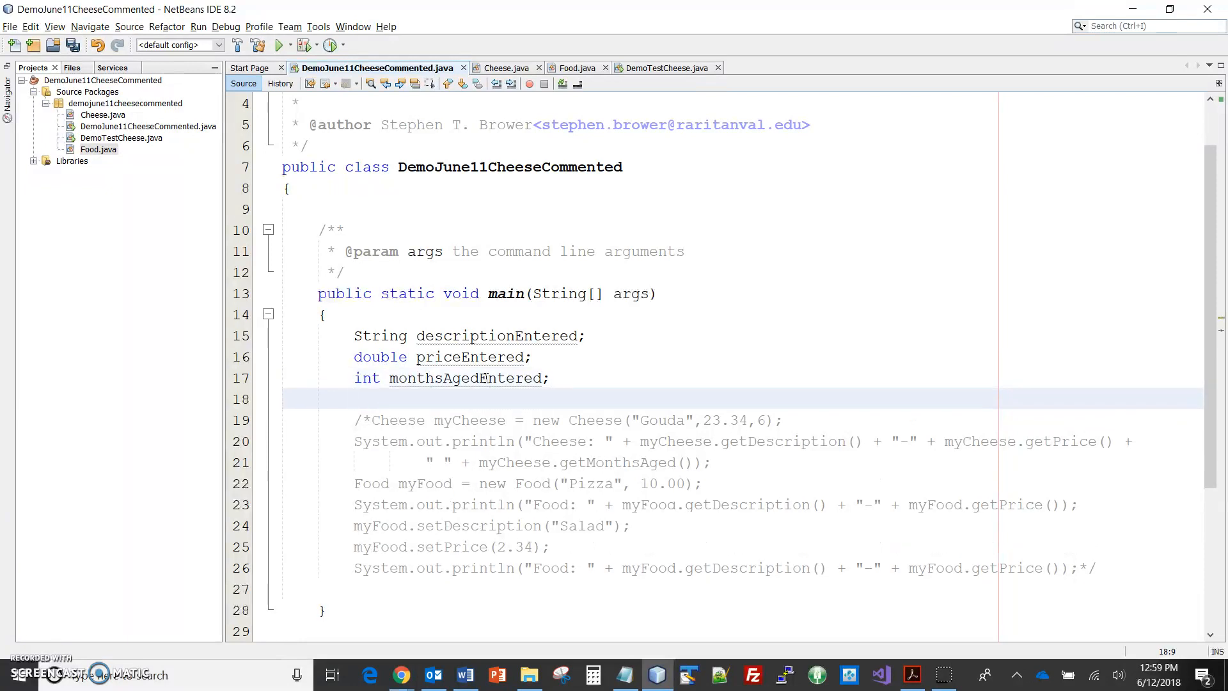
pyautogui.scroll(-3)
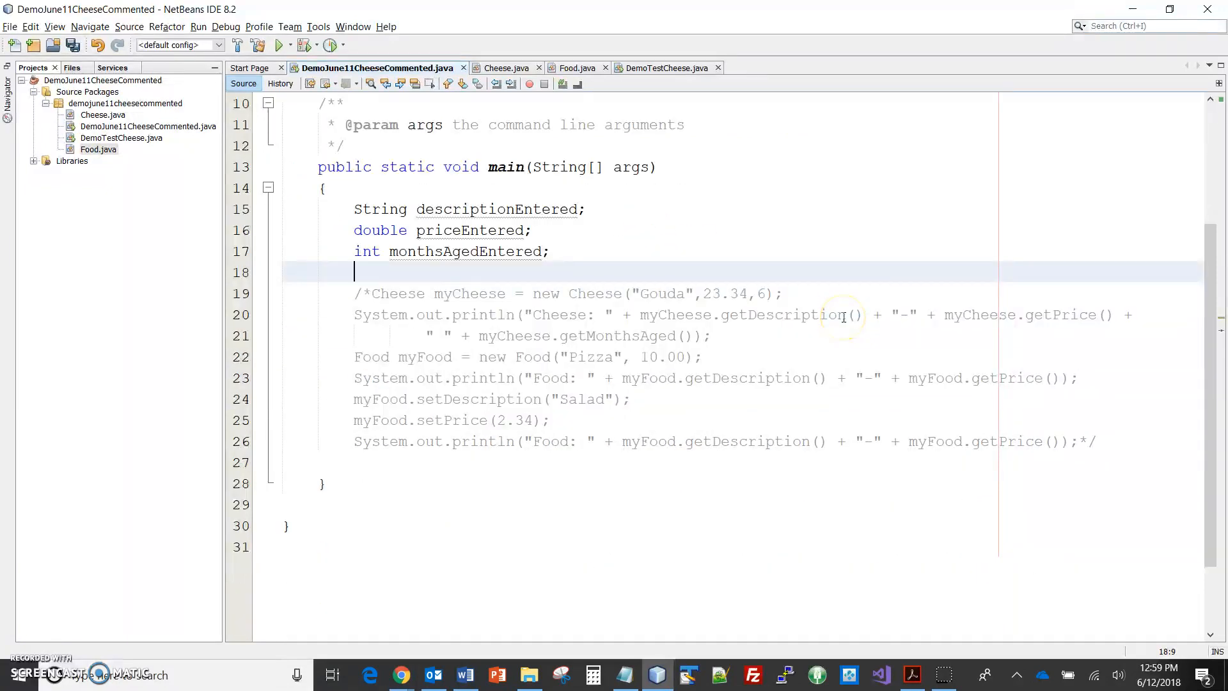
pyautogui.press('enter')
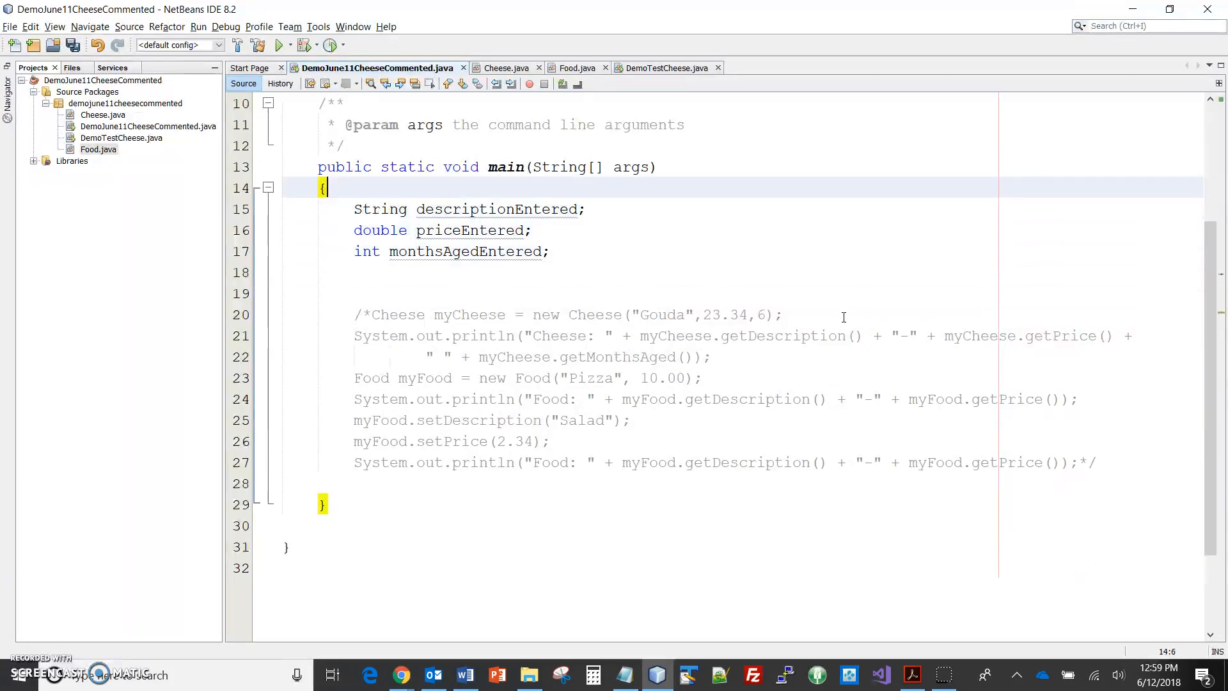
pyautogui.write('// decla')
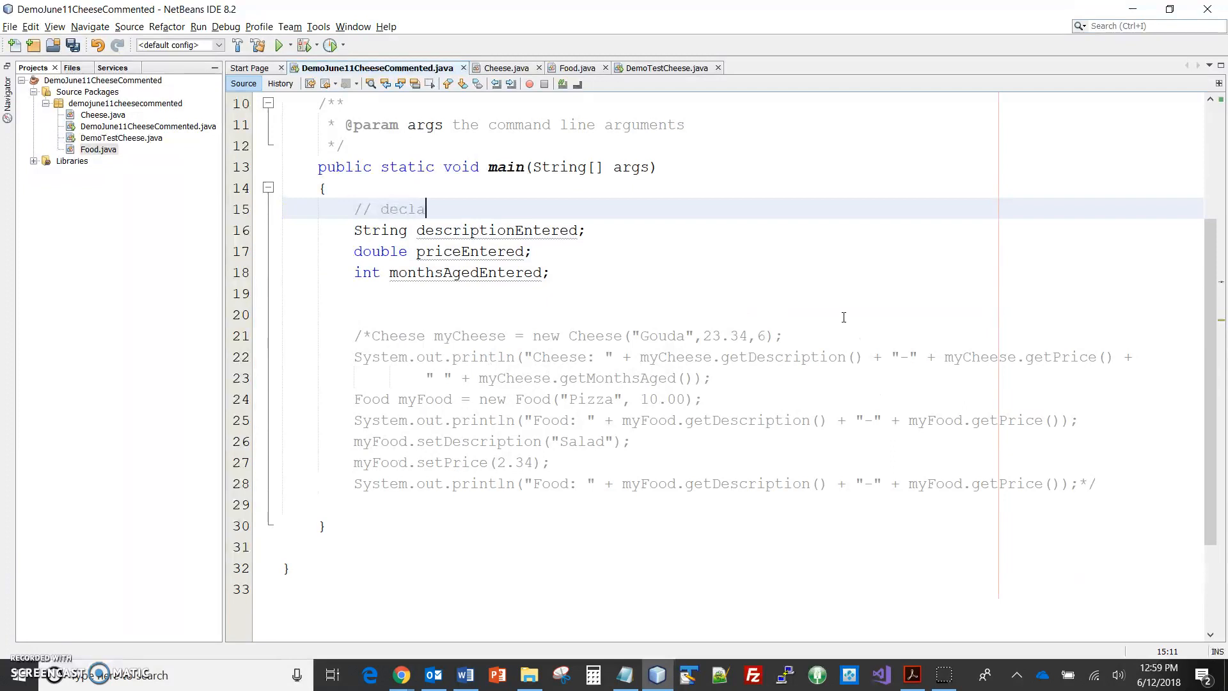
pyautogui.write('re variables')
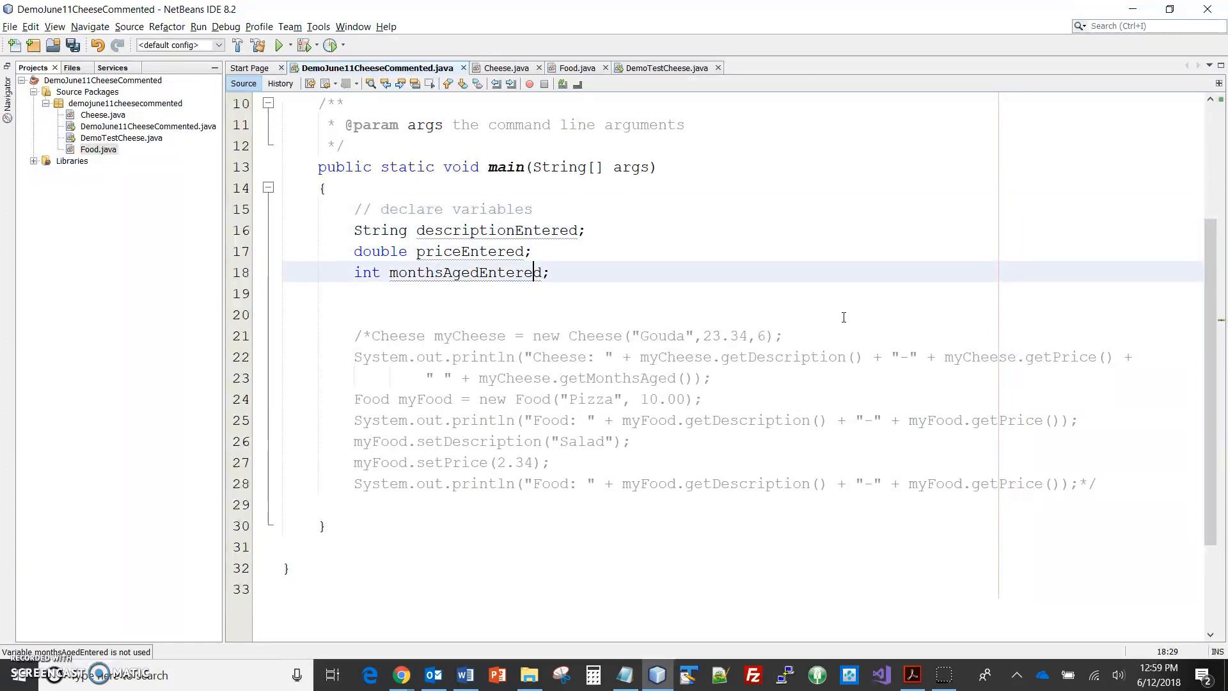
pyautogui.doubleClick(464, 272)
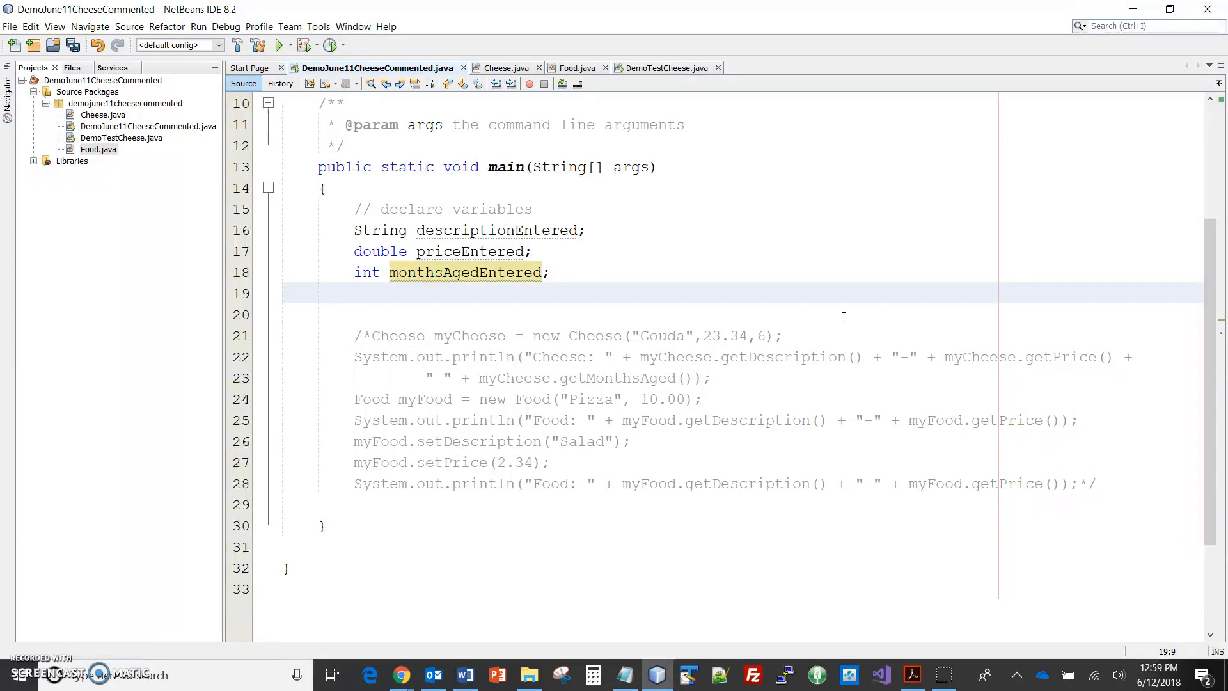
# Declare Scanner input = new Scanner(System.in) and add the java.util.Scanner import
pyautogui.write('Sc')
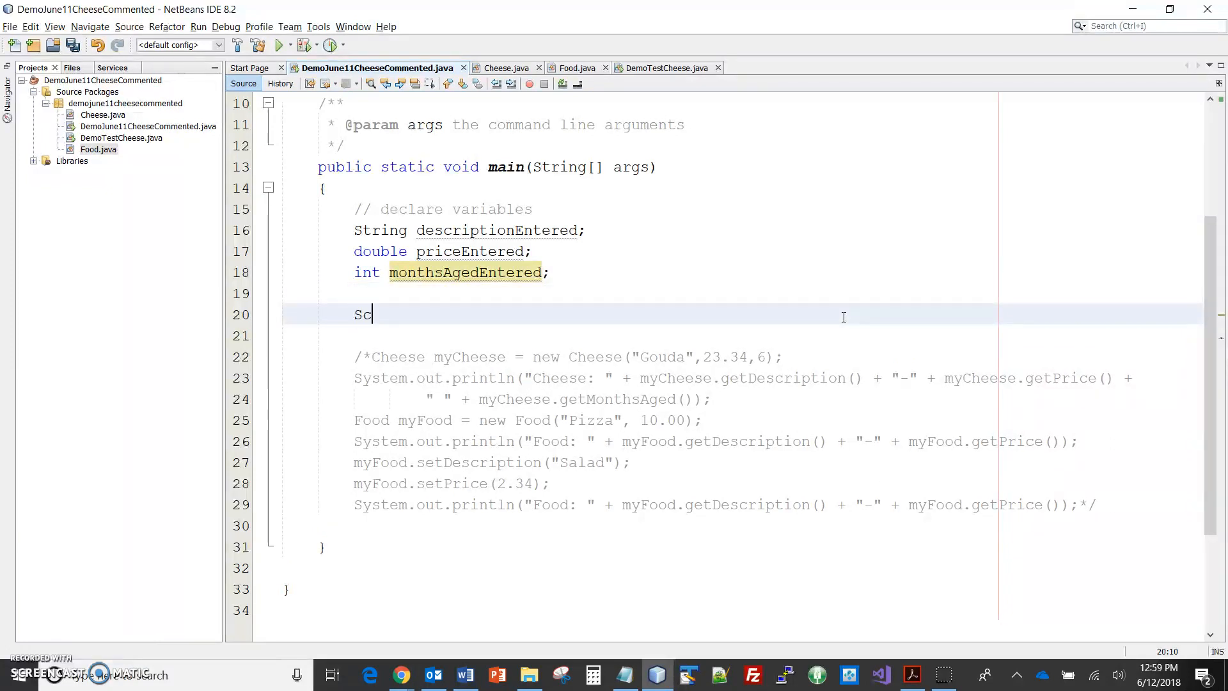
pyautogui.write('anner')
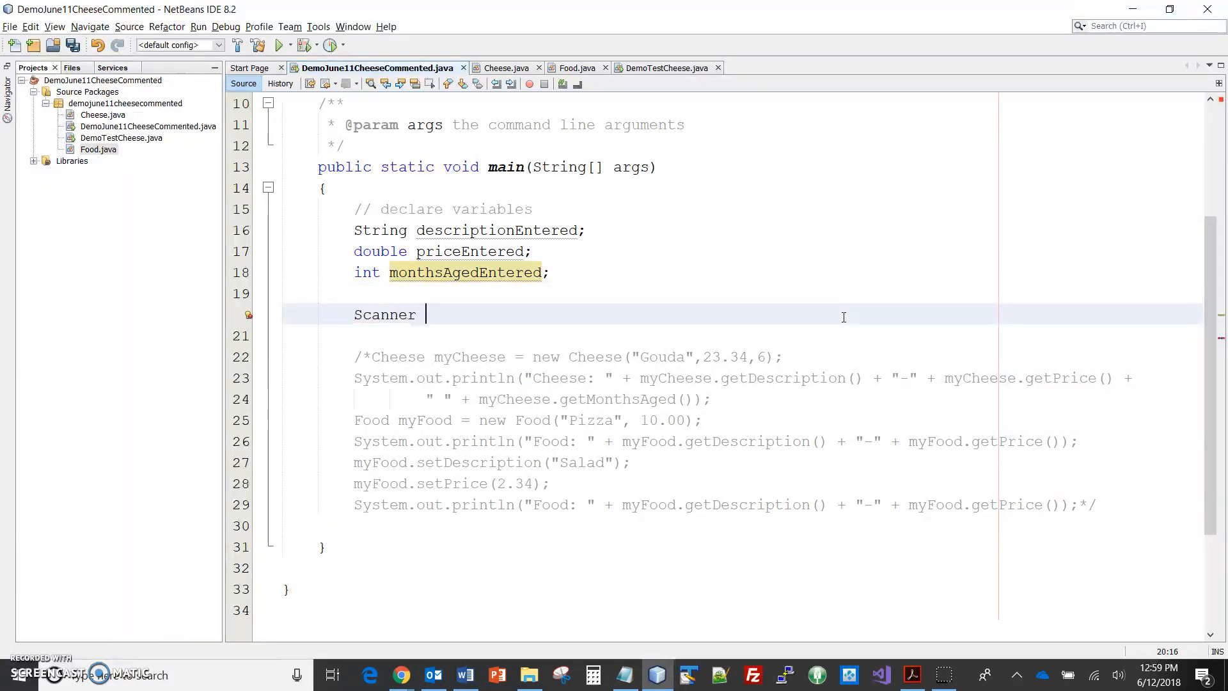
pyautogui.write('input')
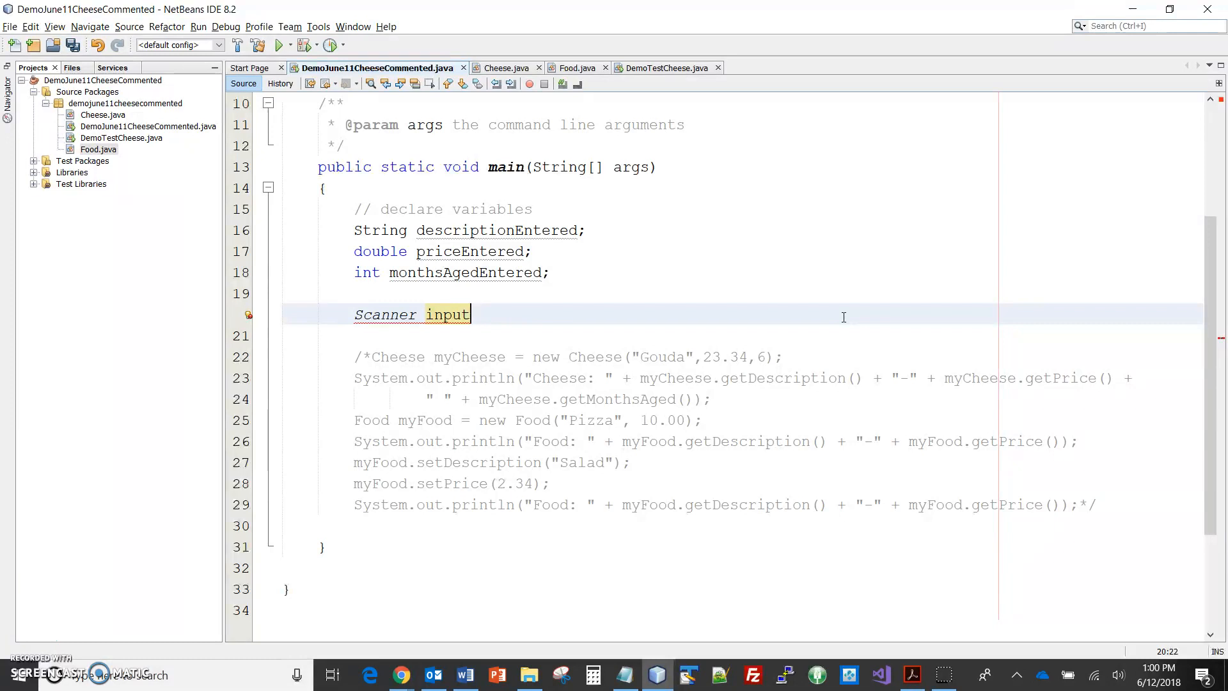
pyautogui.write('= new Sc')
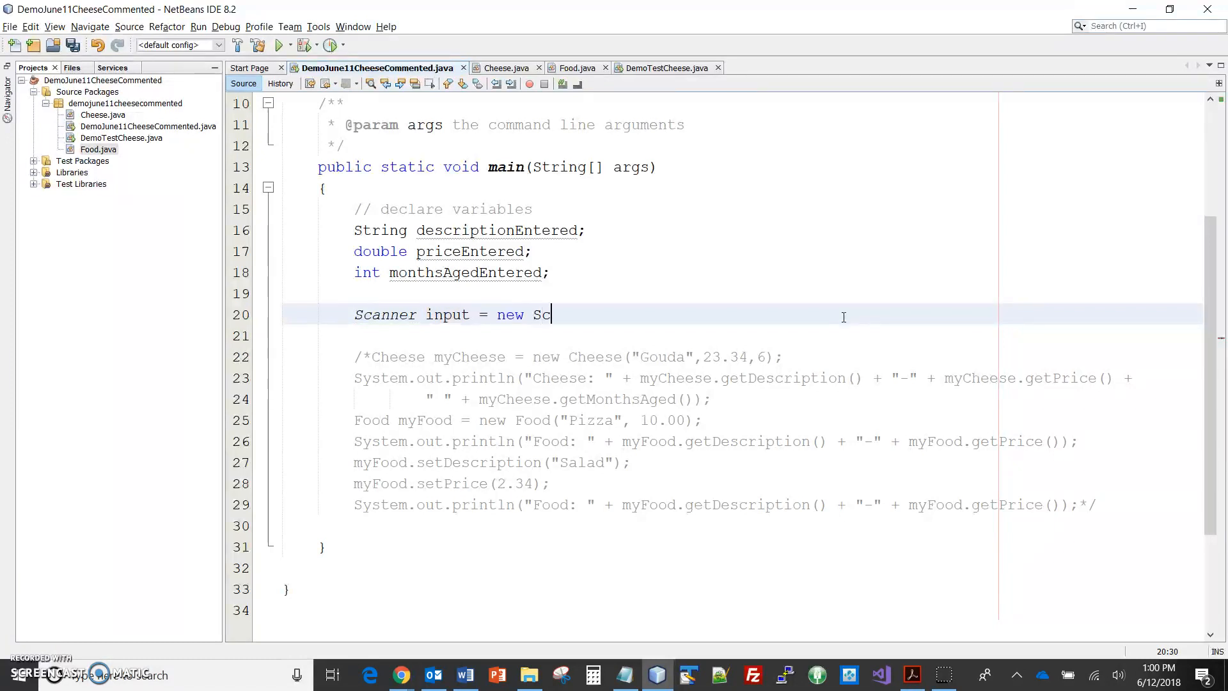
pyautogui.write('anner(System.in')
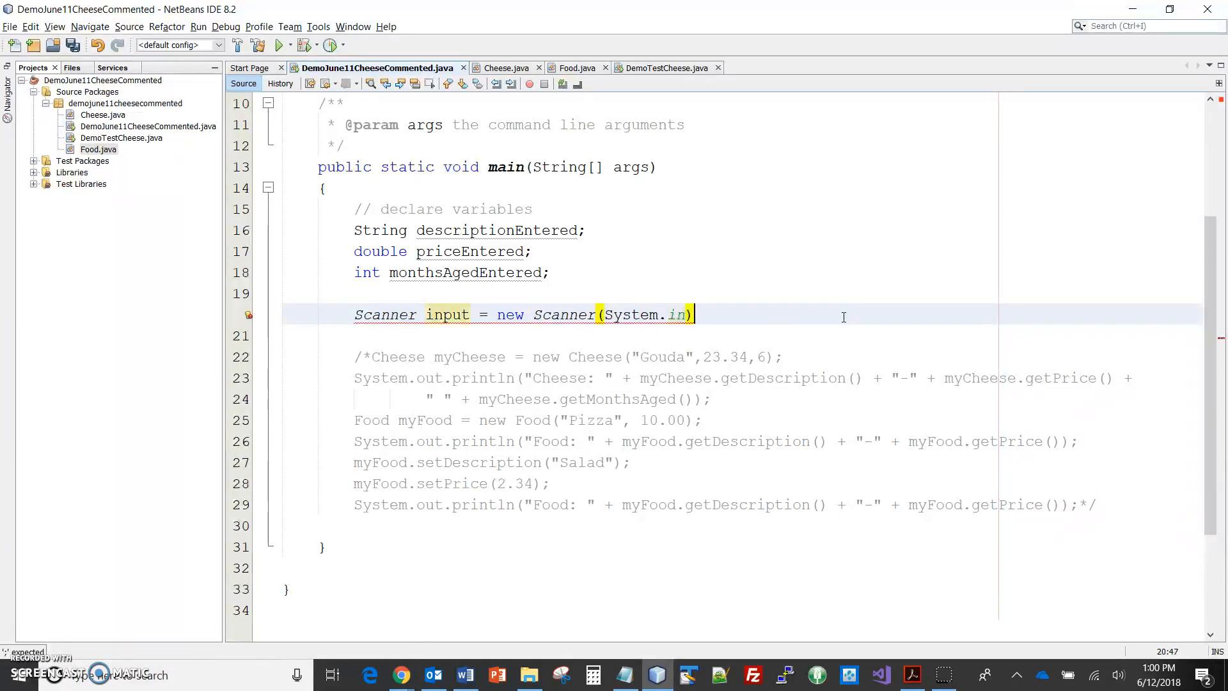
pyautogui.write(';')
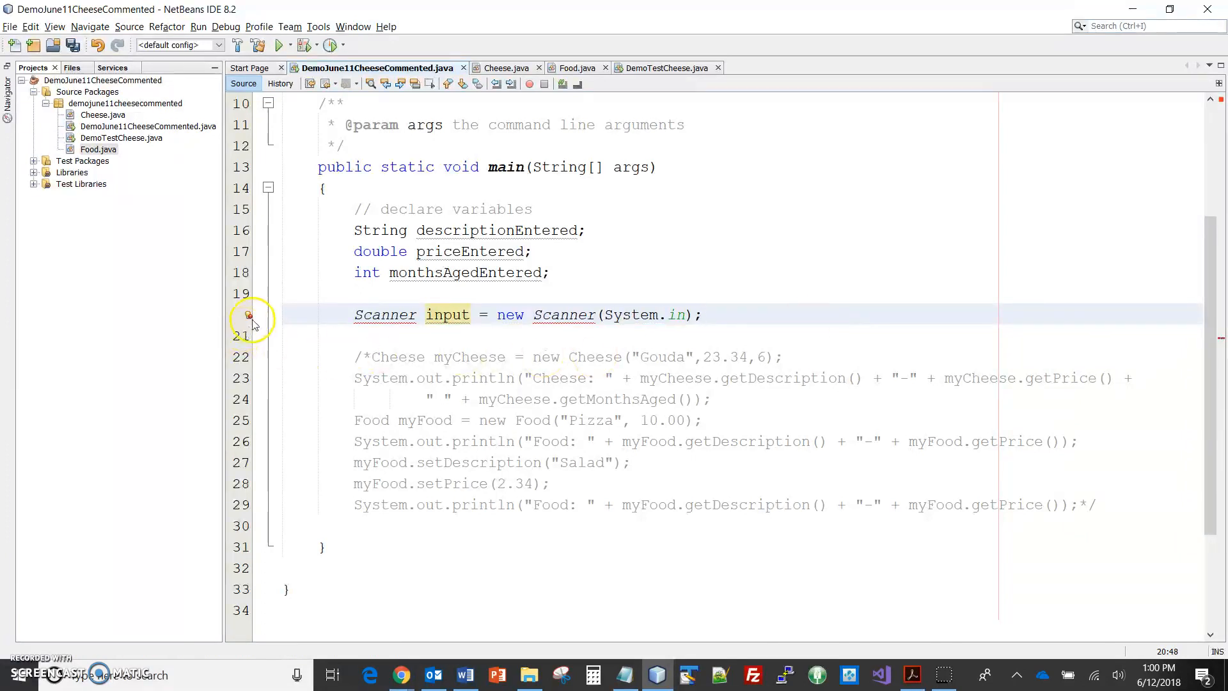
pyautogui.click(248, 314)
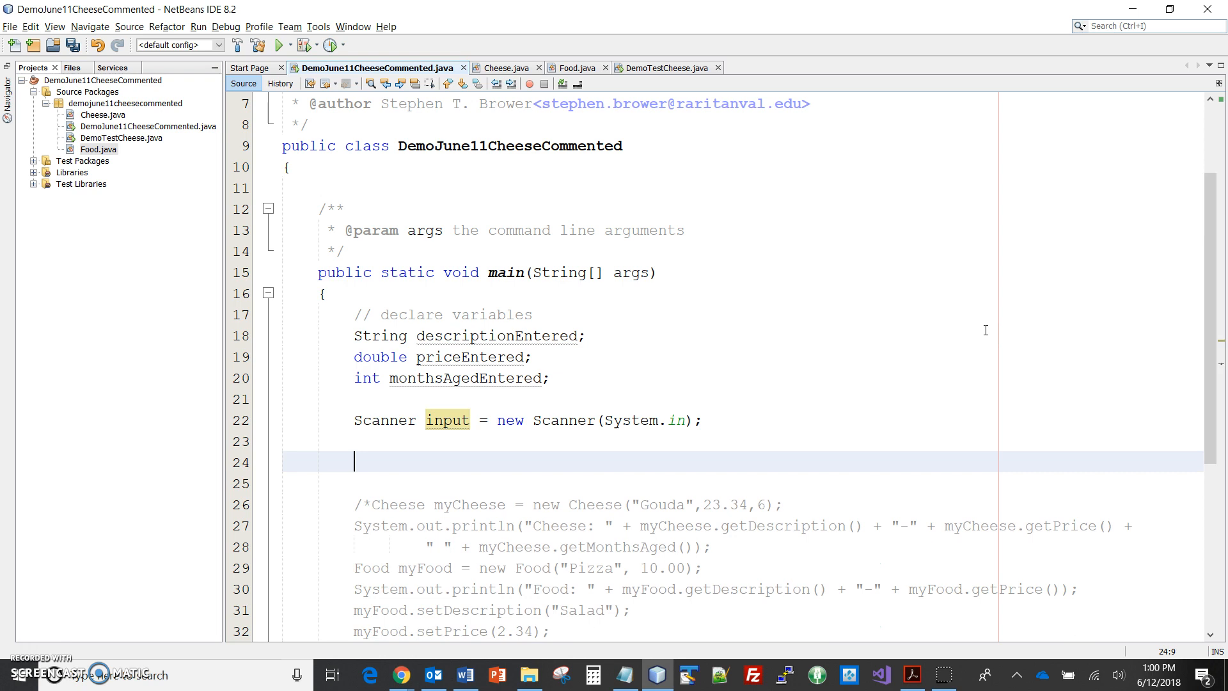
# Print the prompt 'Enter description of cheese: ' with the sout shortcut
pyautogui.write('S')
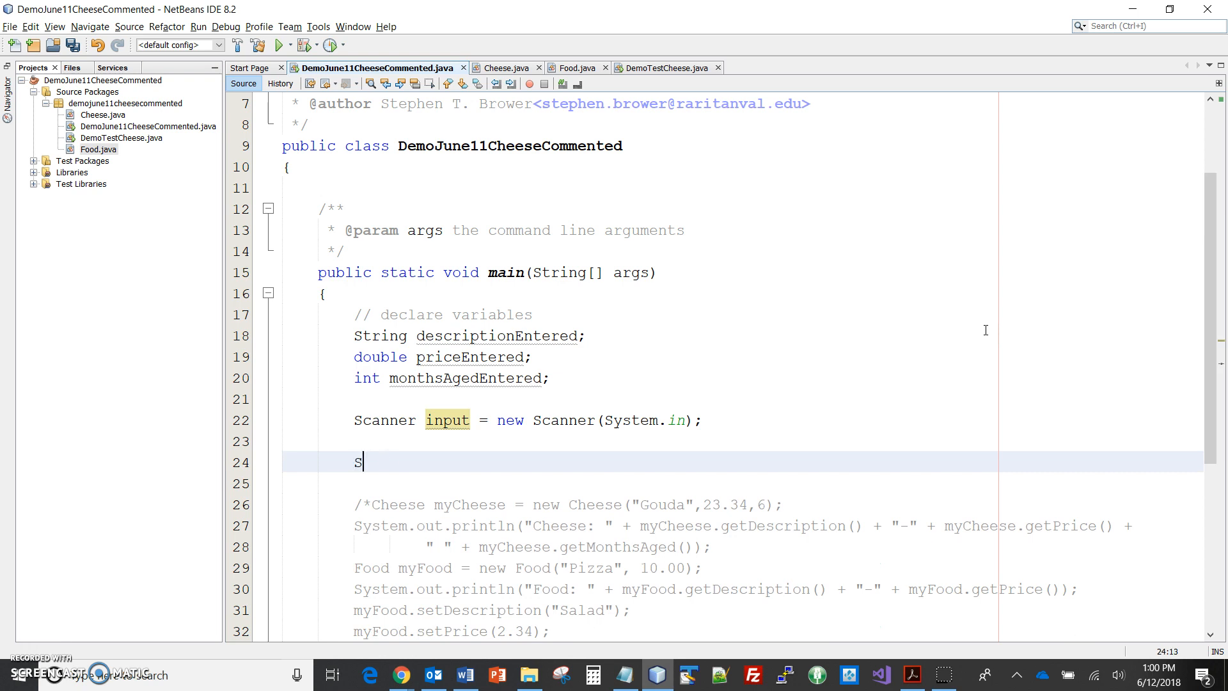
pyautogui.press('backspace')
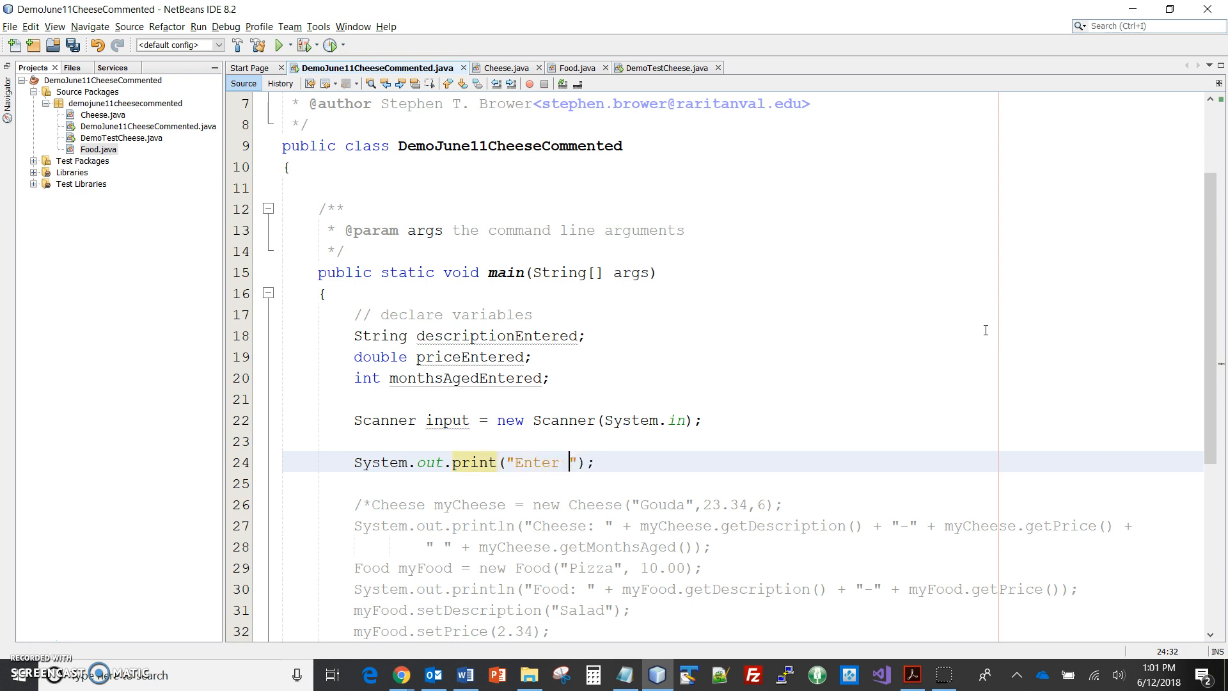
pyautogui.write('description o')
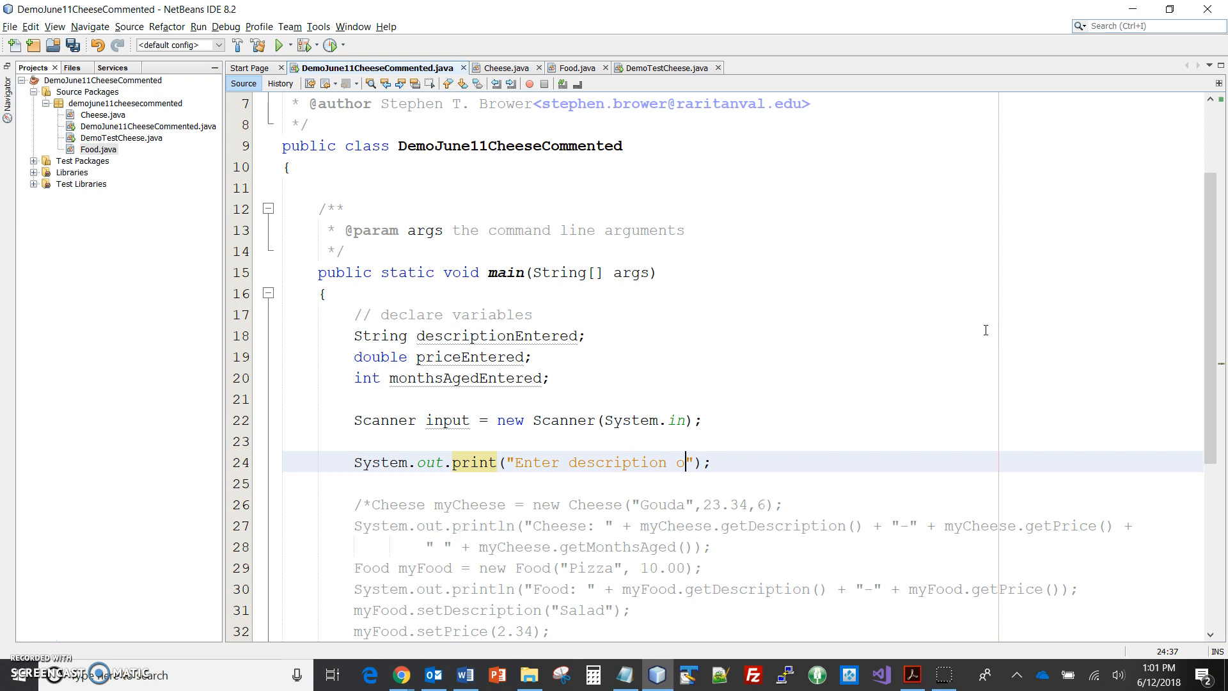
pyautogui.write('f cheese')
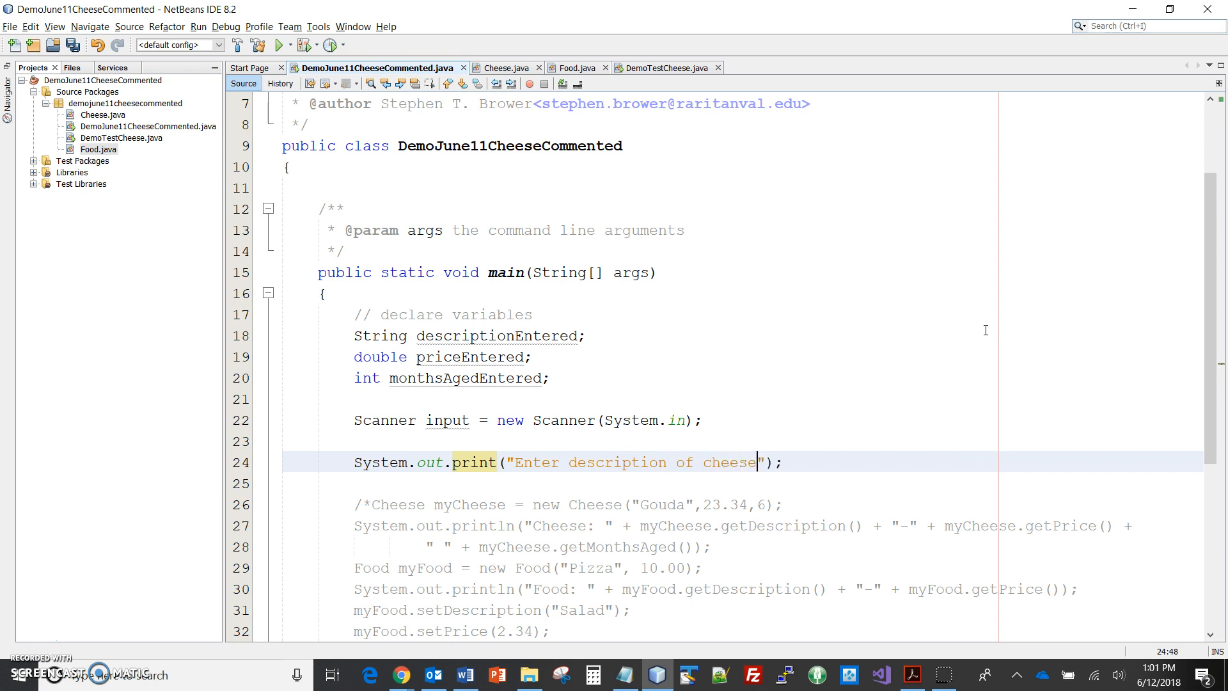
pyautogui.write(':')
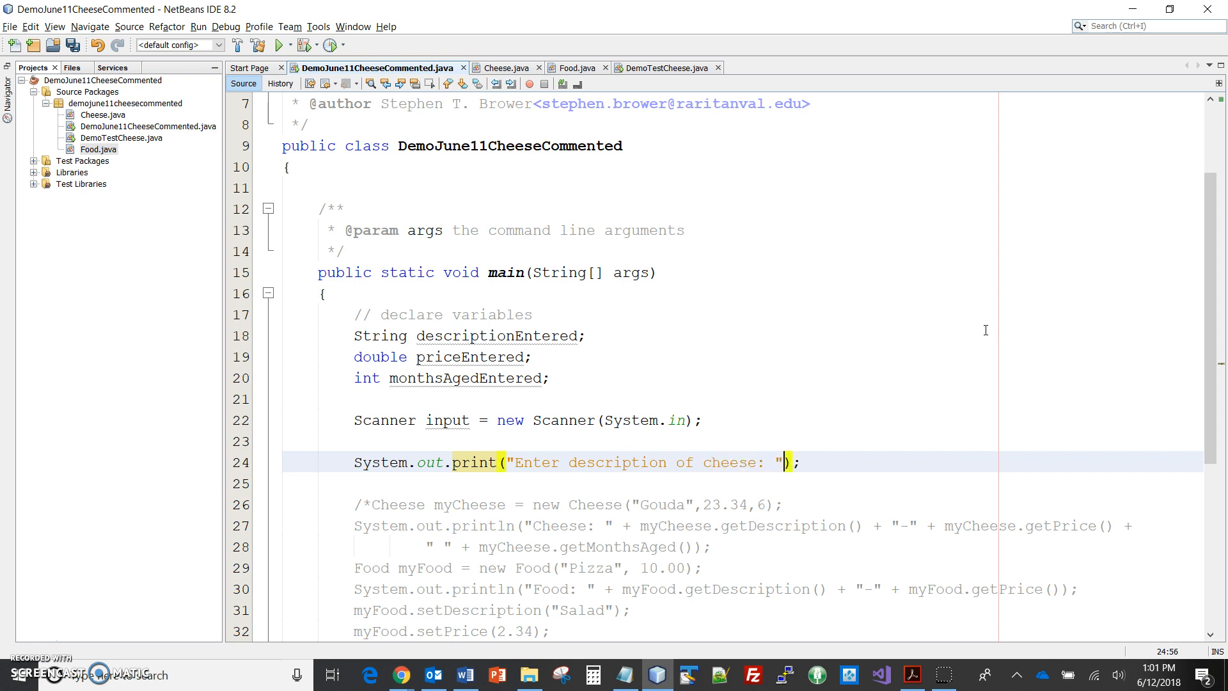
pyautogui.press('enter')
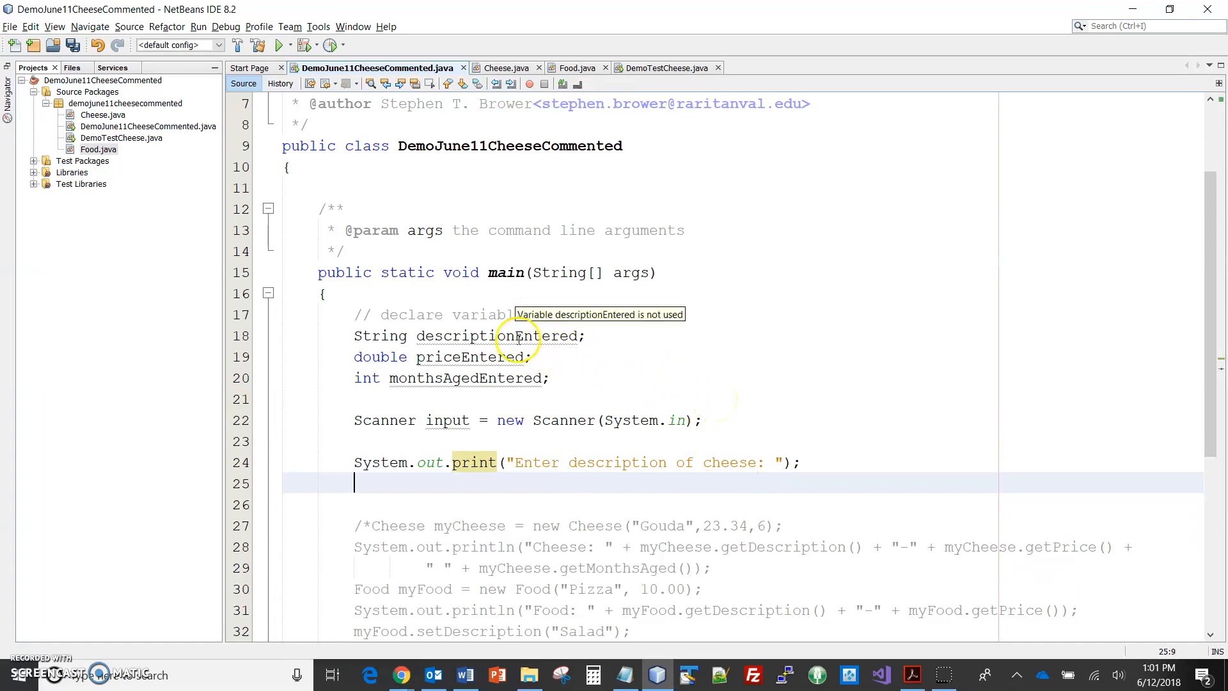
# Assign input.nextLine() to descriptionEntered directly below the description prompt
pyautogui.doubleClick(498, 336)
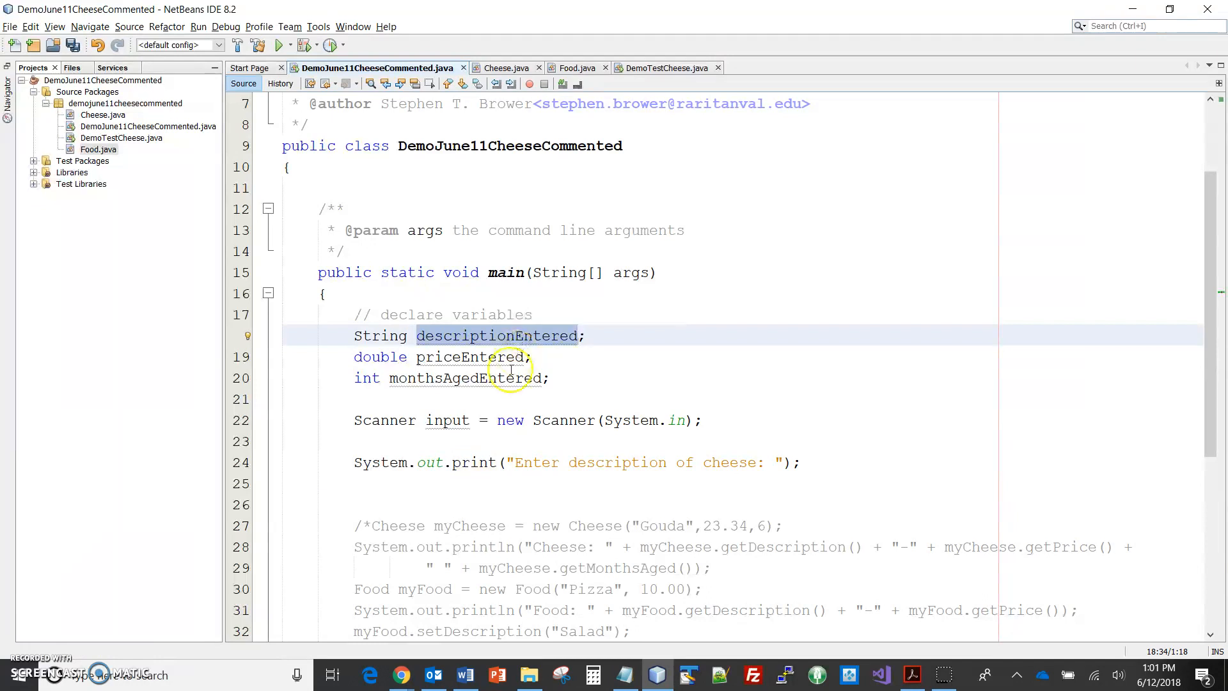
pyautogui.write('descriptionEntered =')
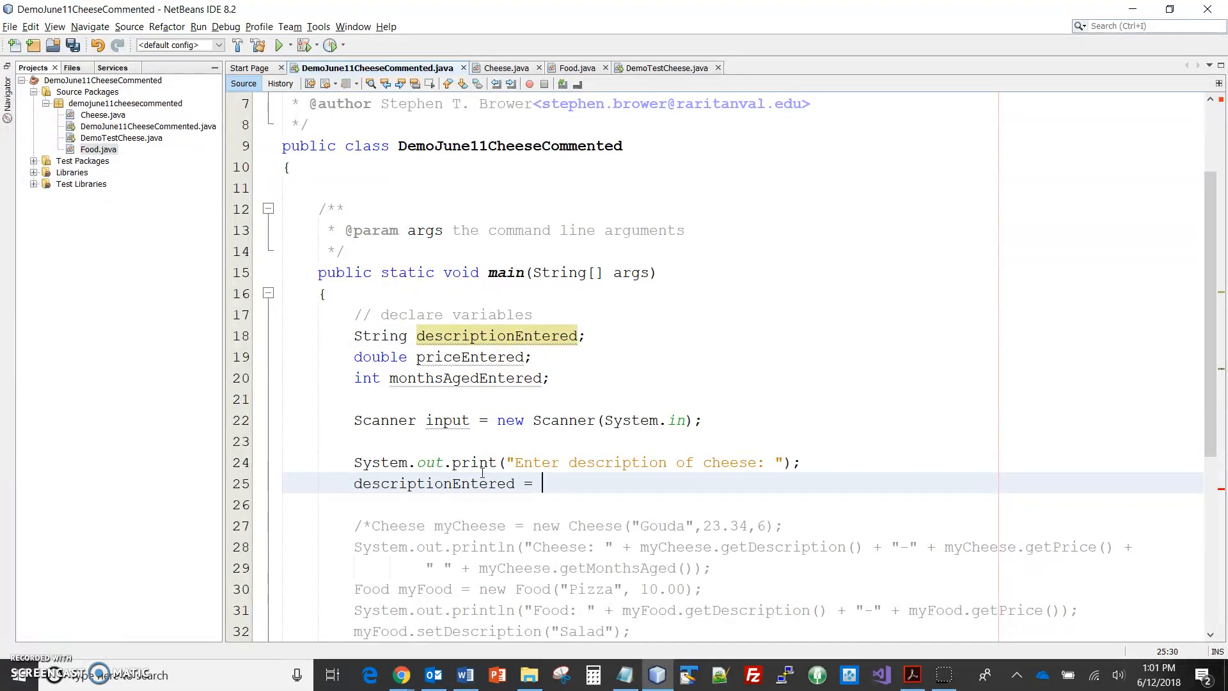
pyautogui.write('input.')
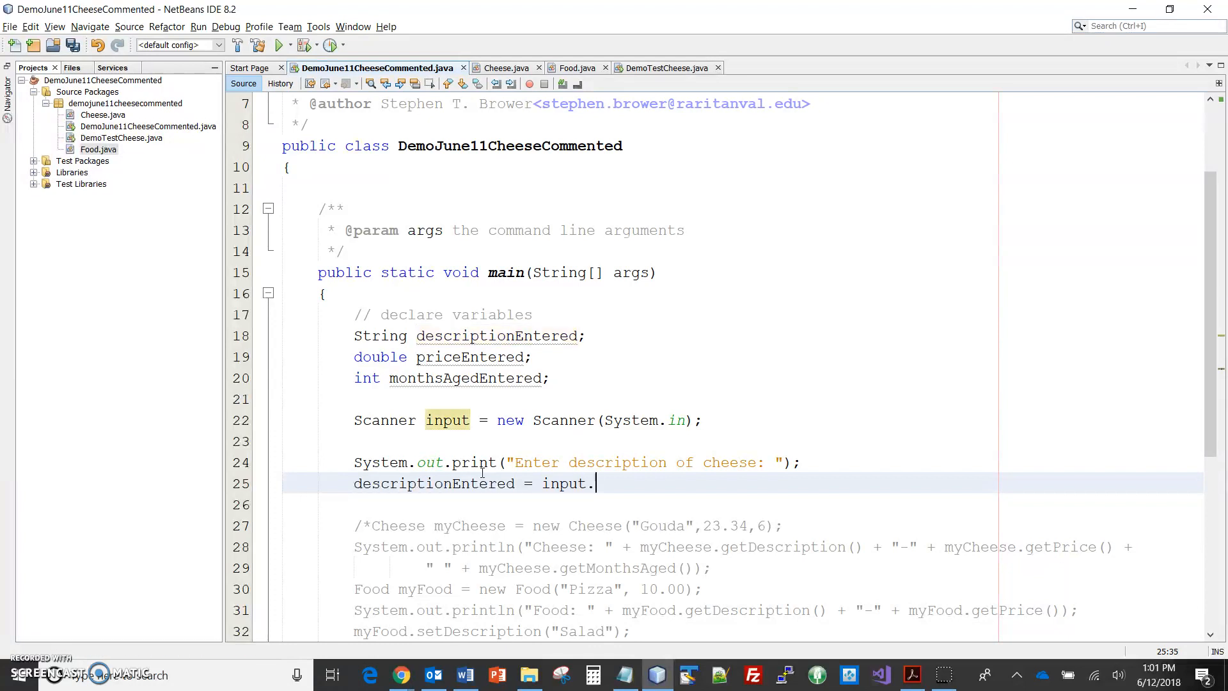
pyautogui.write('.')
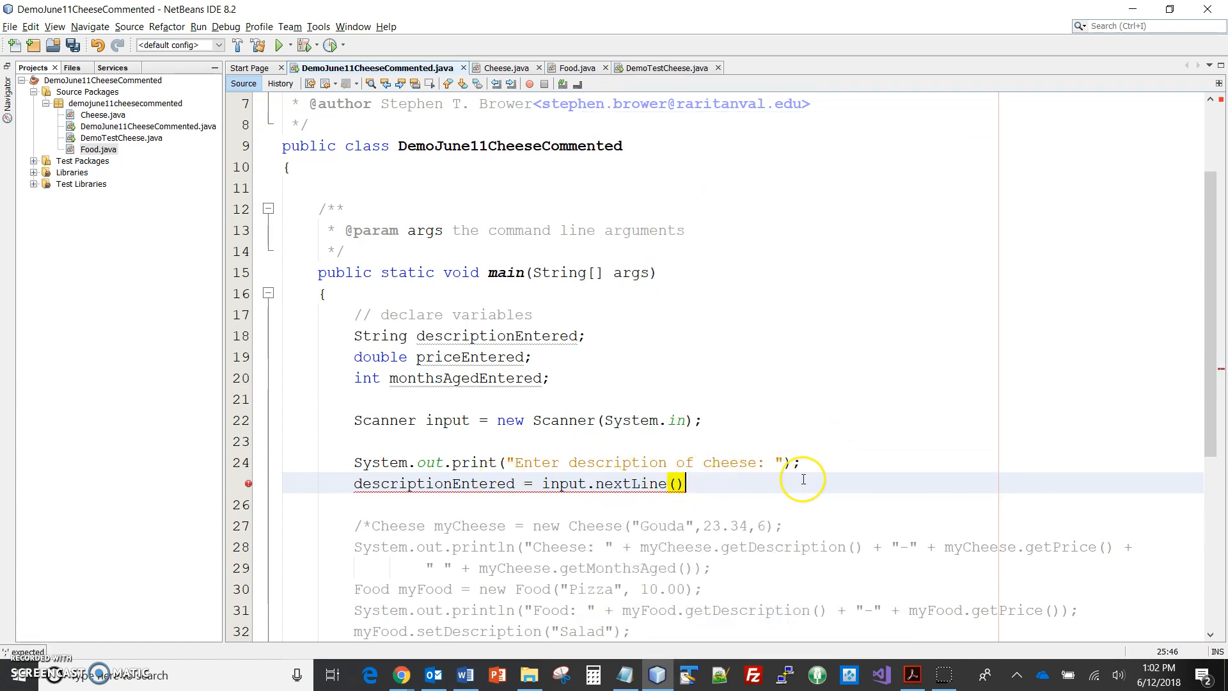
pyautogui.write(';')
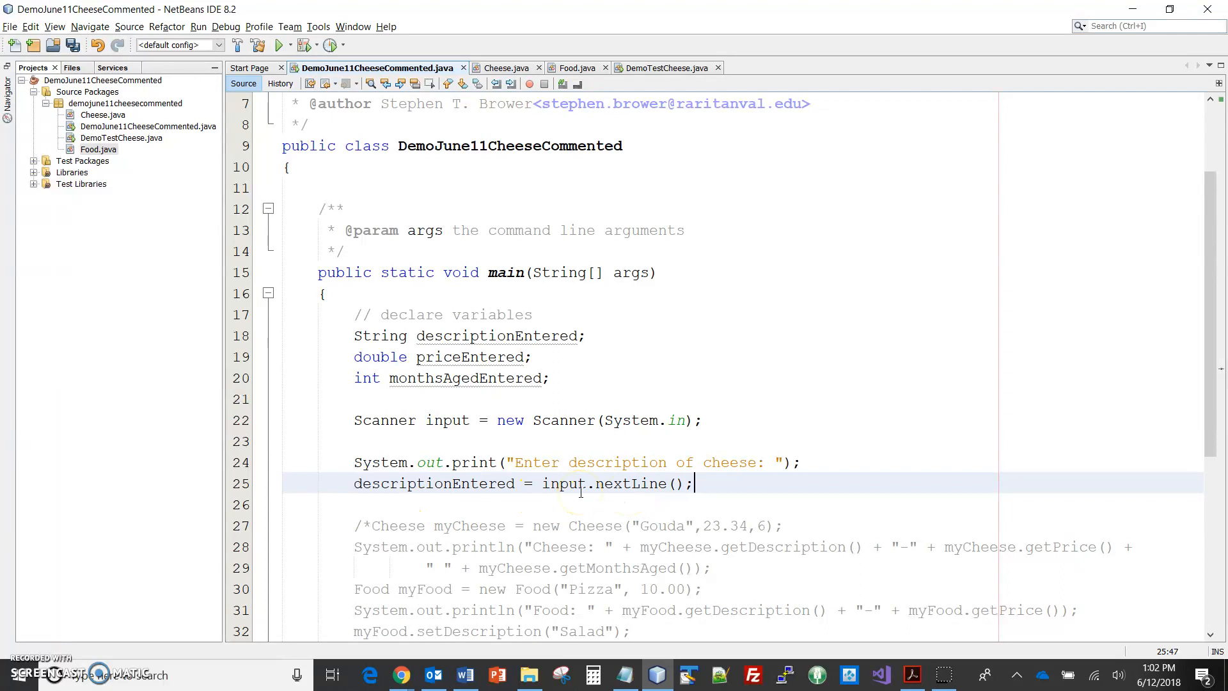
# Prompt 'Enter price of cheese: ' and read priceEntered with input.nextDouble()
pyautogui.press('enter')
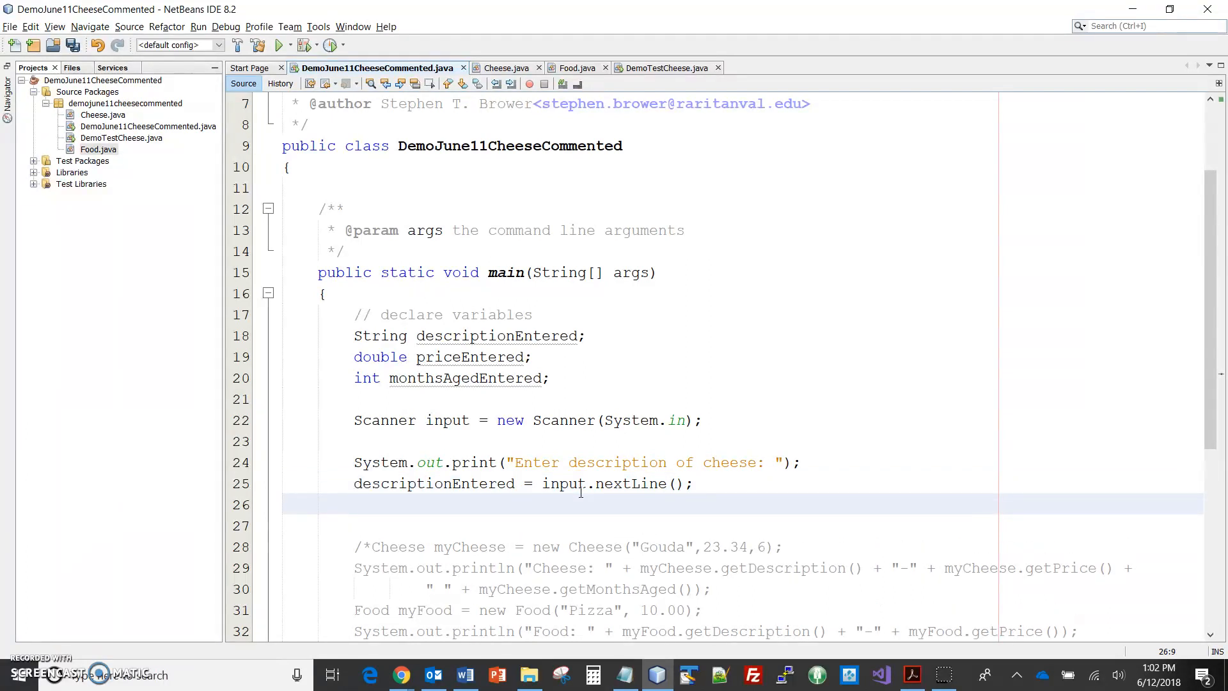
pyautogui.write('sou')
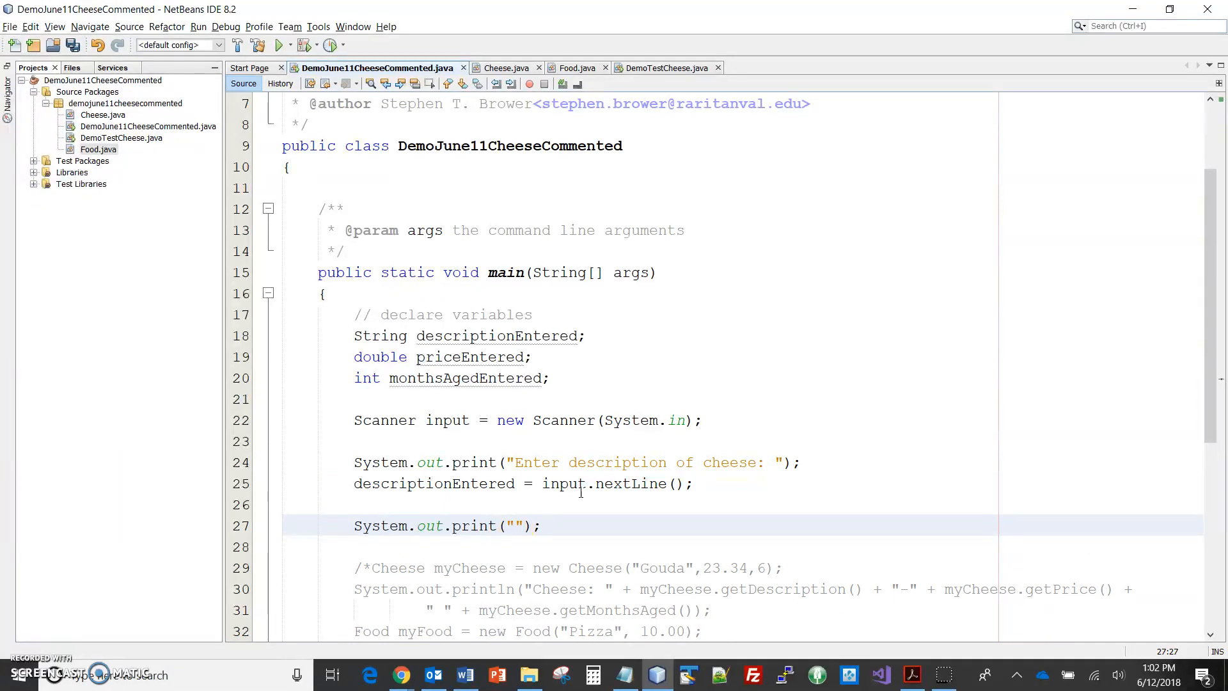
pyautogui.write('Enter pri')
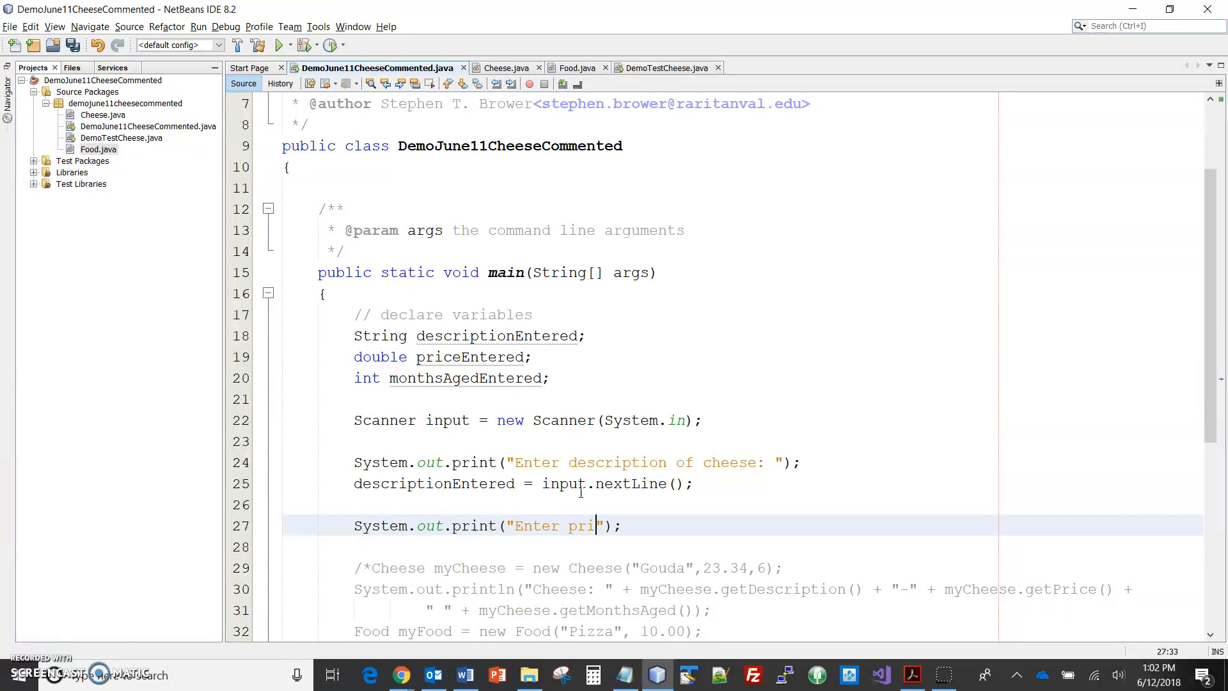
pyautogui.write('ce')
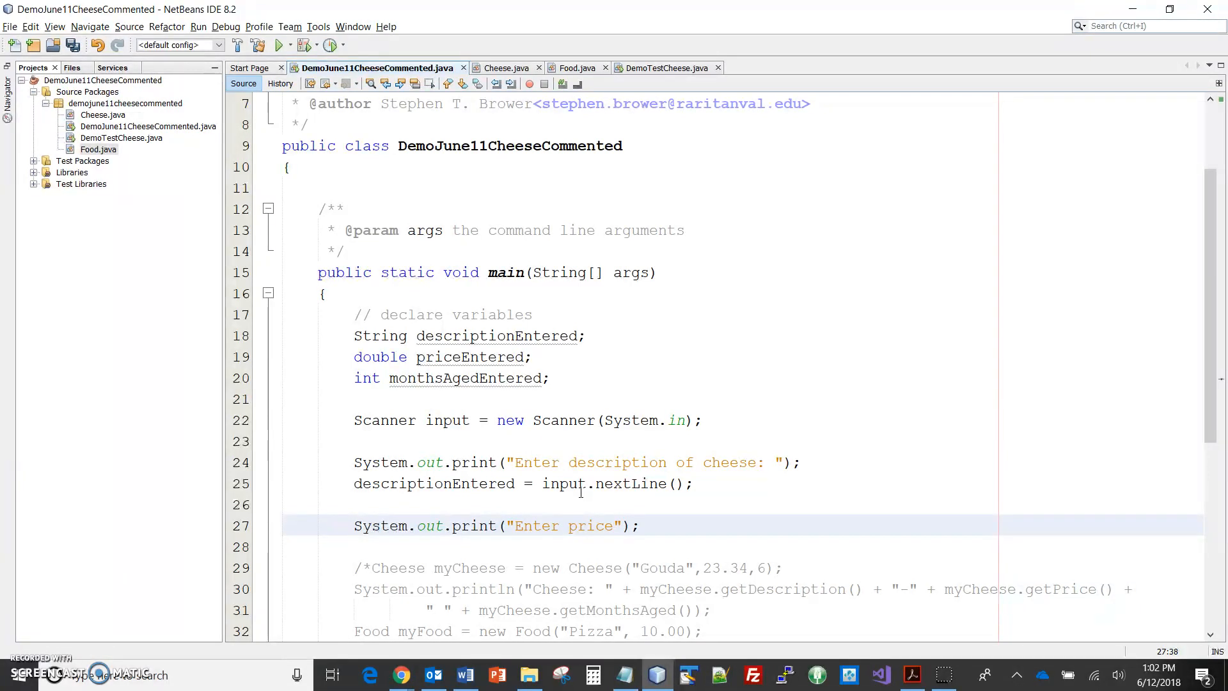
pyautogui.write('of chee')
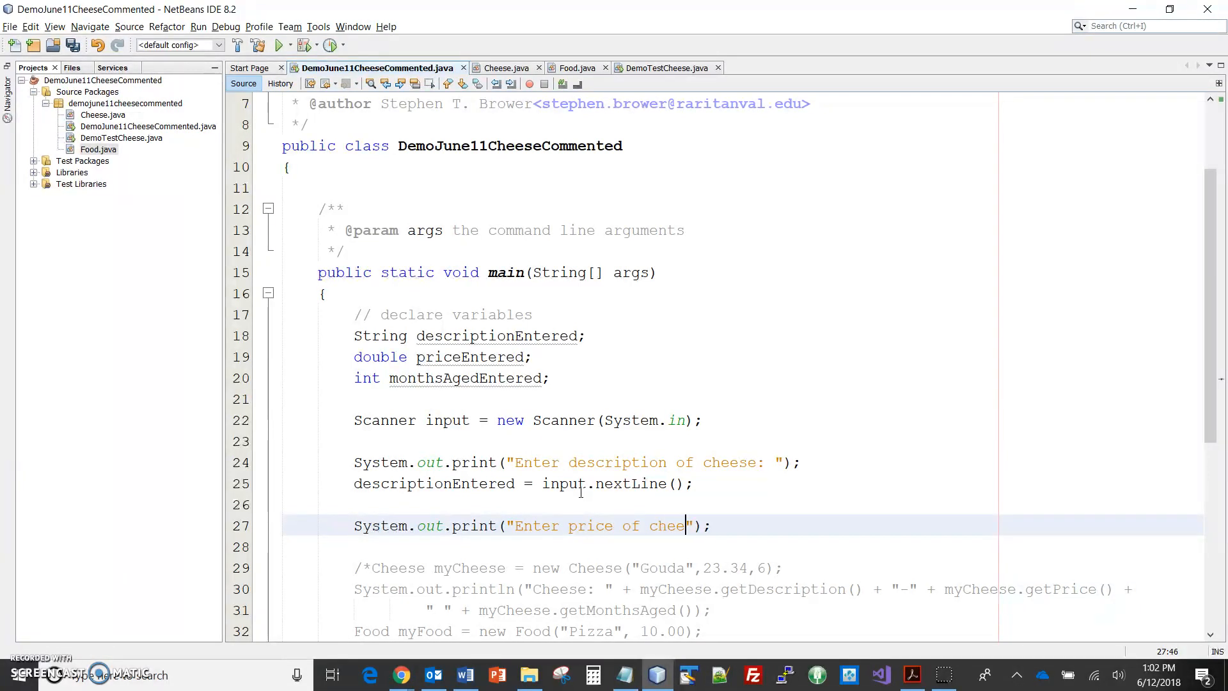
pyautogui.write('se:')
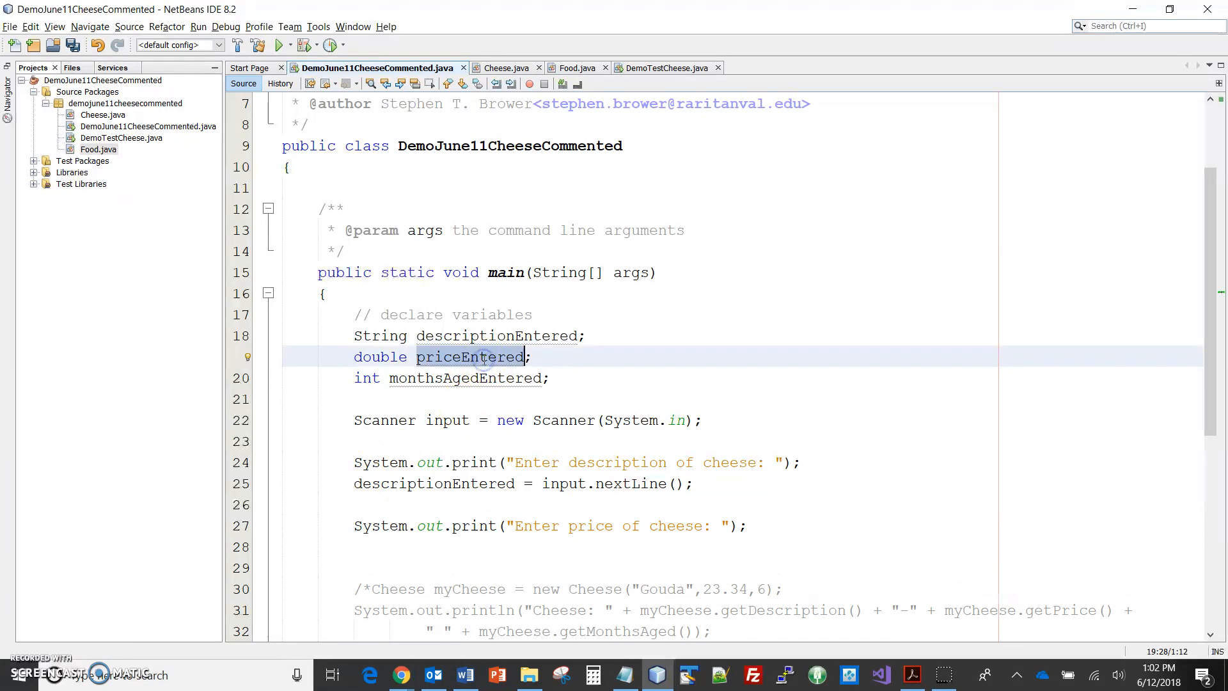
pyautogui.scroll(-3)
pyautogui.write('priceEntered = input.n')
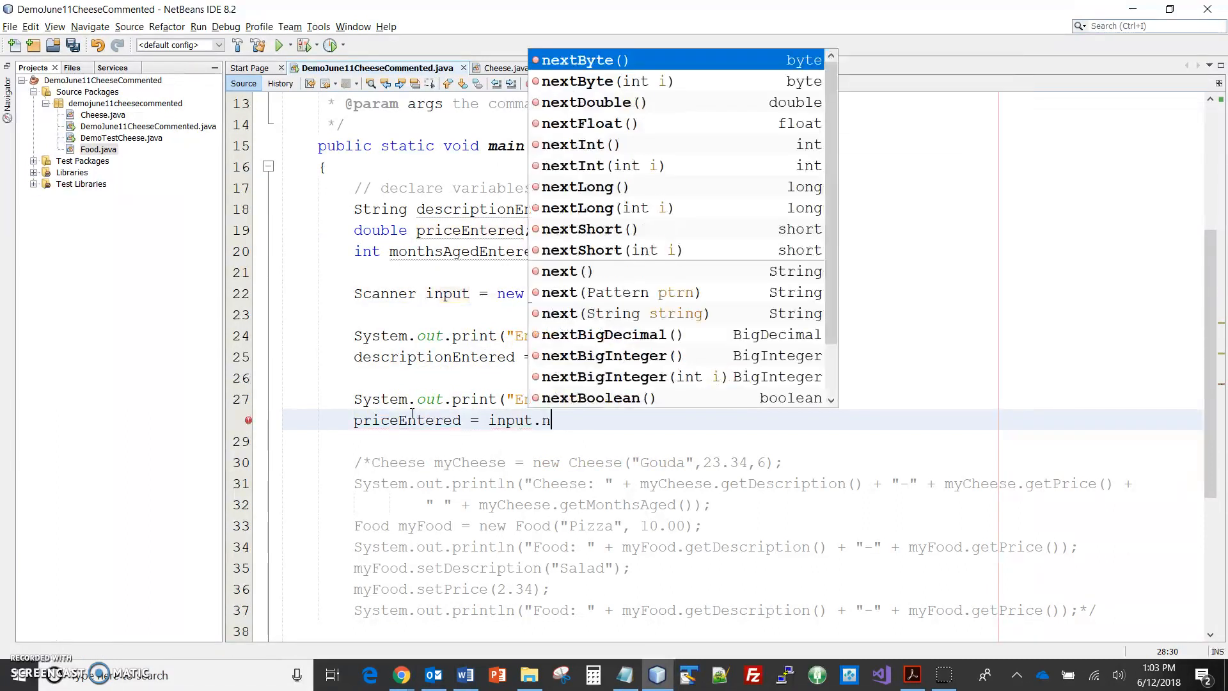
pyautogui.write('extDouble();')
pyautogui.write('System.out.print("");')
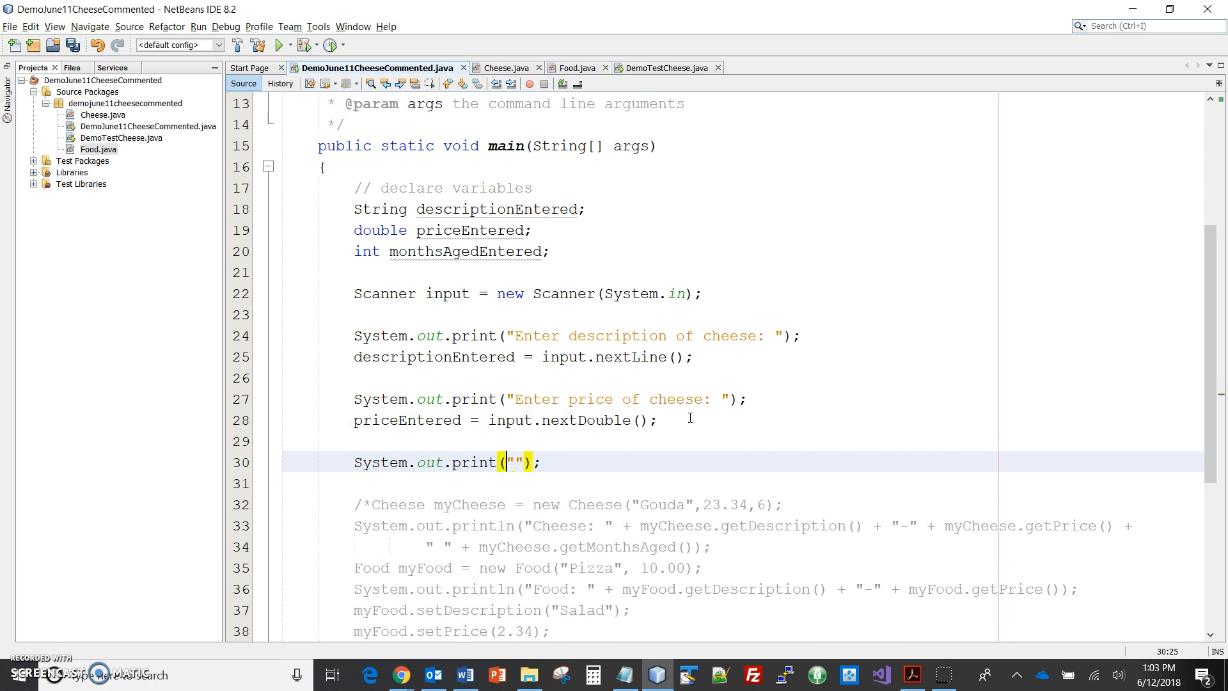
# Print the prompt 'Enter number of months aged for the cheese: ' with a blank line after
pyautogui.write('Enter')
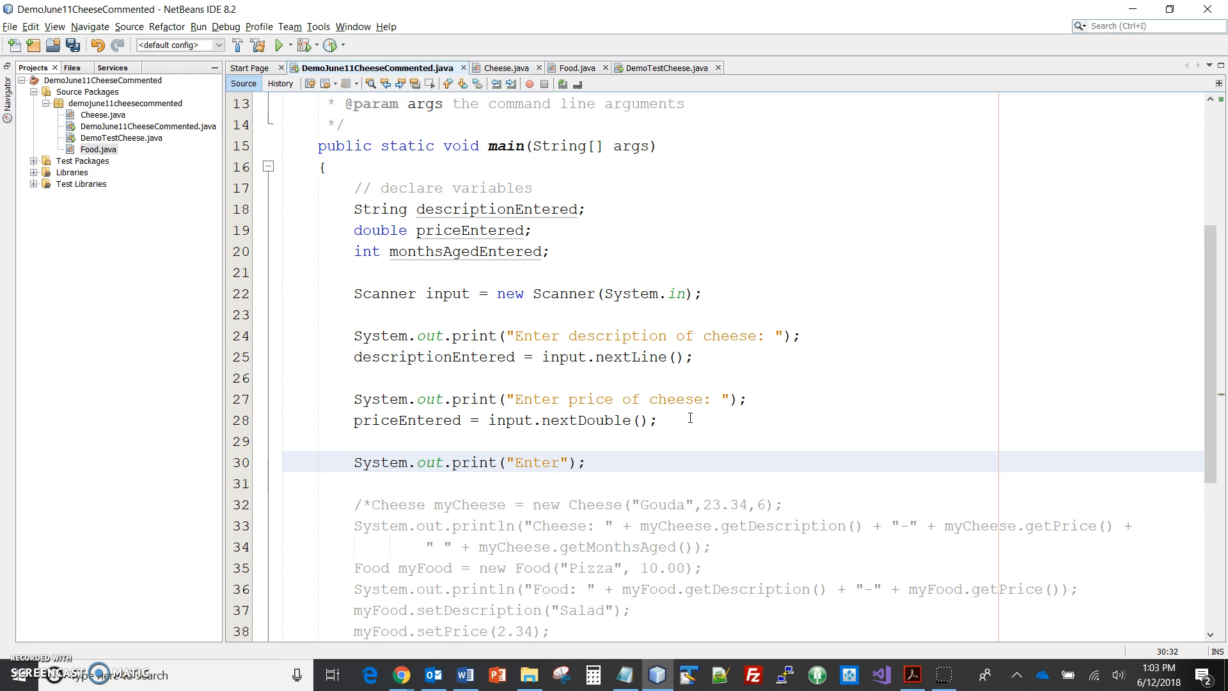
pyautogui.write('number o')
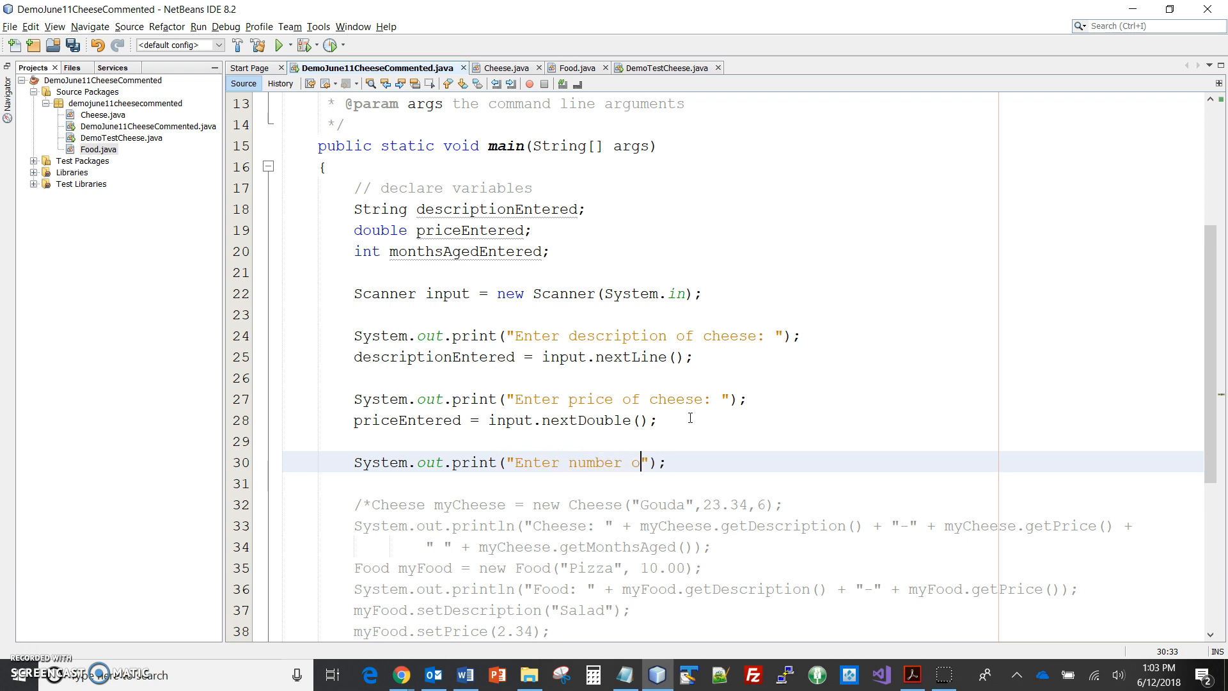
pyautogui.write('f months')
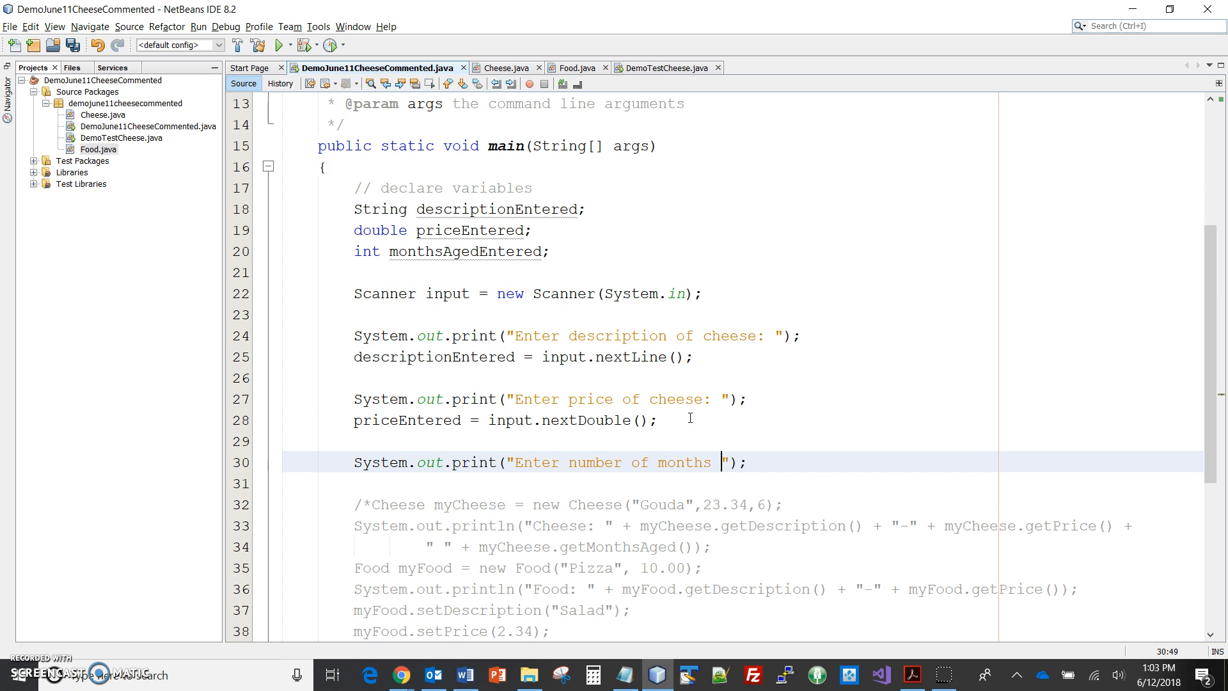
pyautogui.write('aged for t')
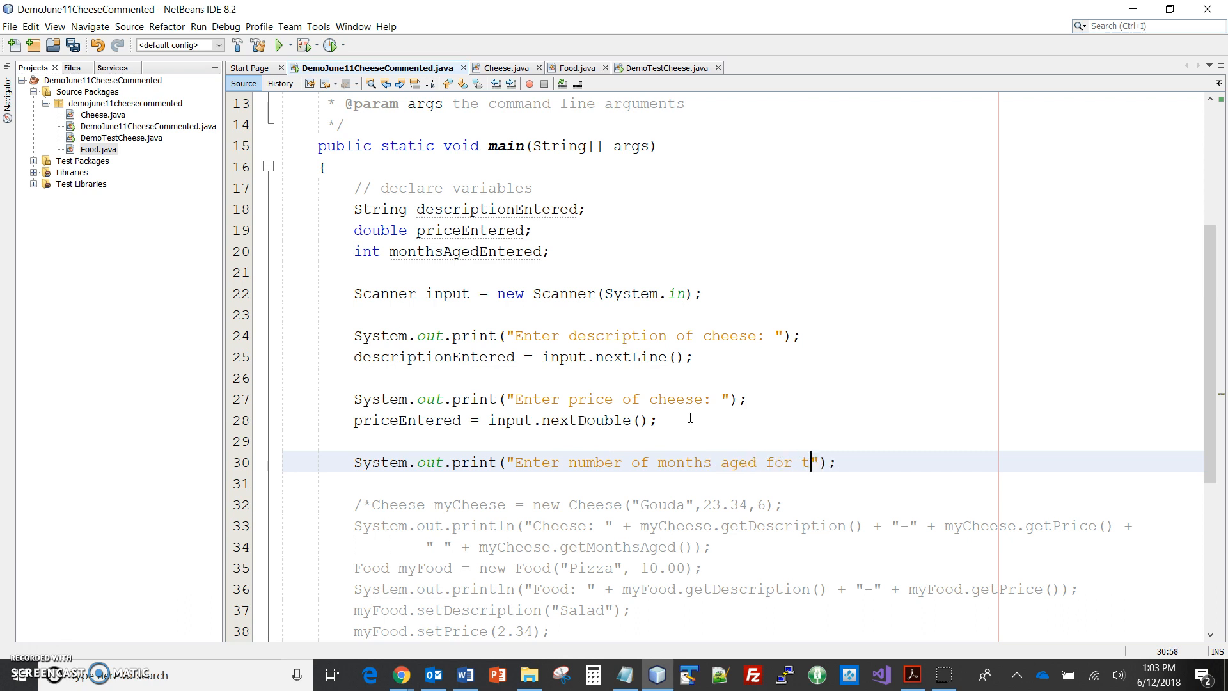
pyautogui.write('he cheese')
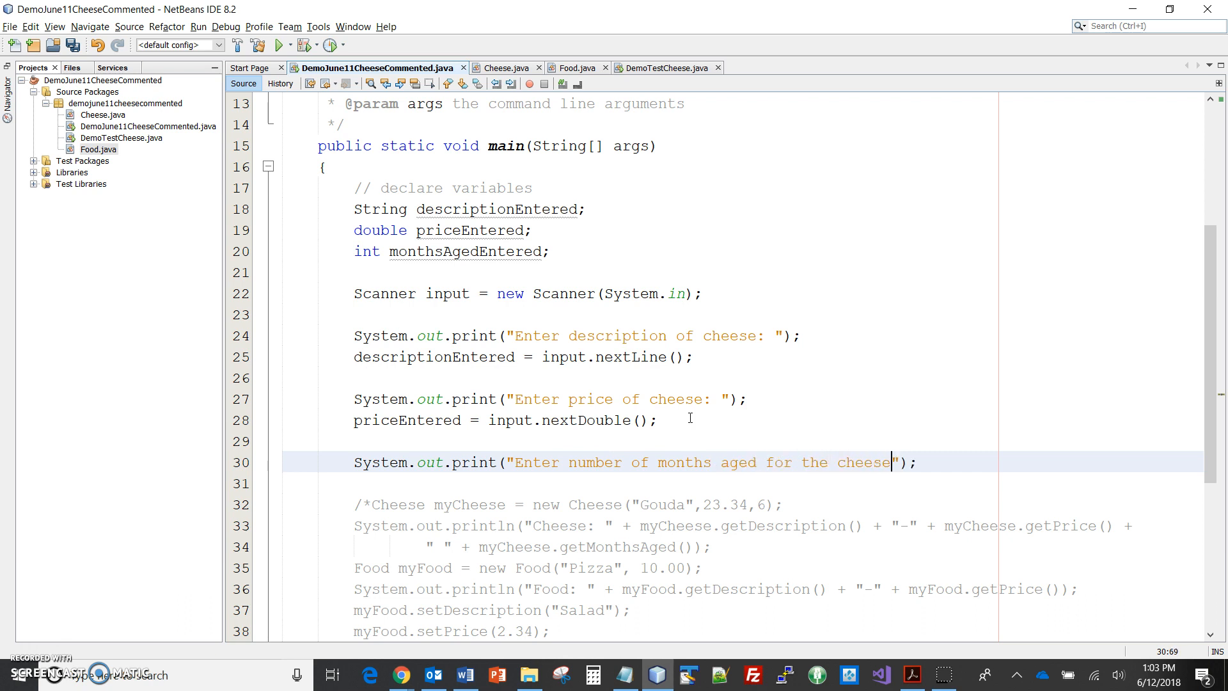
pyautogui.write(':')
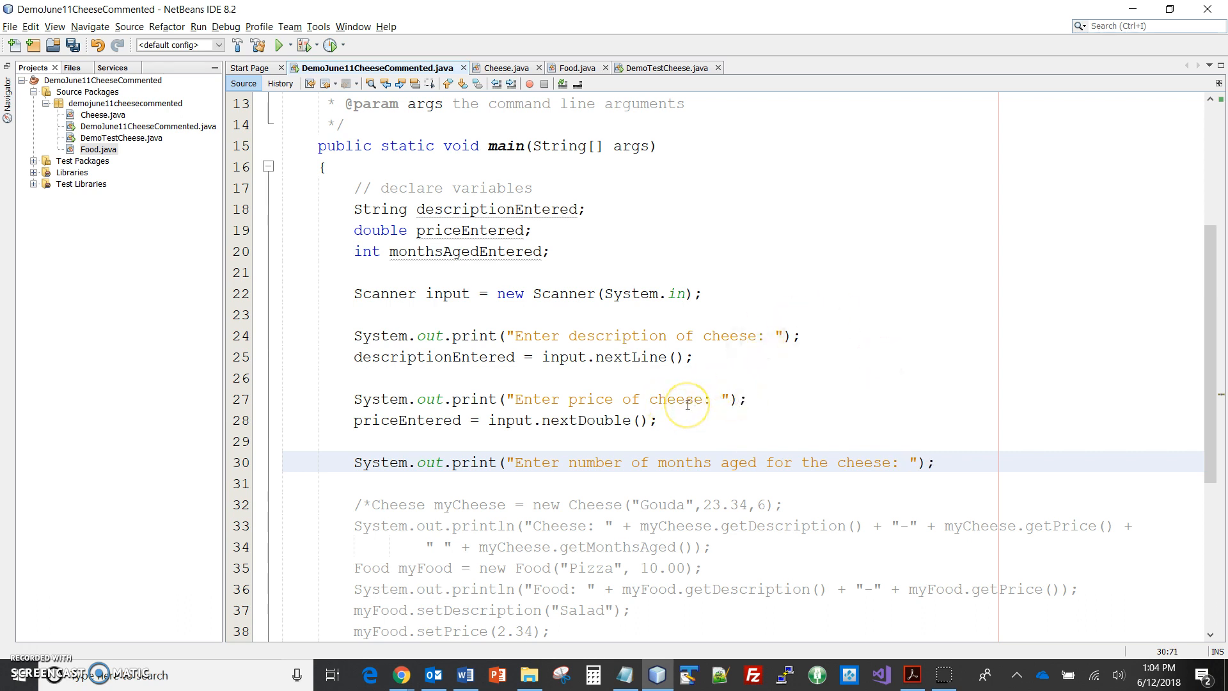
pyautogui.click(908, 462)
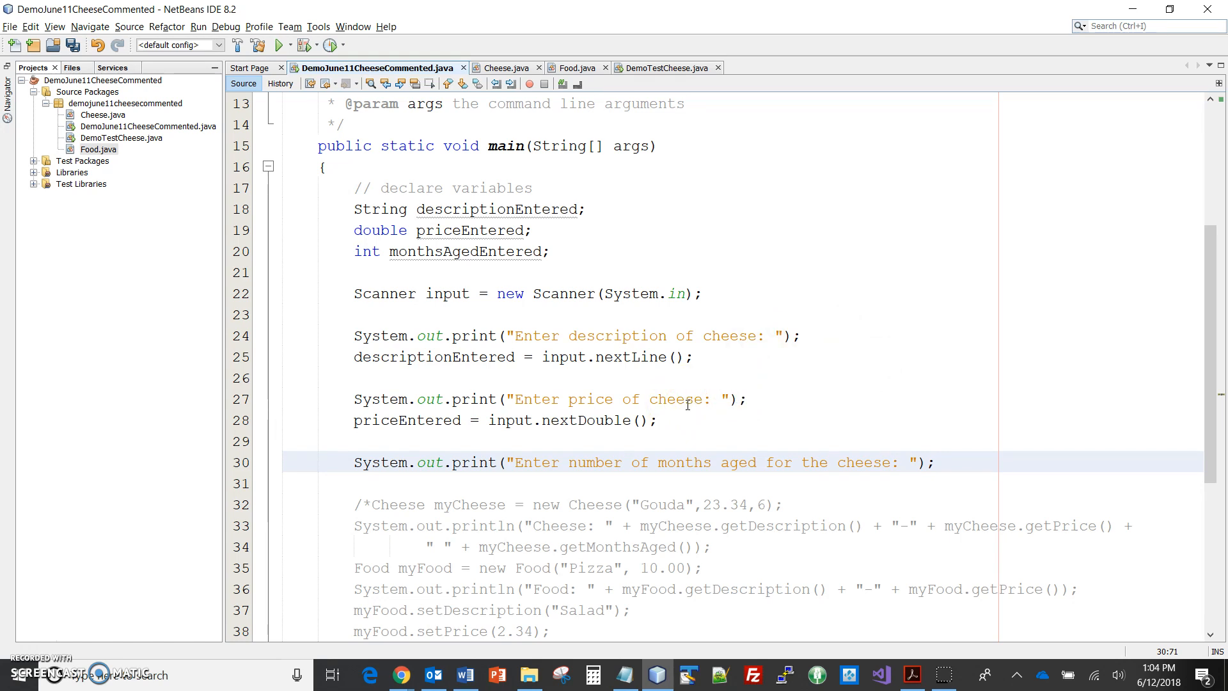
pyautogui.click(908, 462)
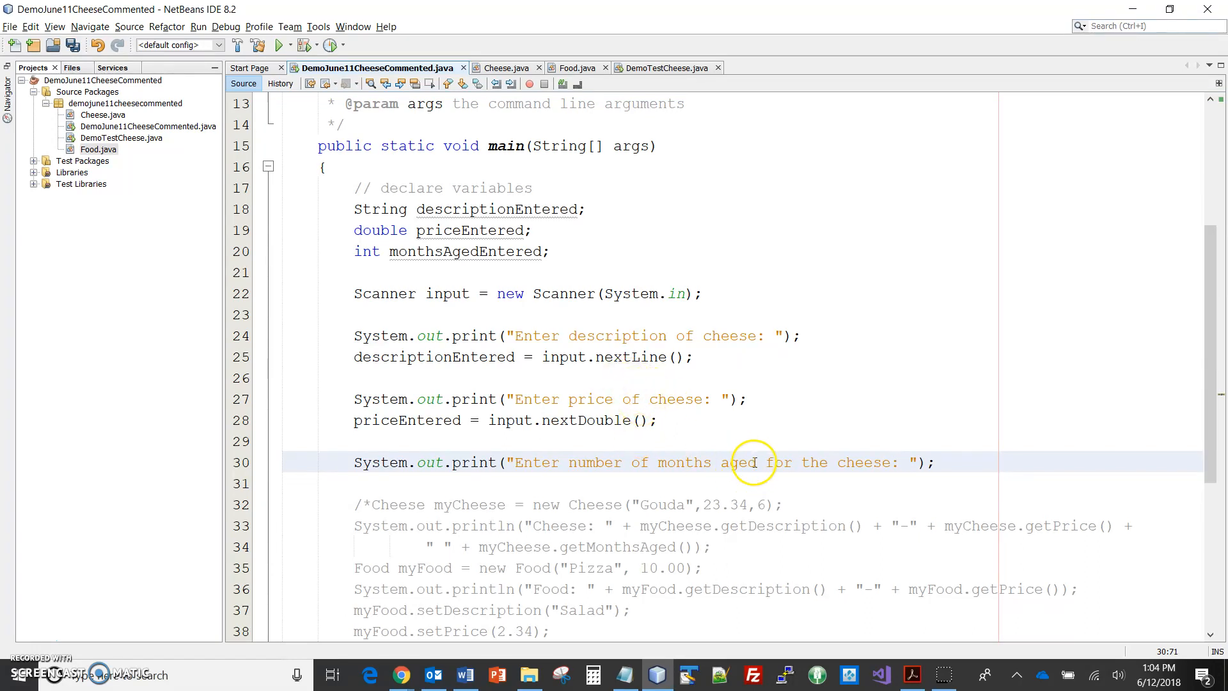
pyautogui.click(907, 462)
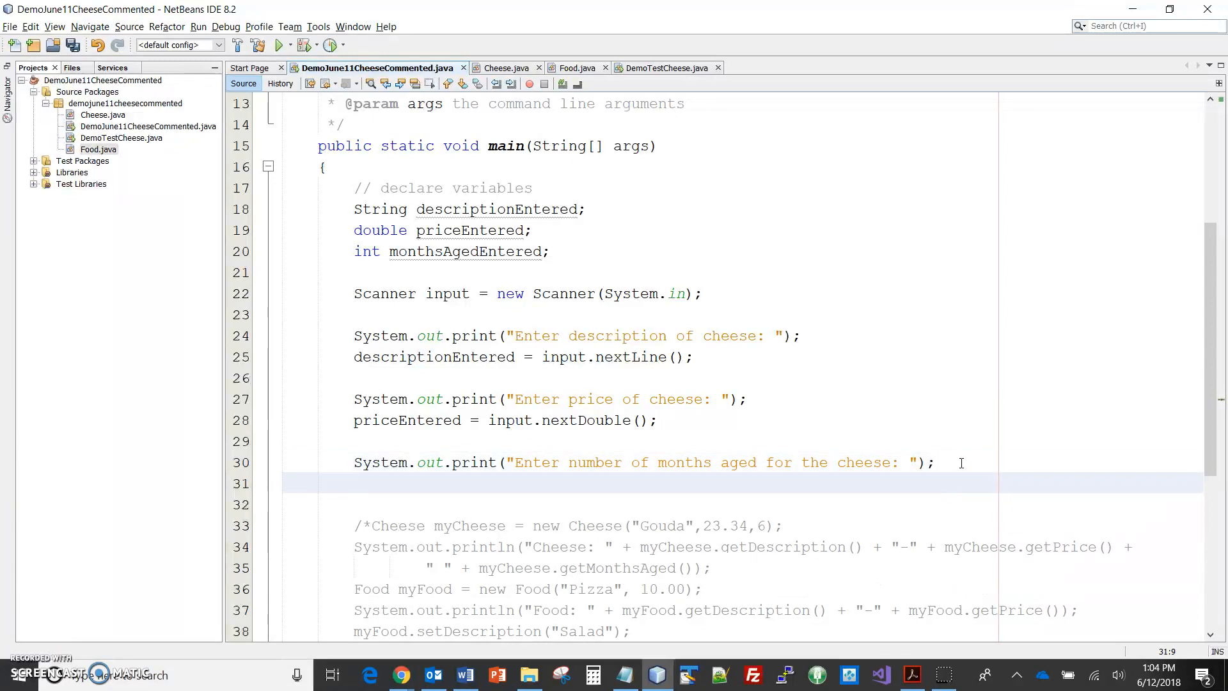
# Assign input.nextInt() to monthsAgedEntered after the months-aged prompt
pyautogui.doubleClick(465, 252)
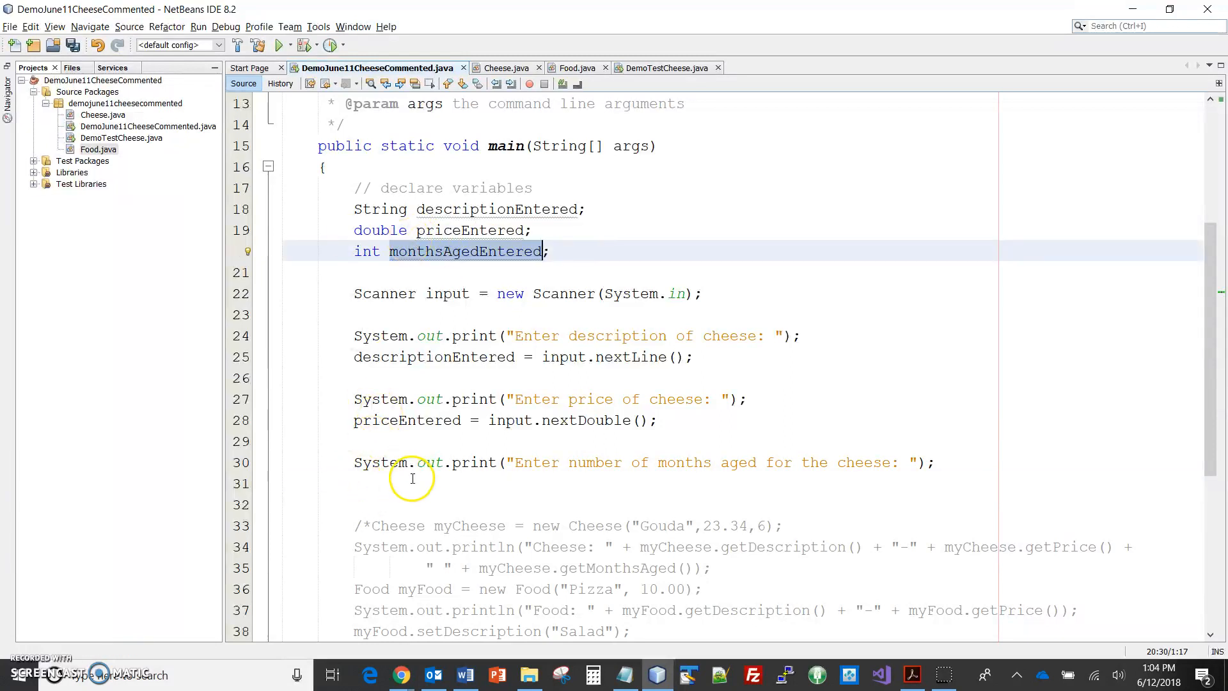
pyautogui.write('monthsAgedEntered')
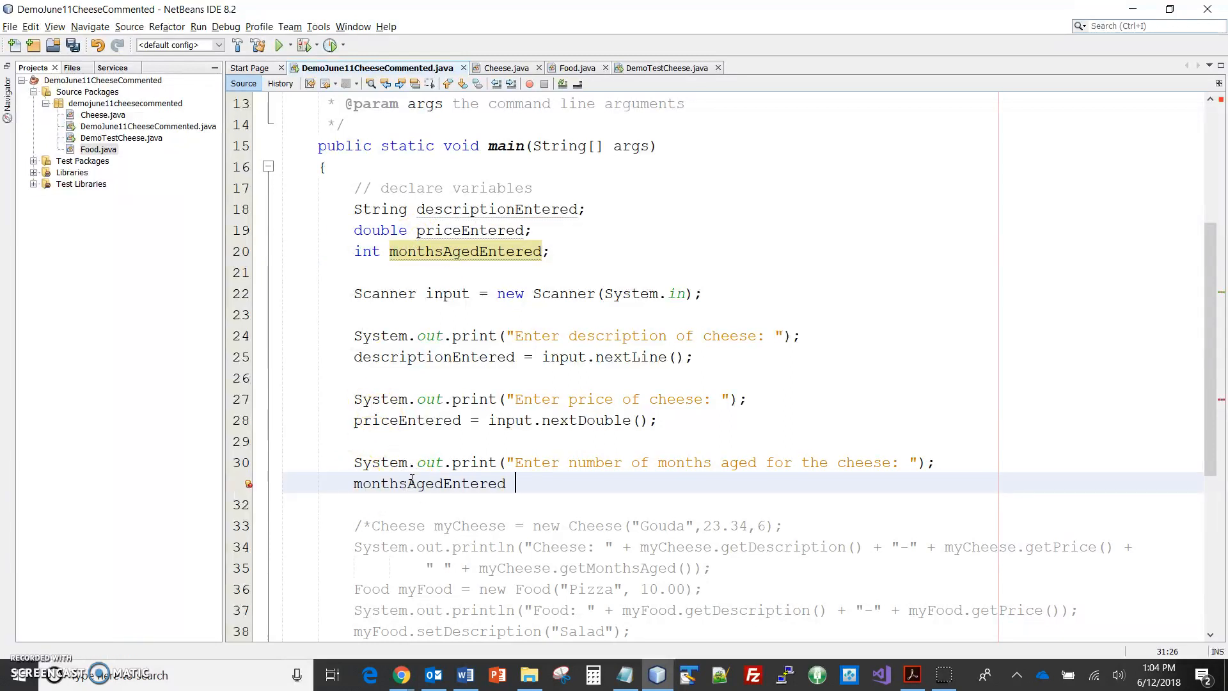
pyautogui.write('= input')
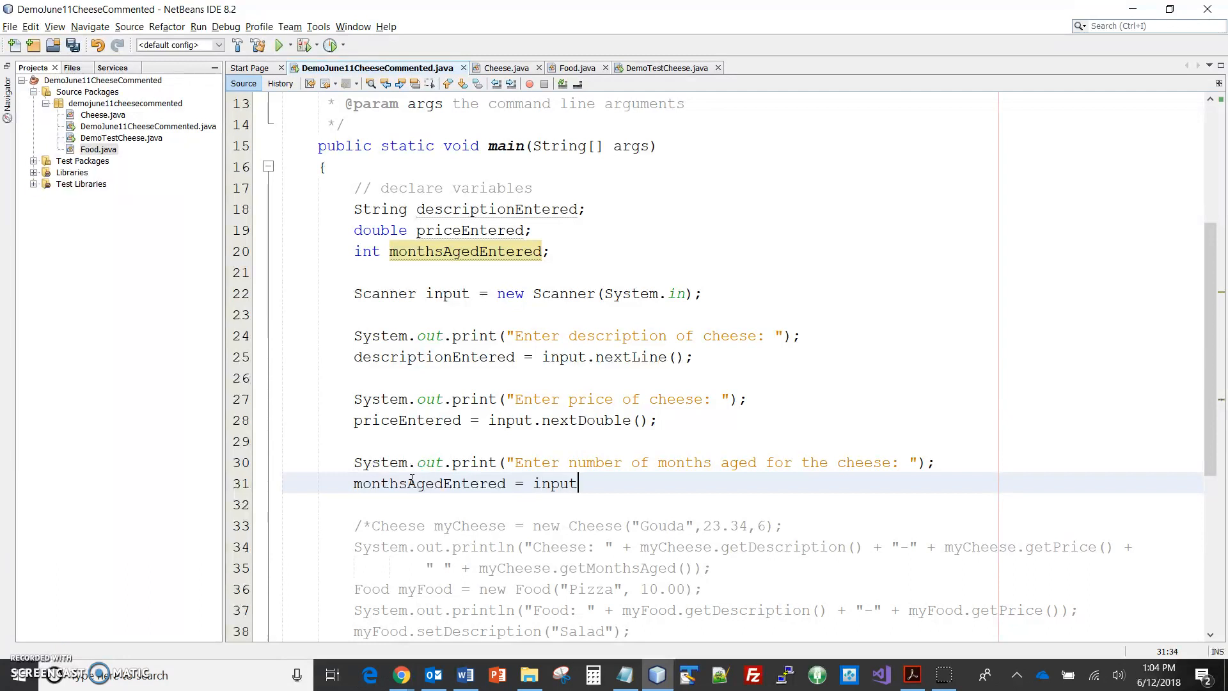
pyautogui.write('.nextInt();')
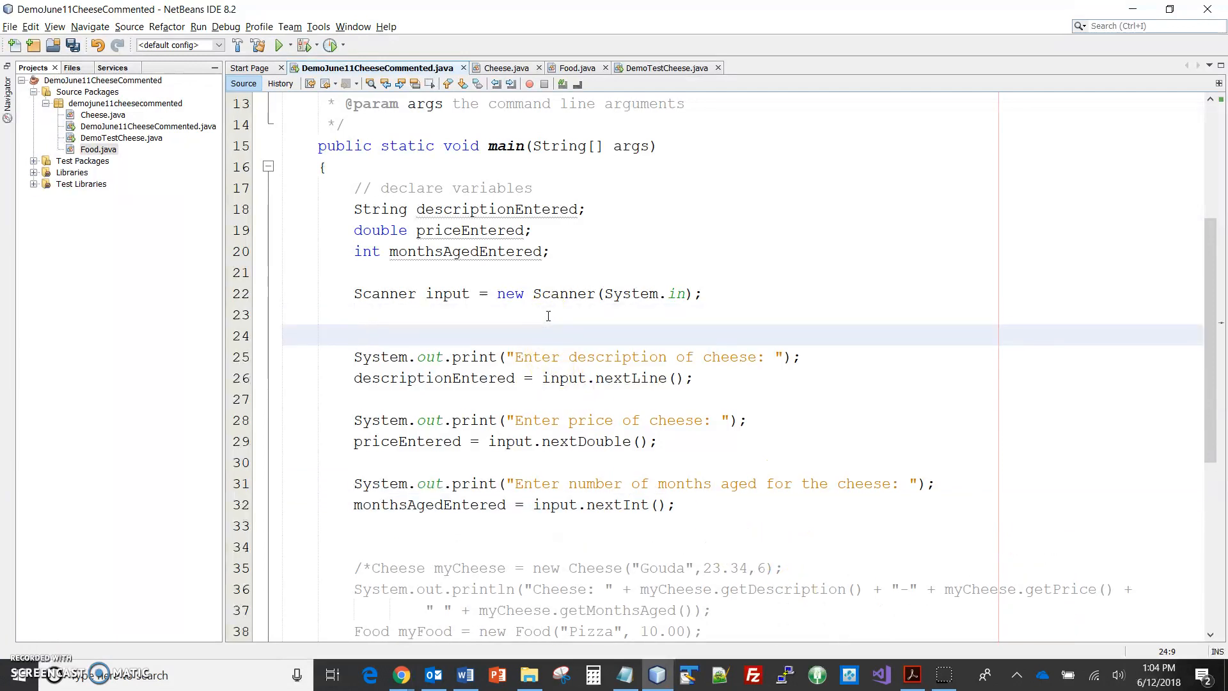
# Write the '// get data from user' comment above the prompt-and-read block
pyautogui.write('// get data from u')
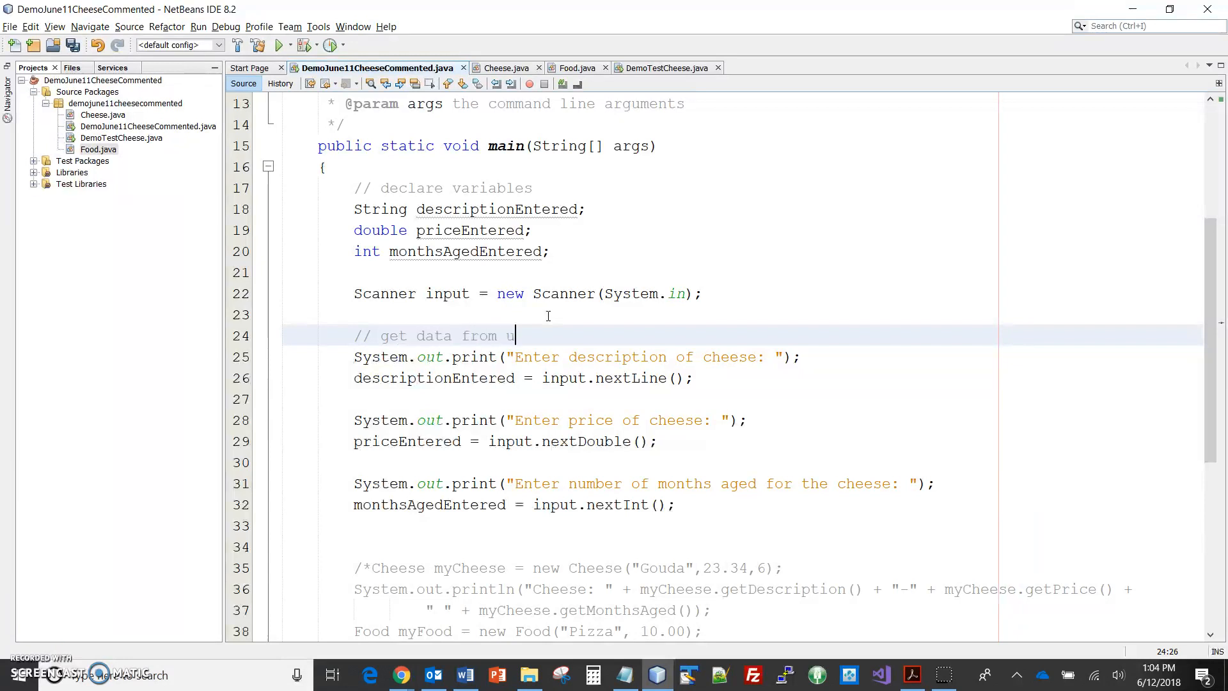
pyautogui.write('ser')
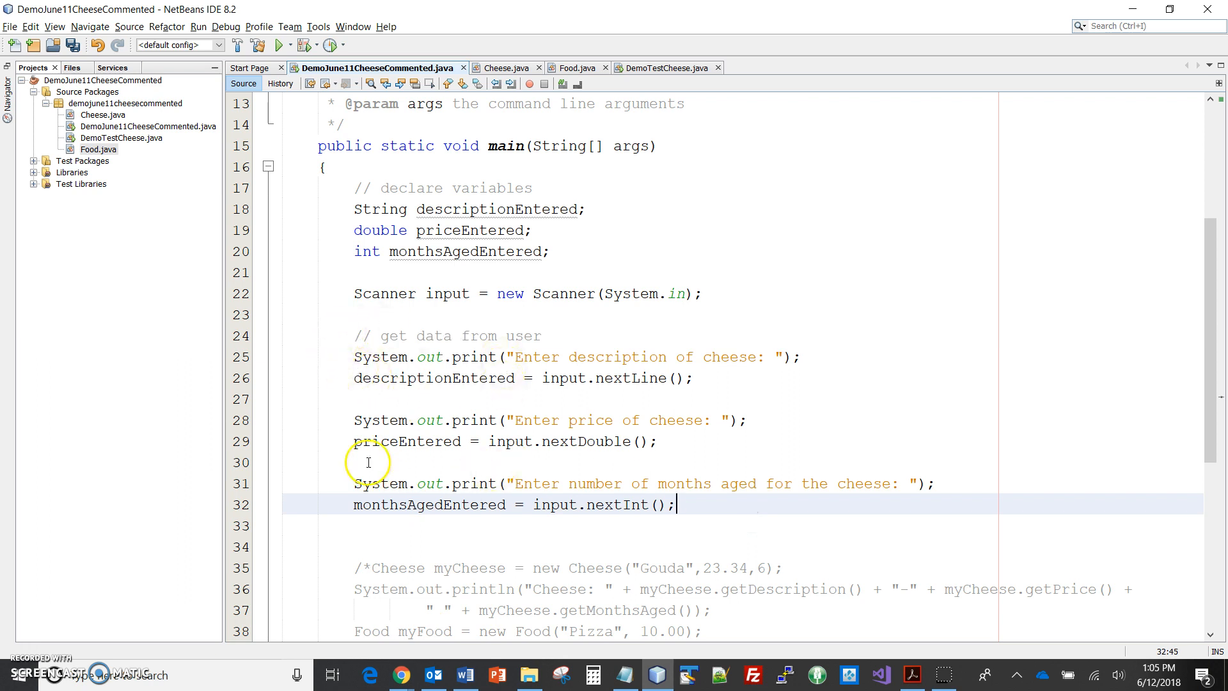
pyautogui.moveTo(409, 470)
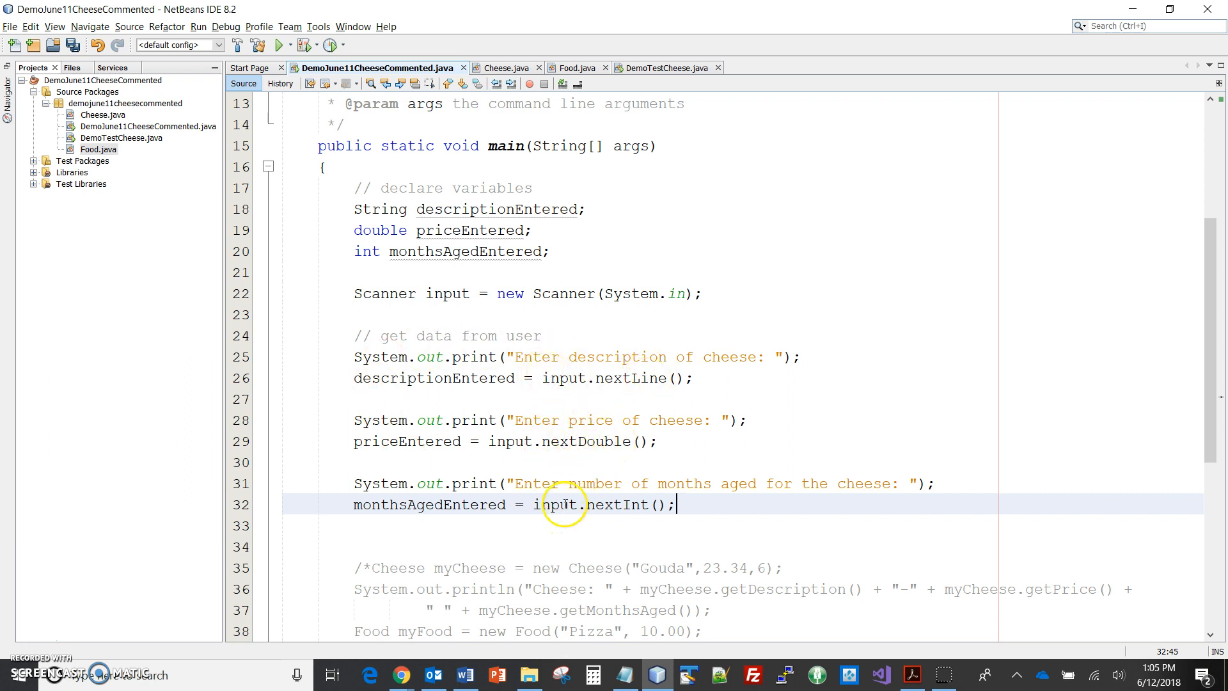
pyautogui.moveTo(692, 564)
pyautogui.write('//')
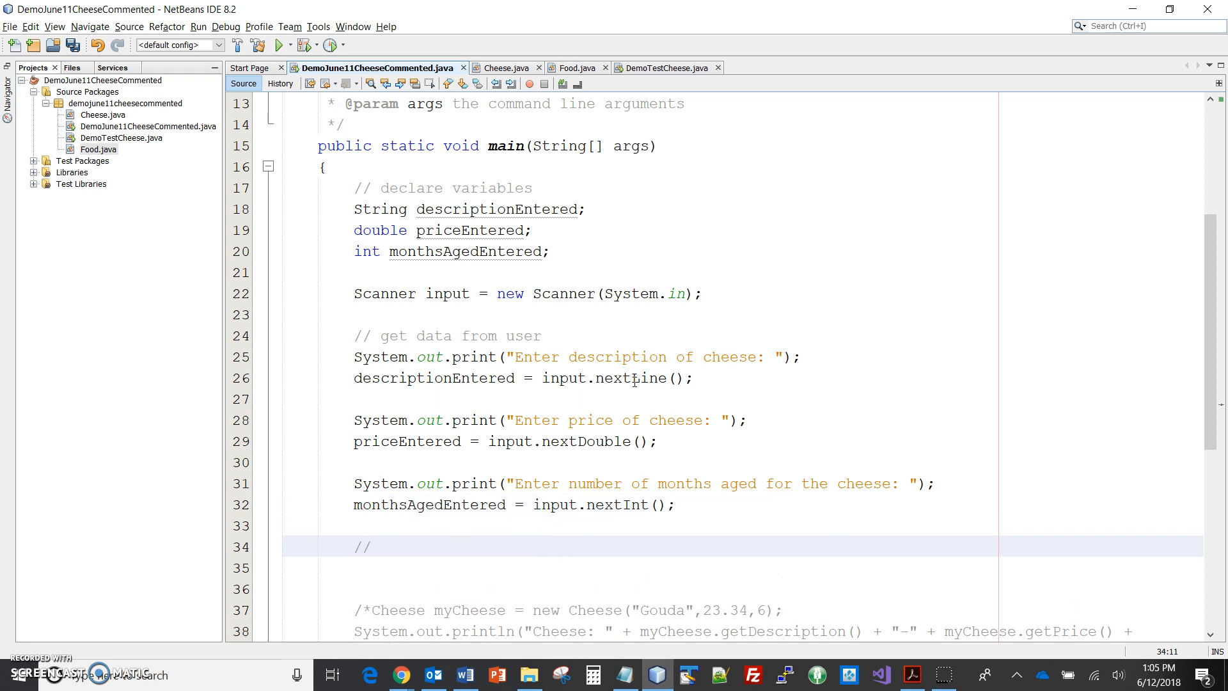
# Add the comment '// instantiate Cheese object' on its own line
pyautogui.write('inst')
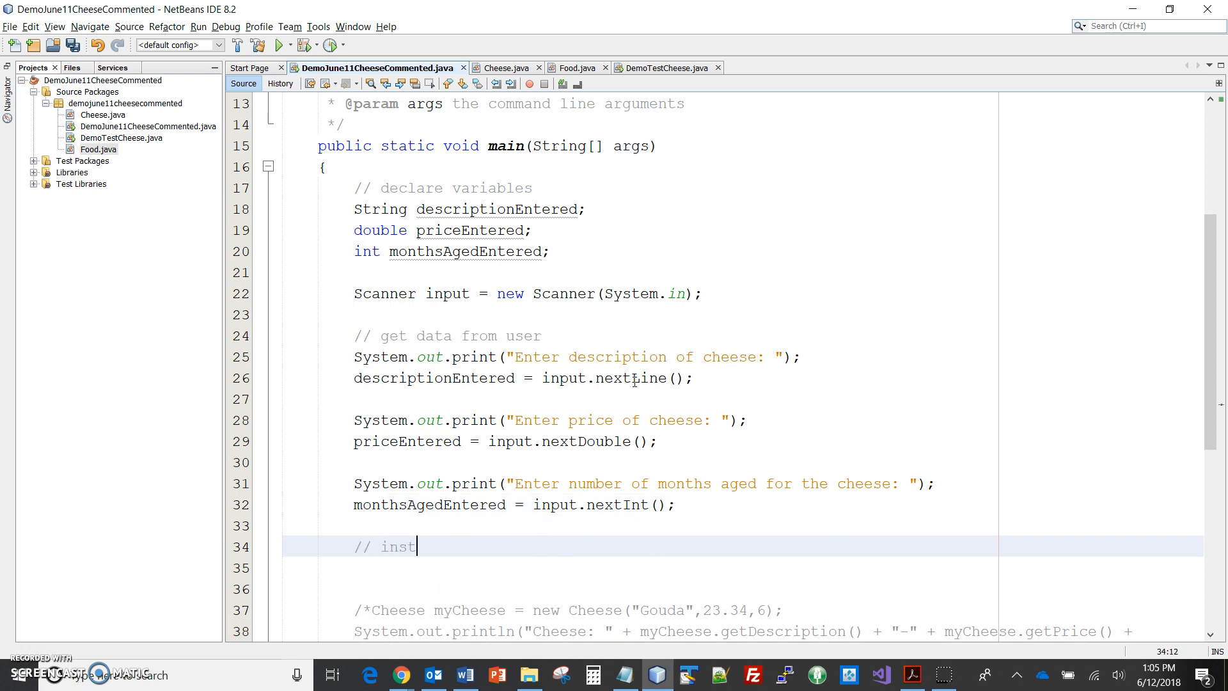
pyautogui.write('an')
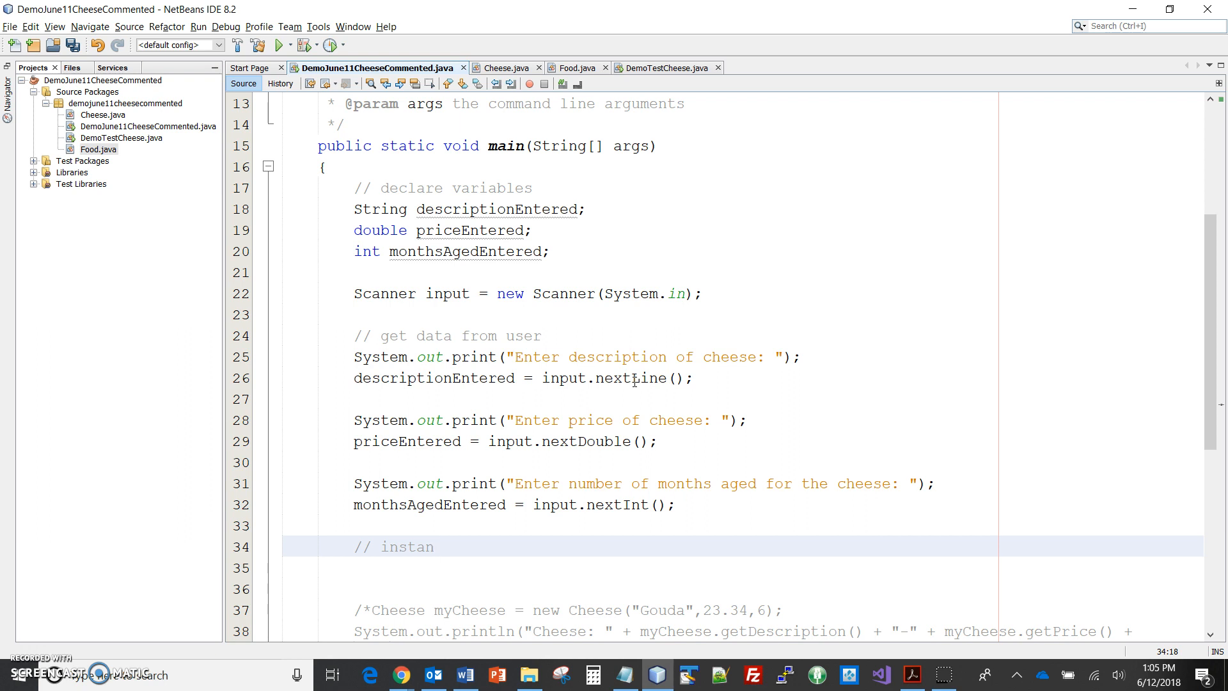
pyautogui.write('tiate')
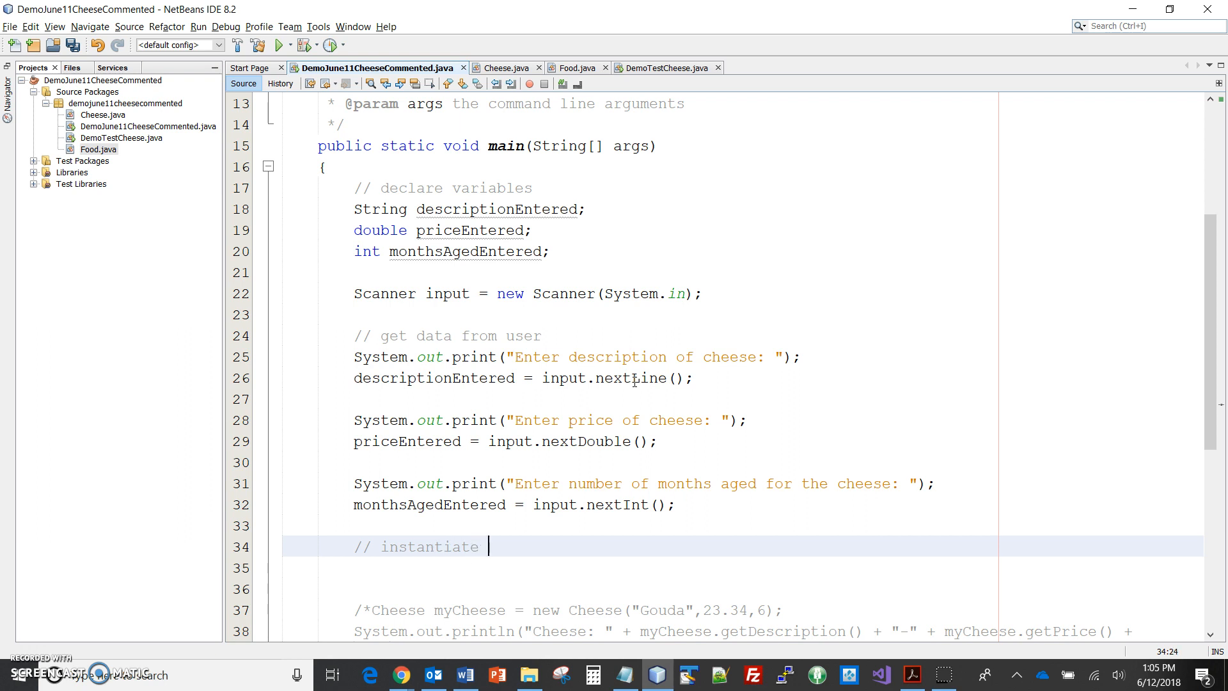
pyautogui.write('C')
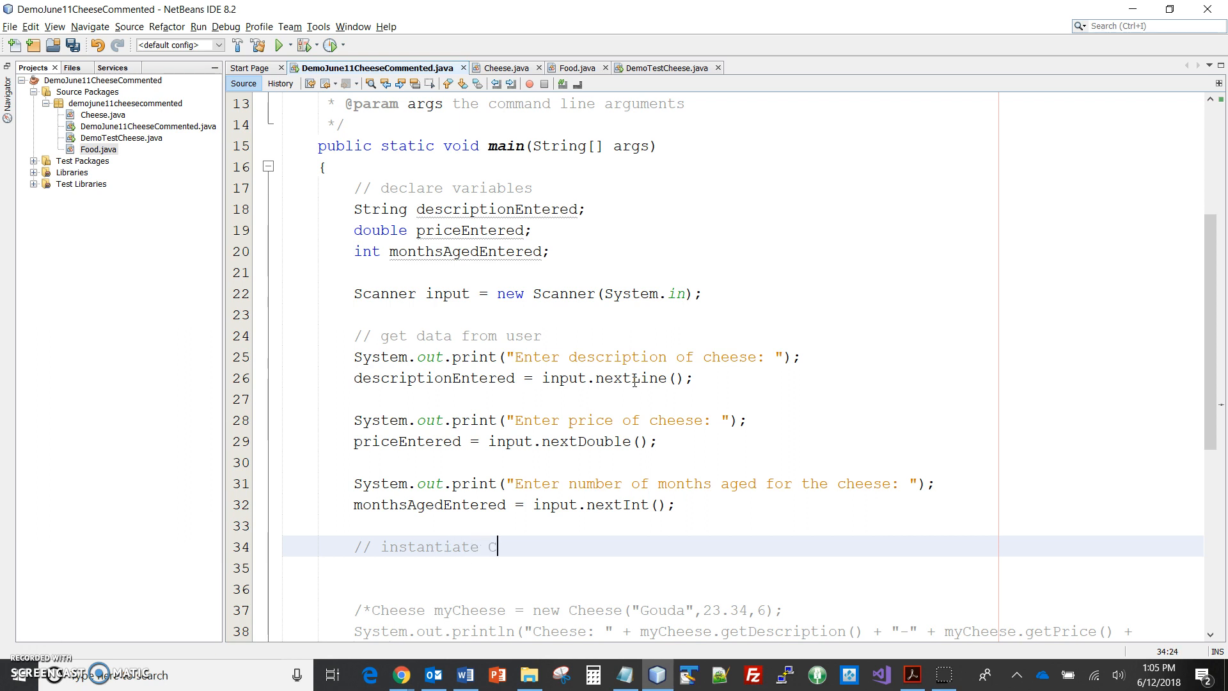
pyautogui.write('heese o')
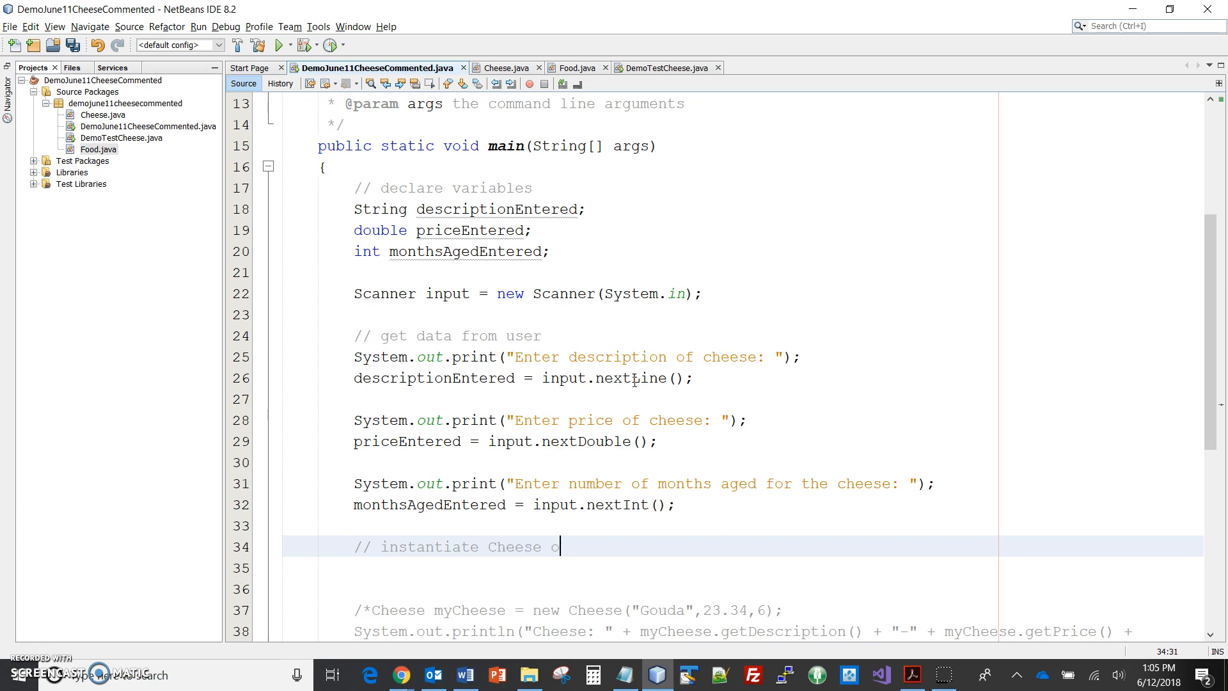
pyautogui.press('enter')
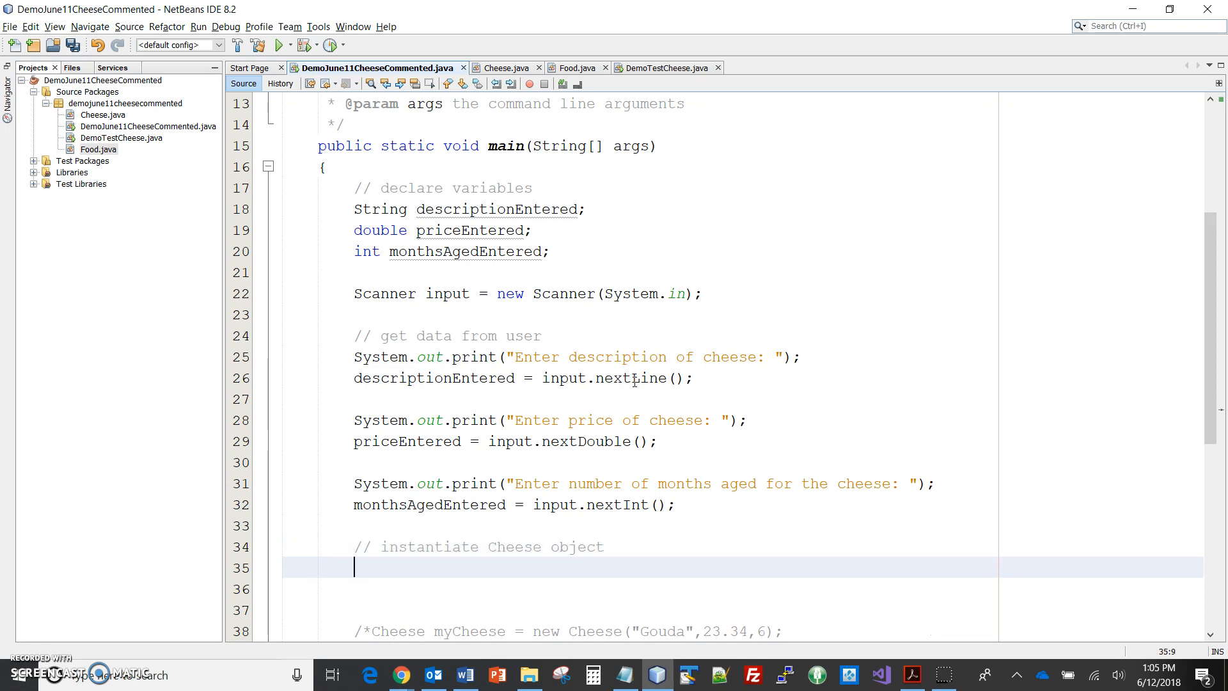
# Write Cheese myCheese = new Cheese(descriptionEntered, priceEntered, monthsAgedEntered);
pyautogui.write('Ch')
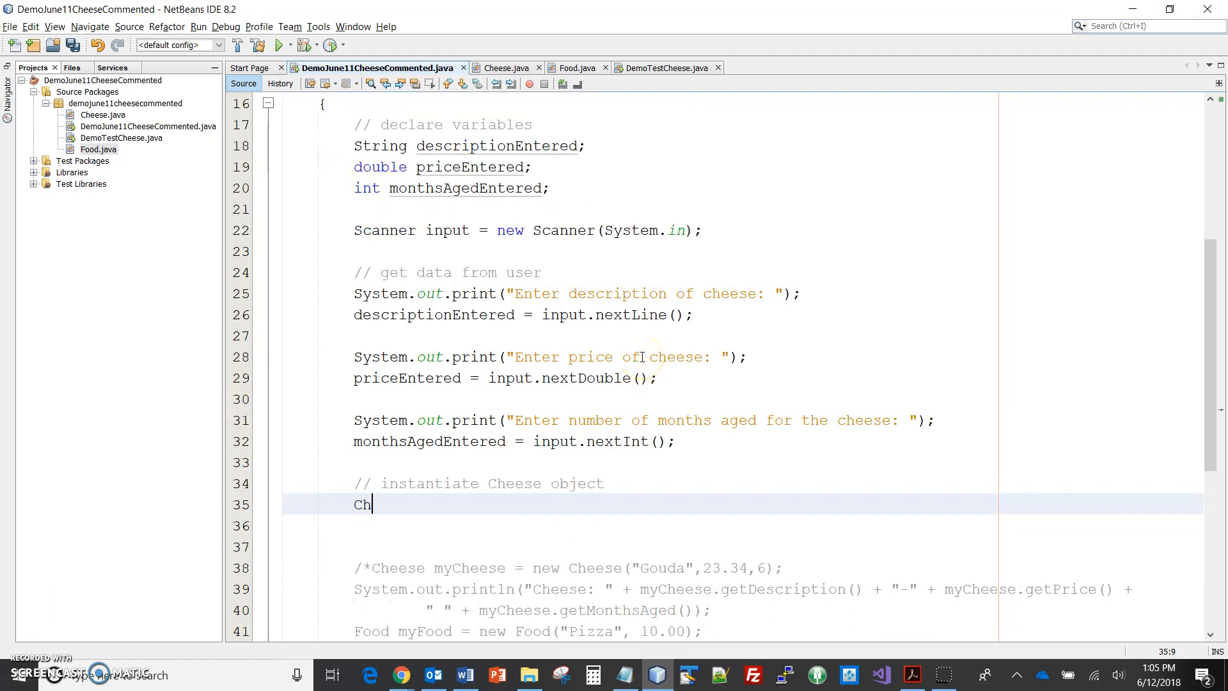
pyautogui.write('eese myCh')
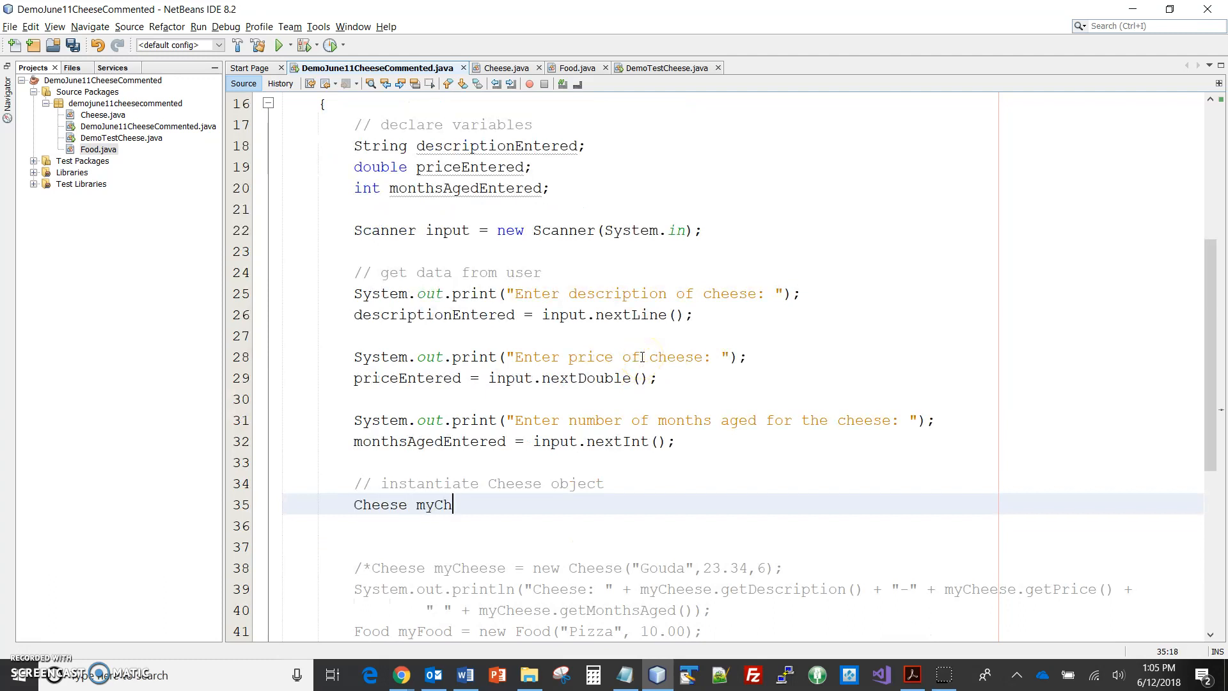
pyautogui.write('eese = n')
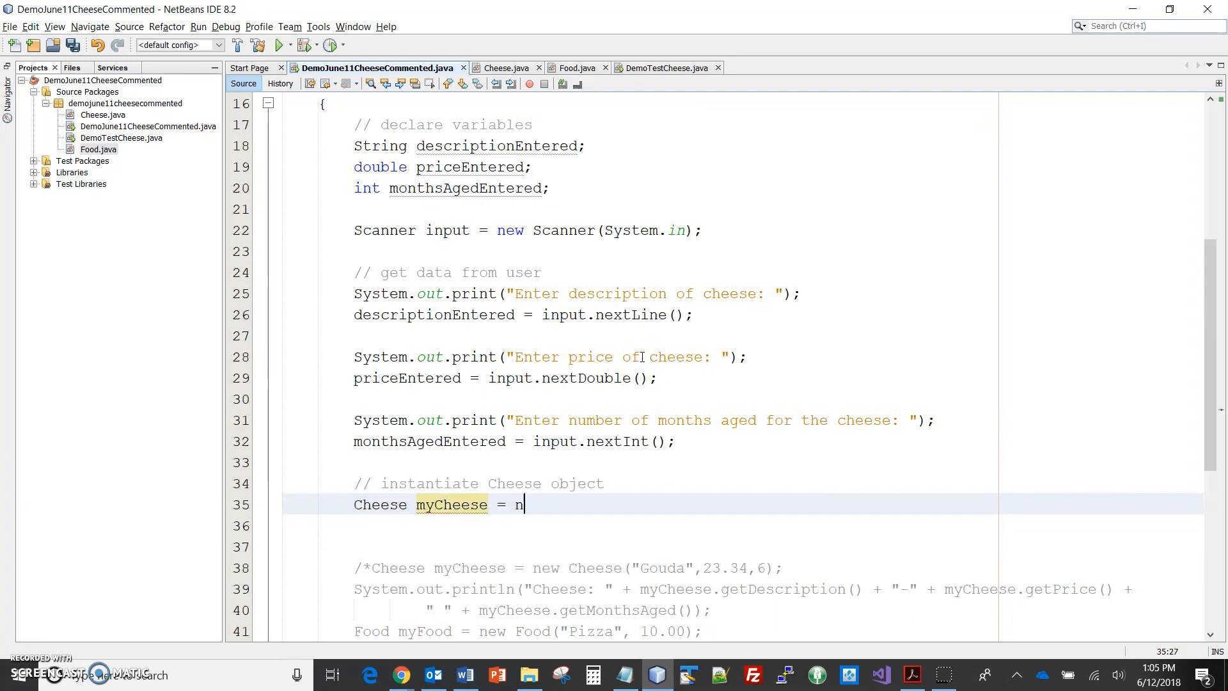
pyautogui.write('ew Ch')
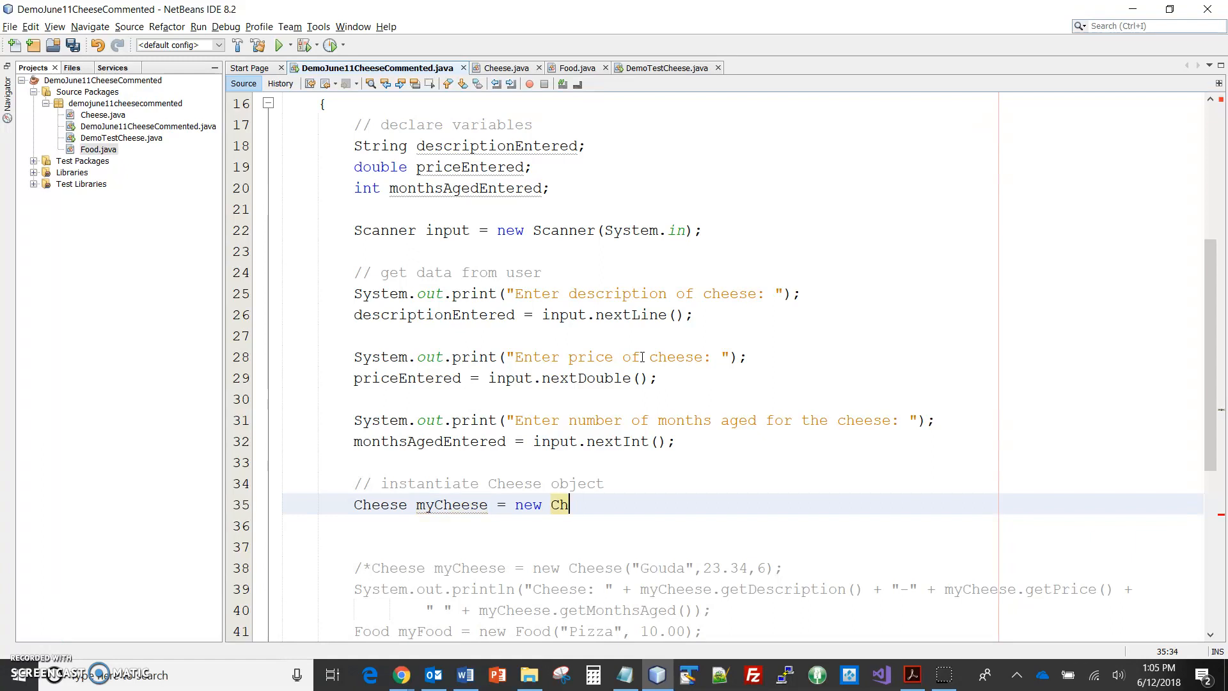
pyautogui.write('eese()')
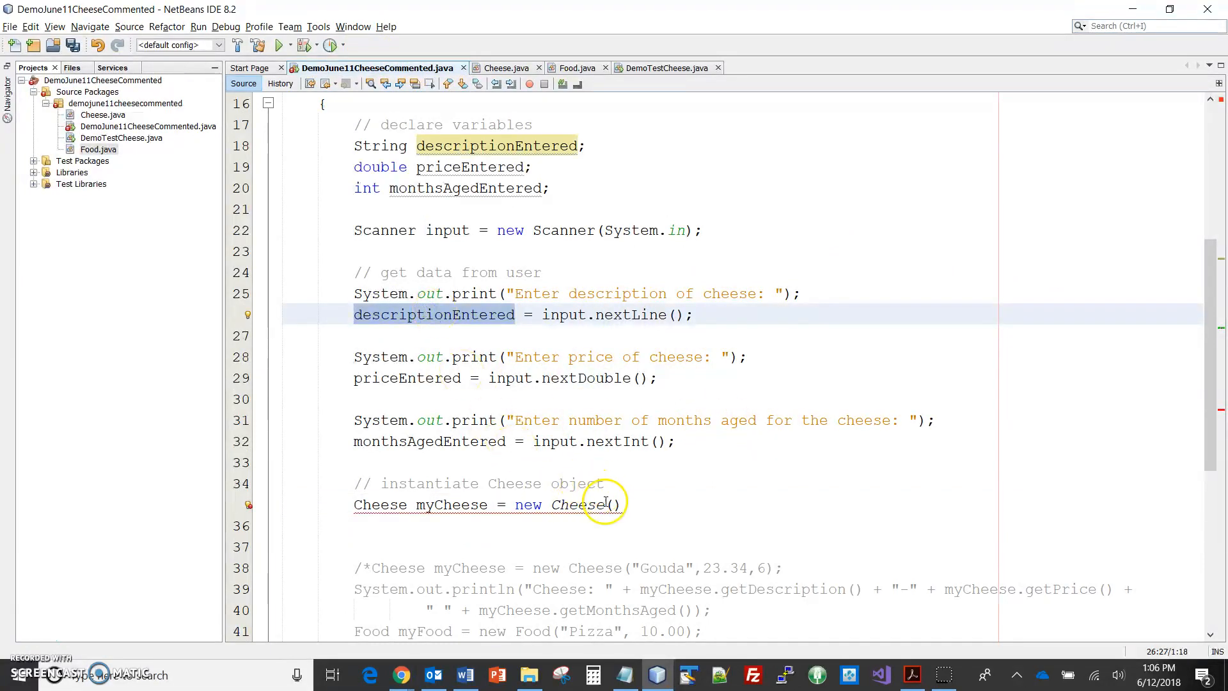
pyautogui.write('descriptionEntered,')
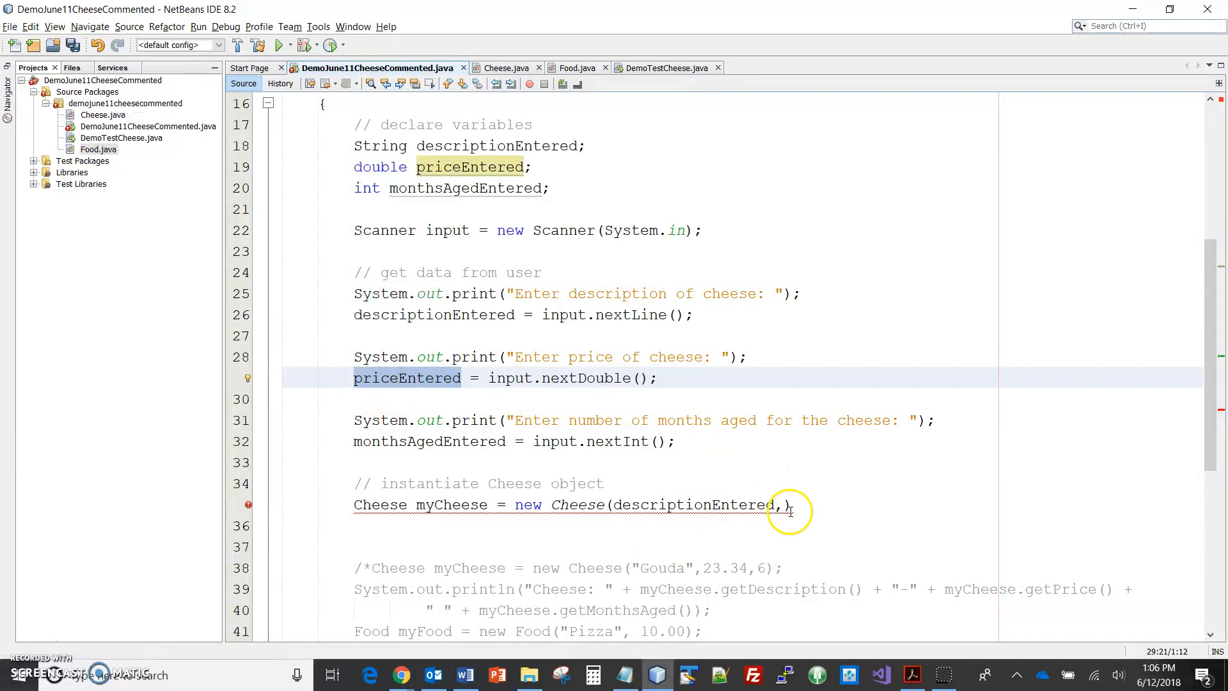
pyautogui.write('priceEntered')
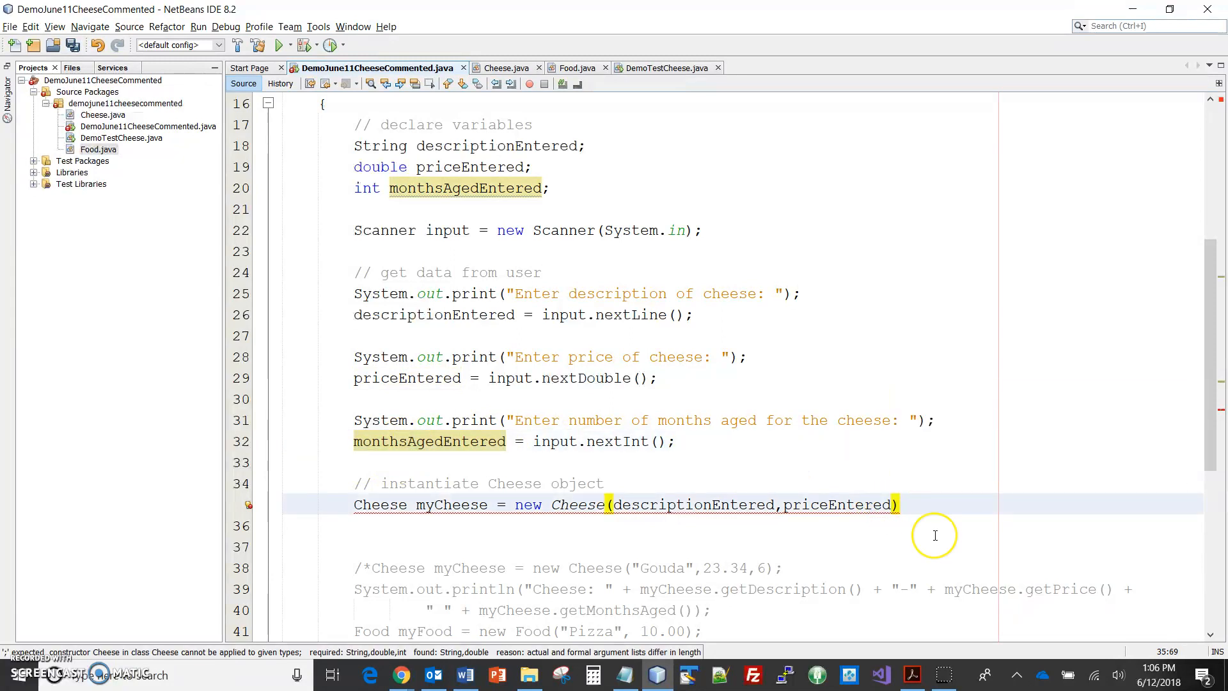
pyautogui.write(', monthsAgedEntered')
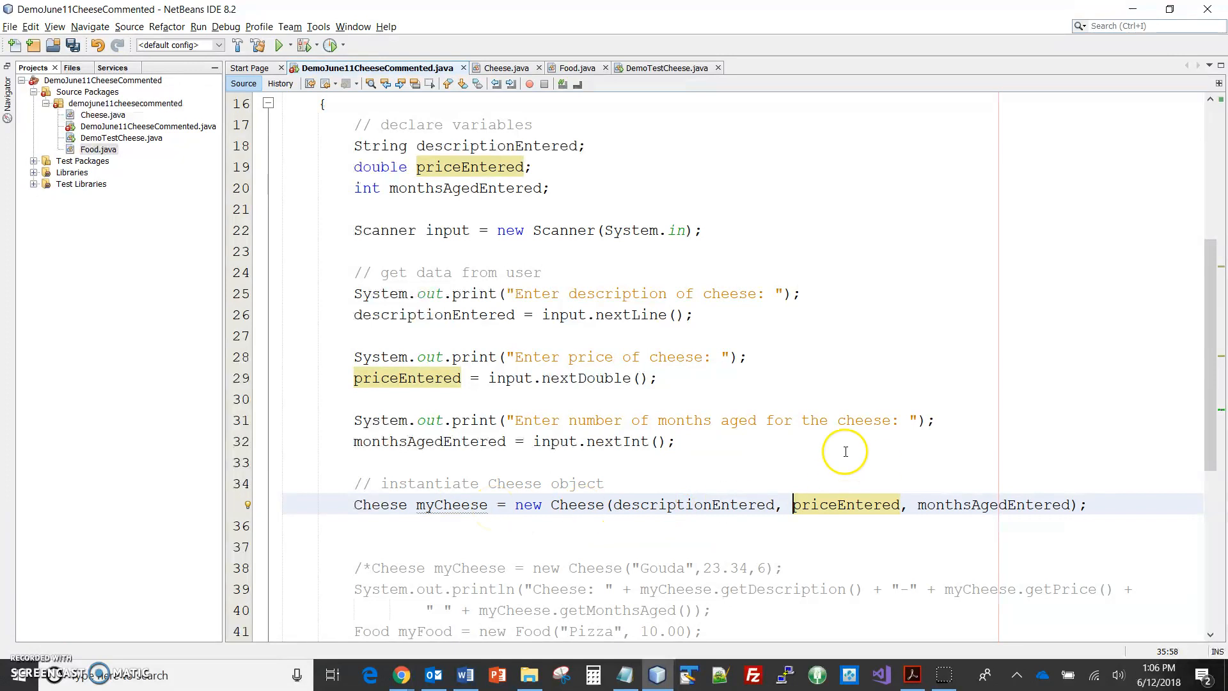
pyautogui.moveTo(576, 504)
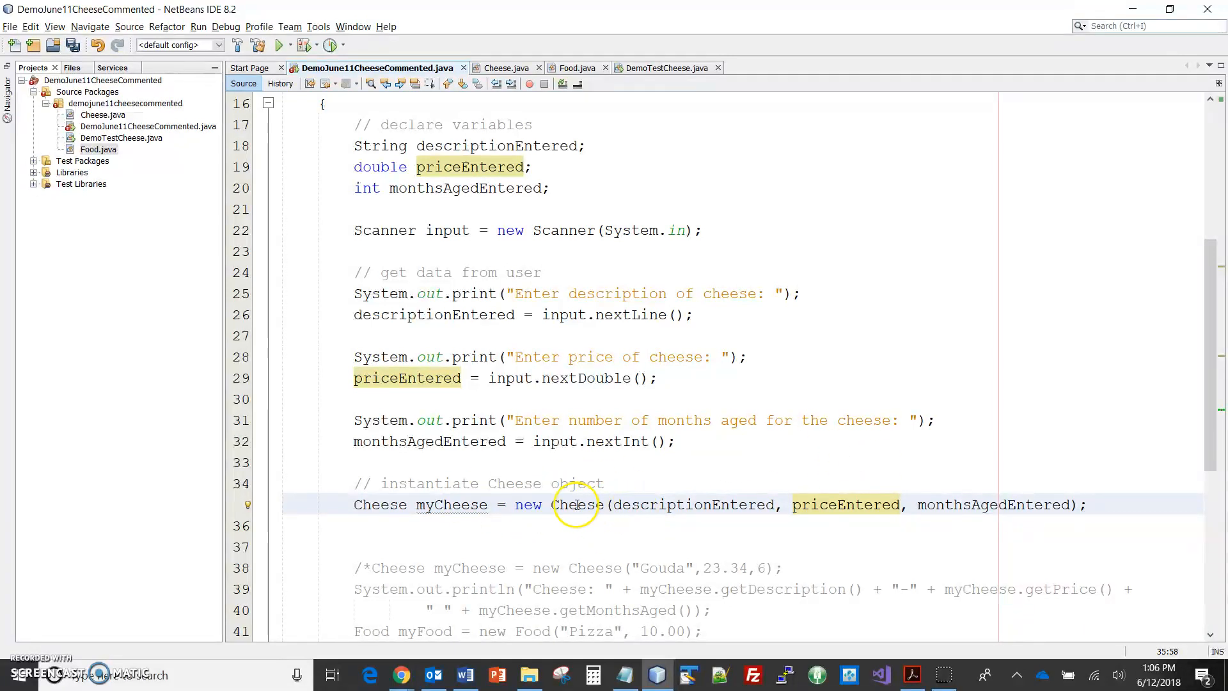
pyautogui.moveTo(1107, 504)
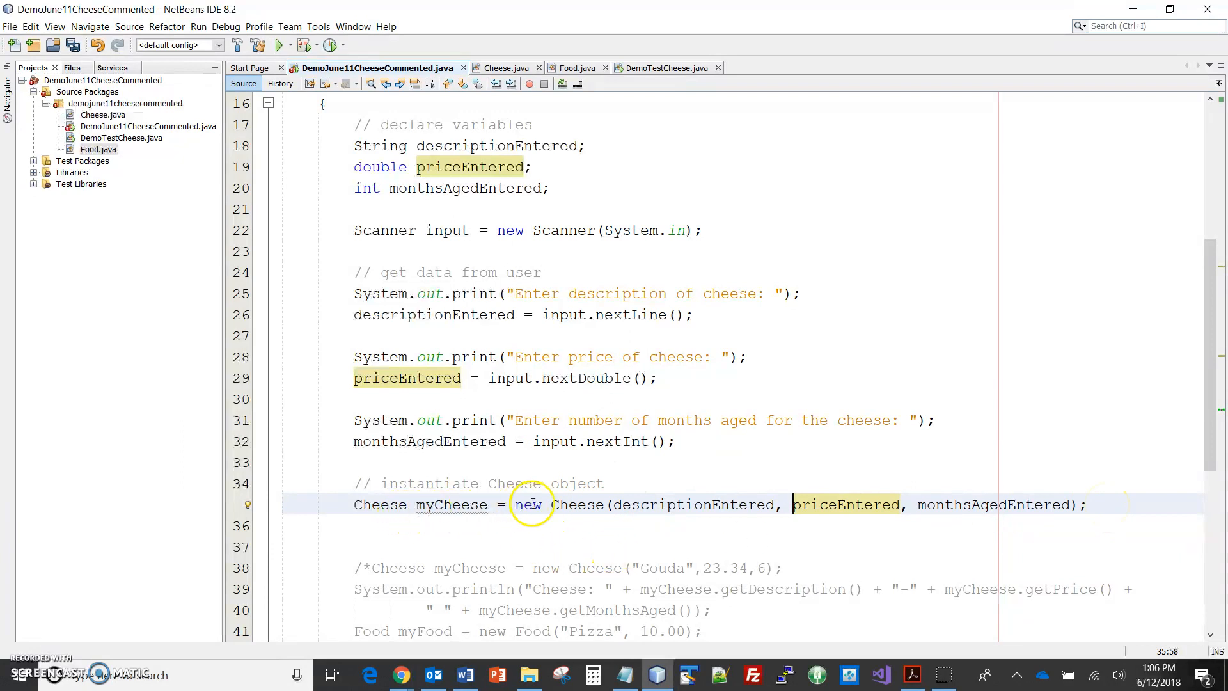
pyautogui.moveTo(634, 515)
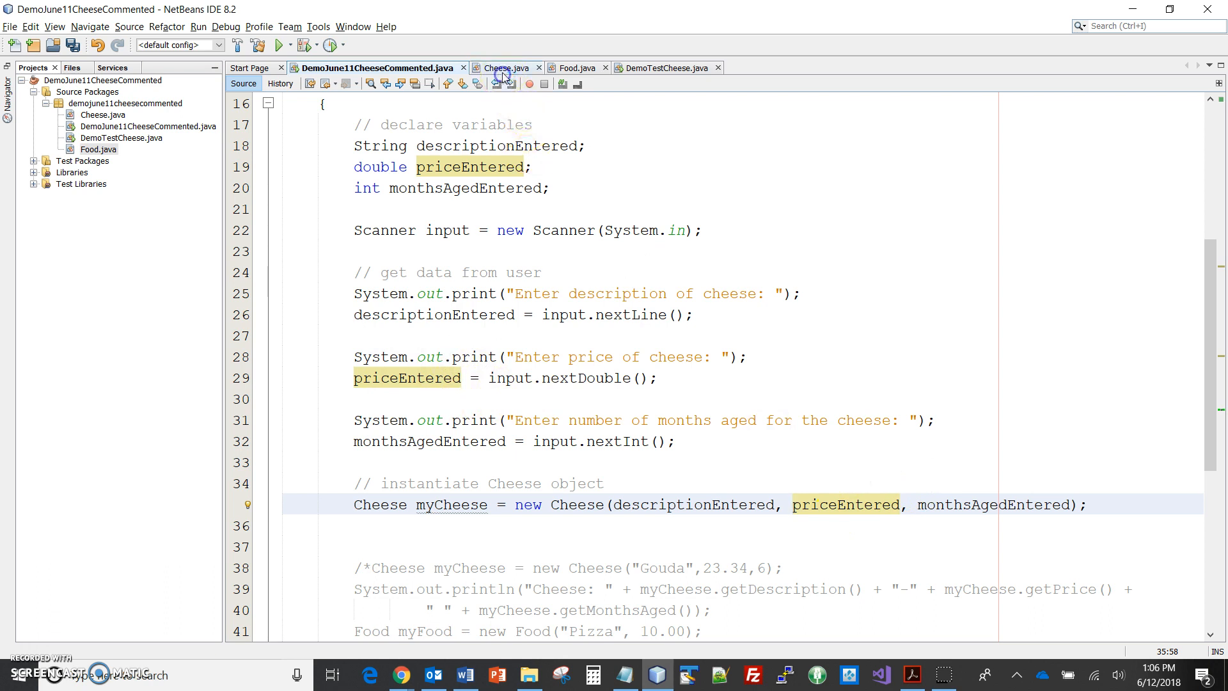
pyautogui.click(502, 68)
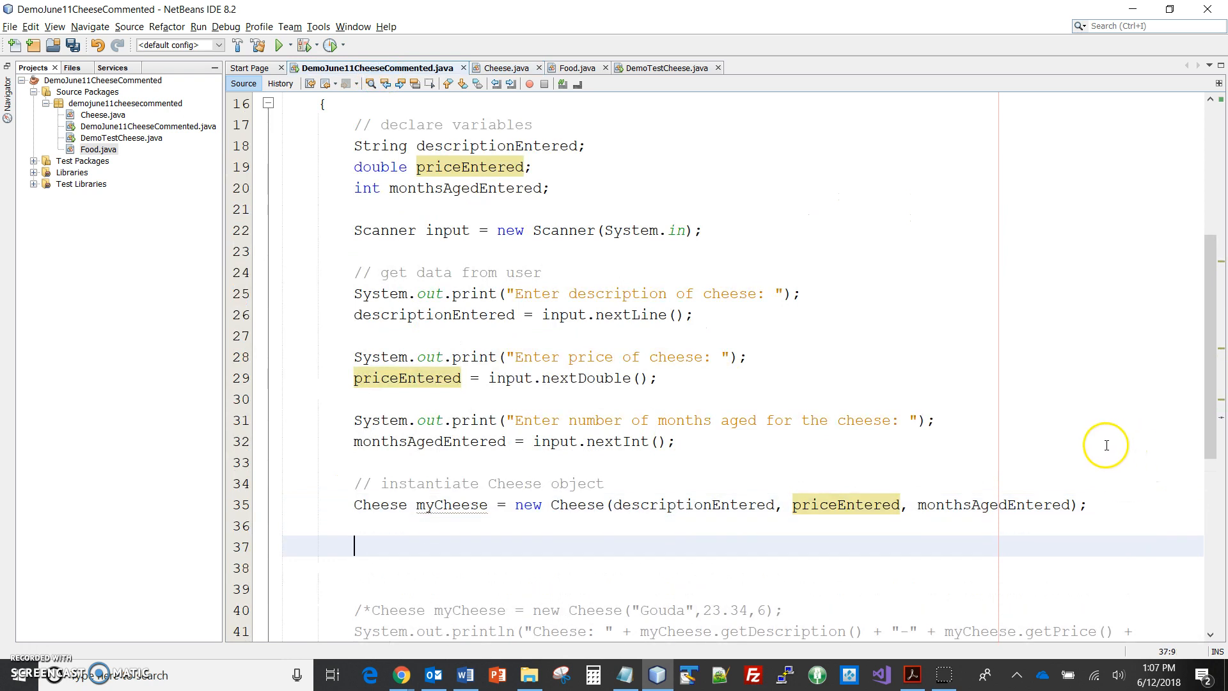
# Add a '// display results' comment and println "Cheese: " + myCheese.getDescription()
pyautogui.scroll(-3)
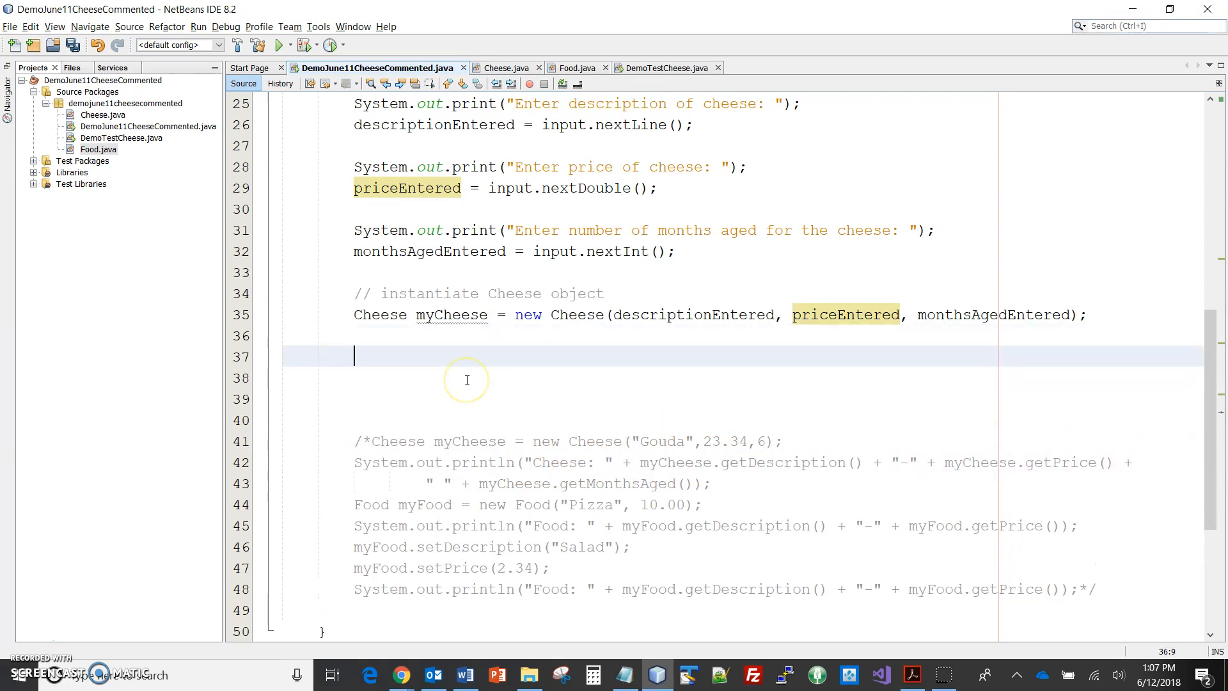
pyautogui.write('// display')
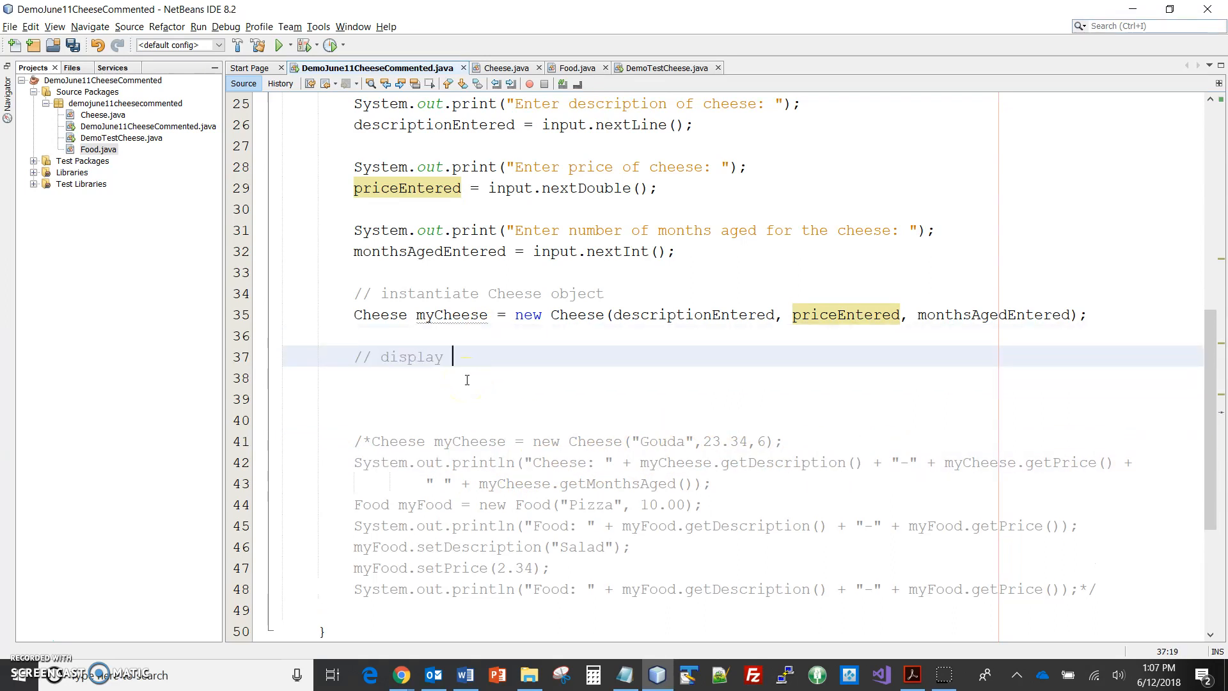
pyautogui.write('ress')
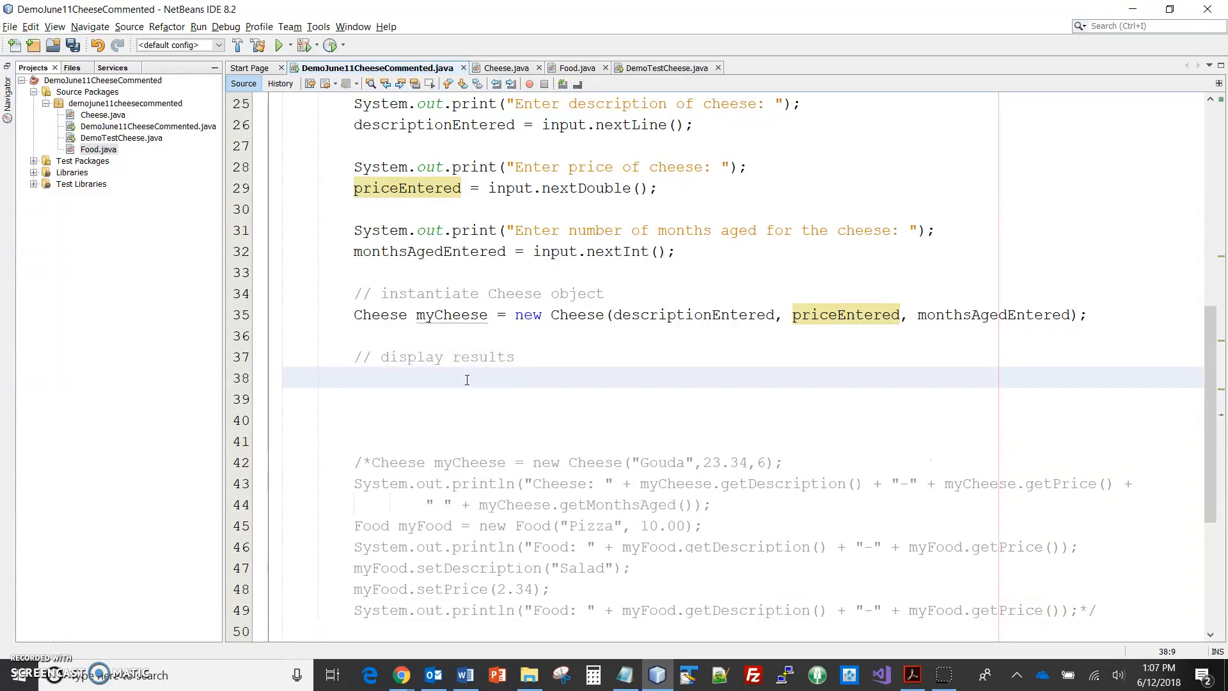
pyautogui.write('System.out.println("Cheese: " + myCheese.getDescription()')
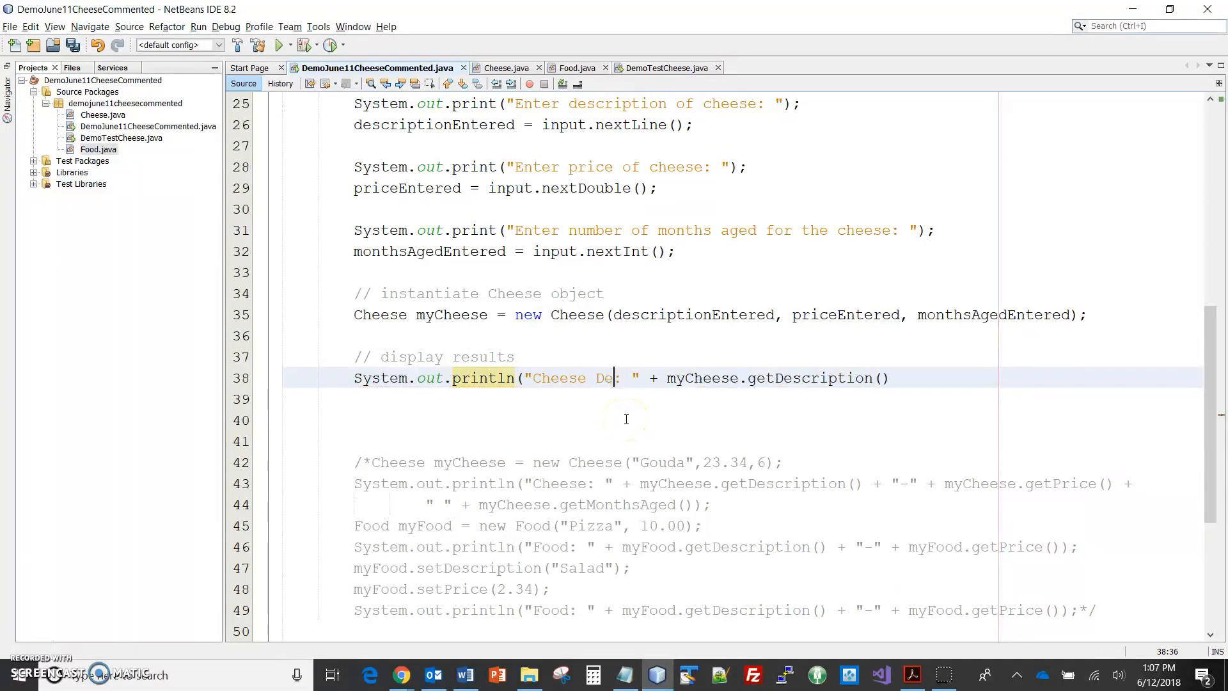
pyautogui.write('scription')
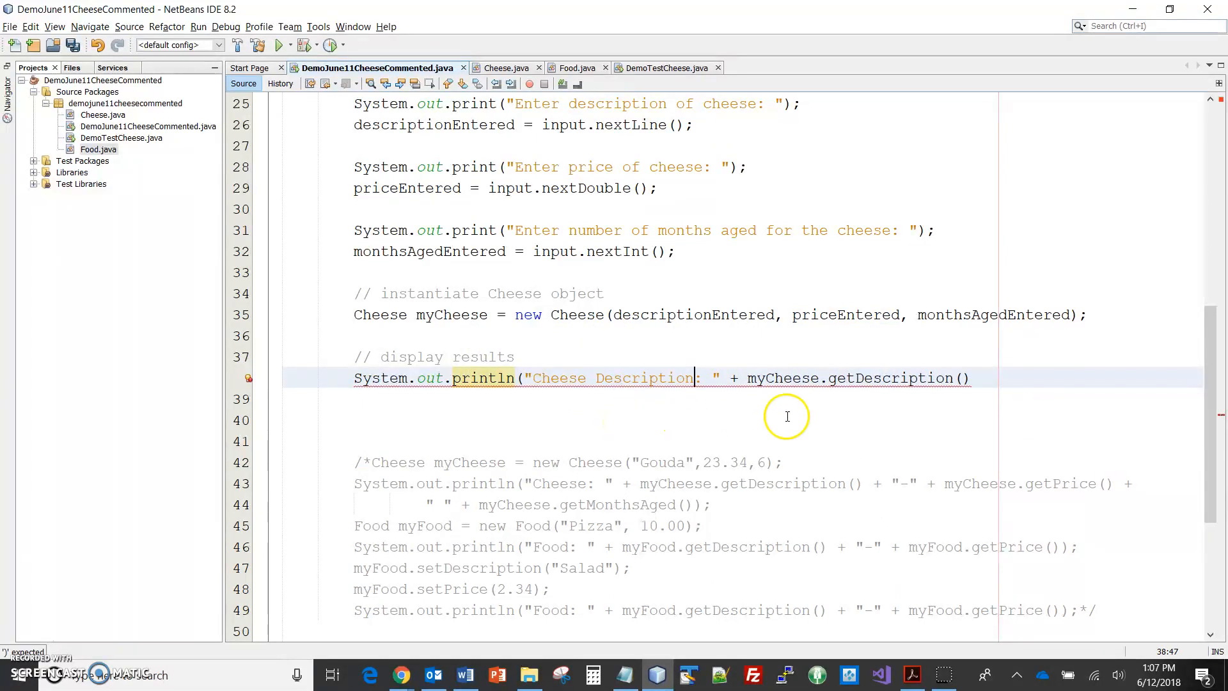
pyautogui.write(';')
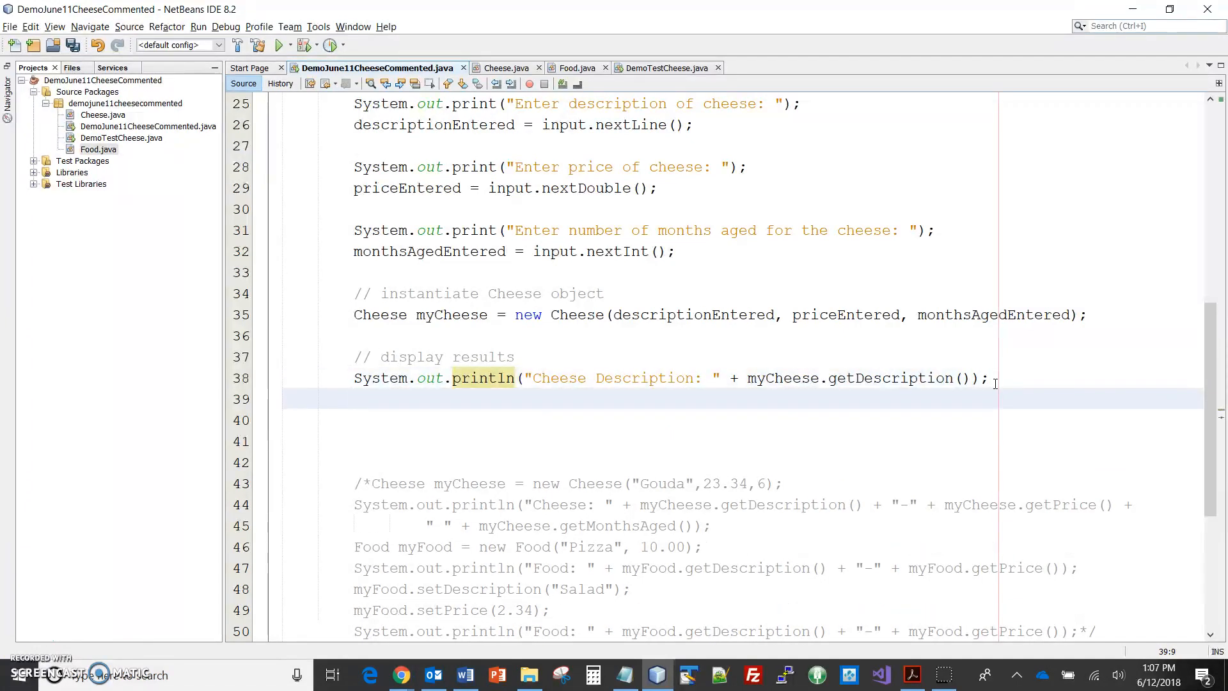
pyautogui.write('System.out.println("");')
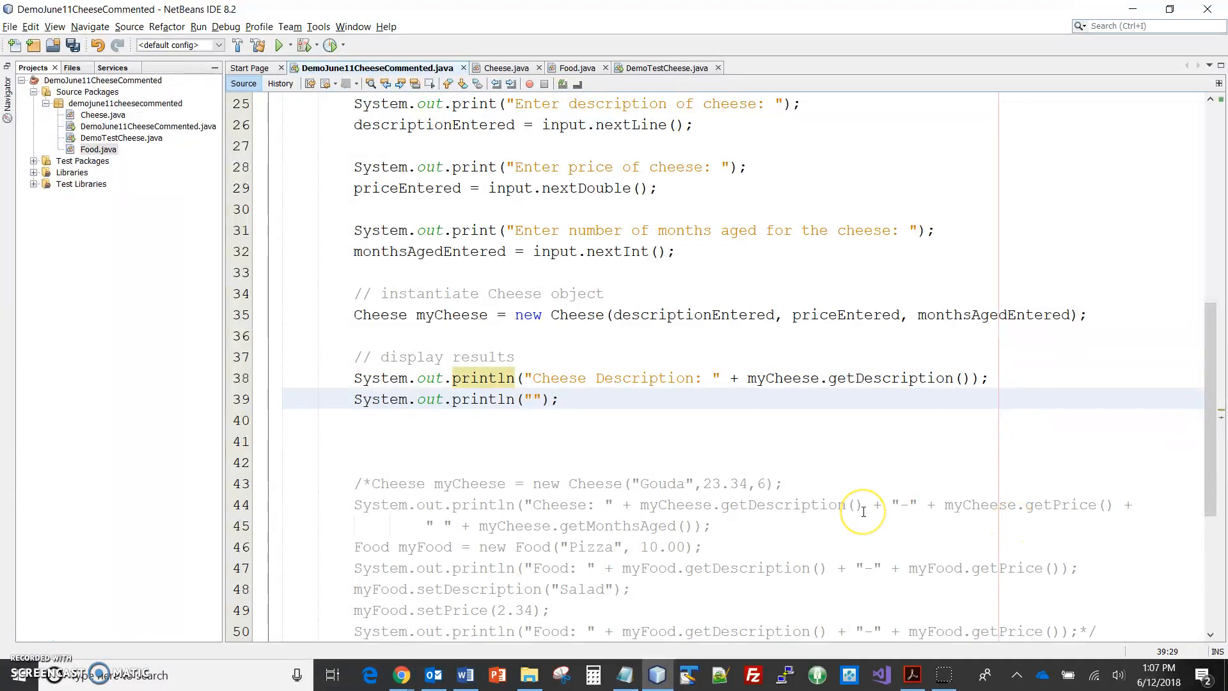
# Add a println showing "Cheese Price:" with myCheese.getPrice()
pyautogui.write('Cheese Pr')
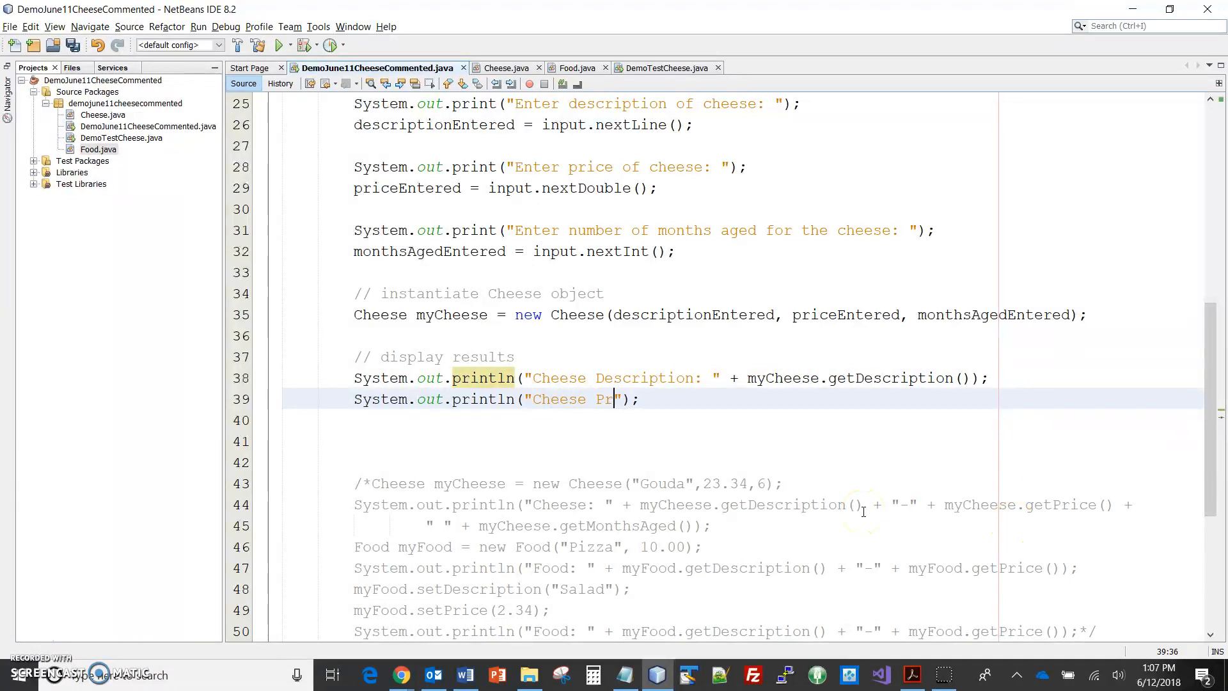
pyautogui.write('ice:')
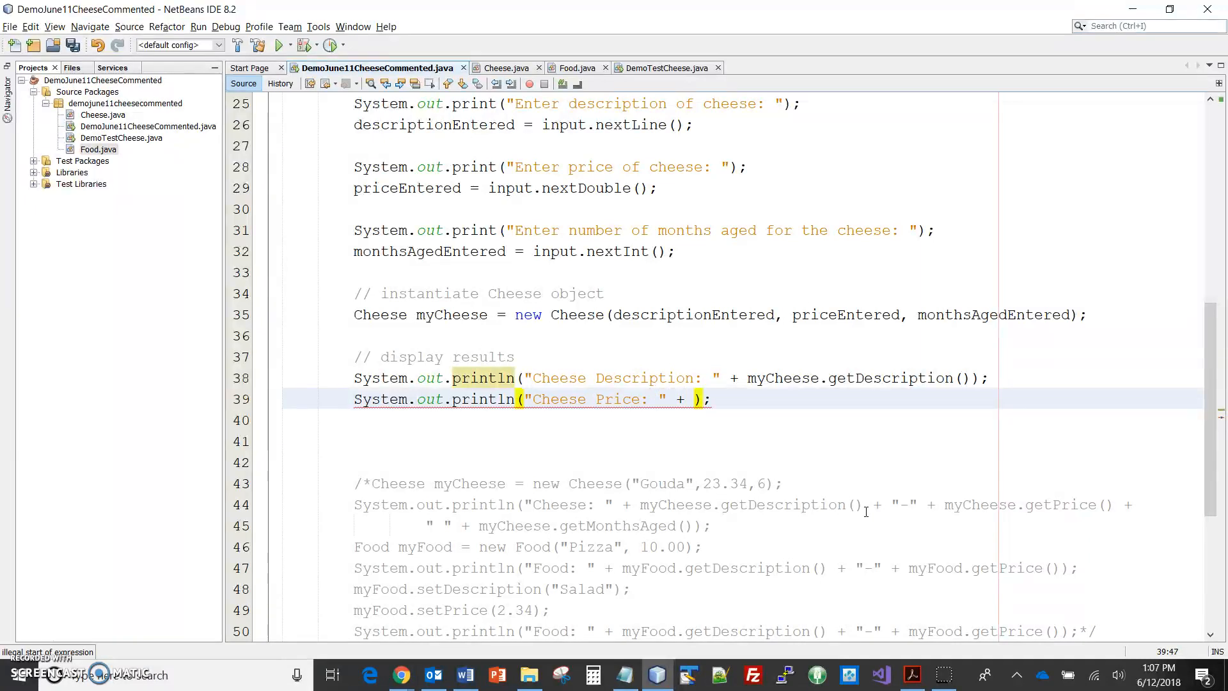
pyautogui.click(946, 505)
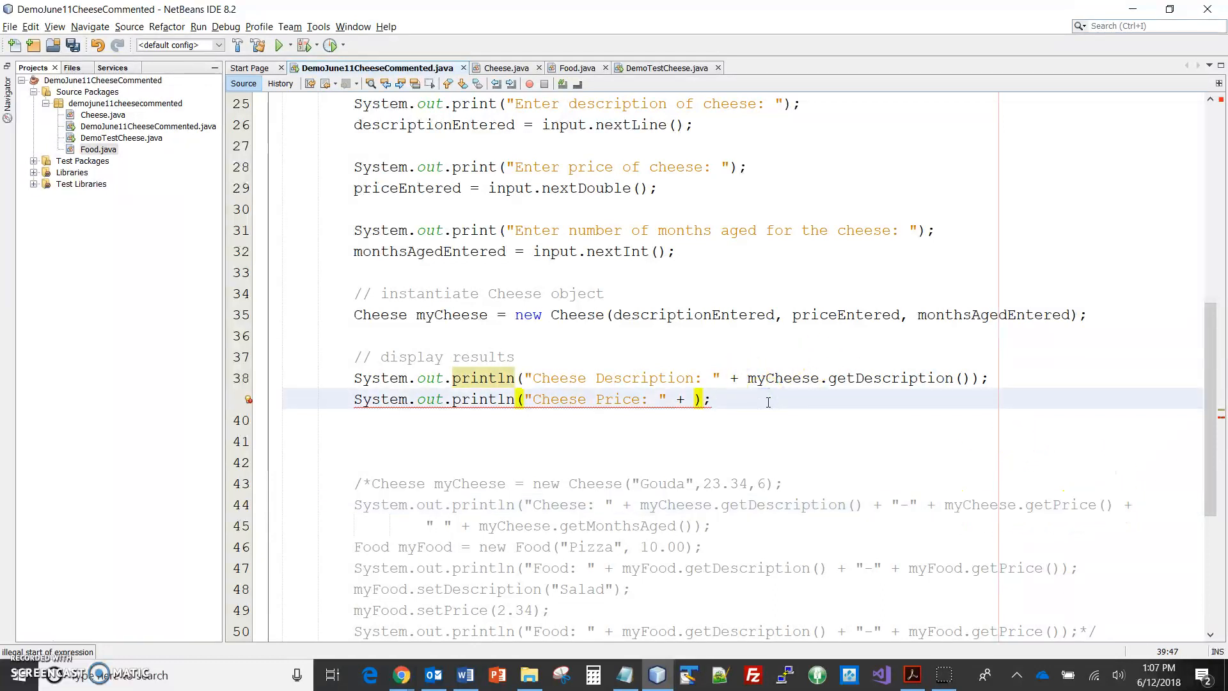
pyautogui.write('myCheese.getPrice()')
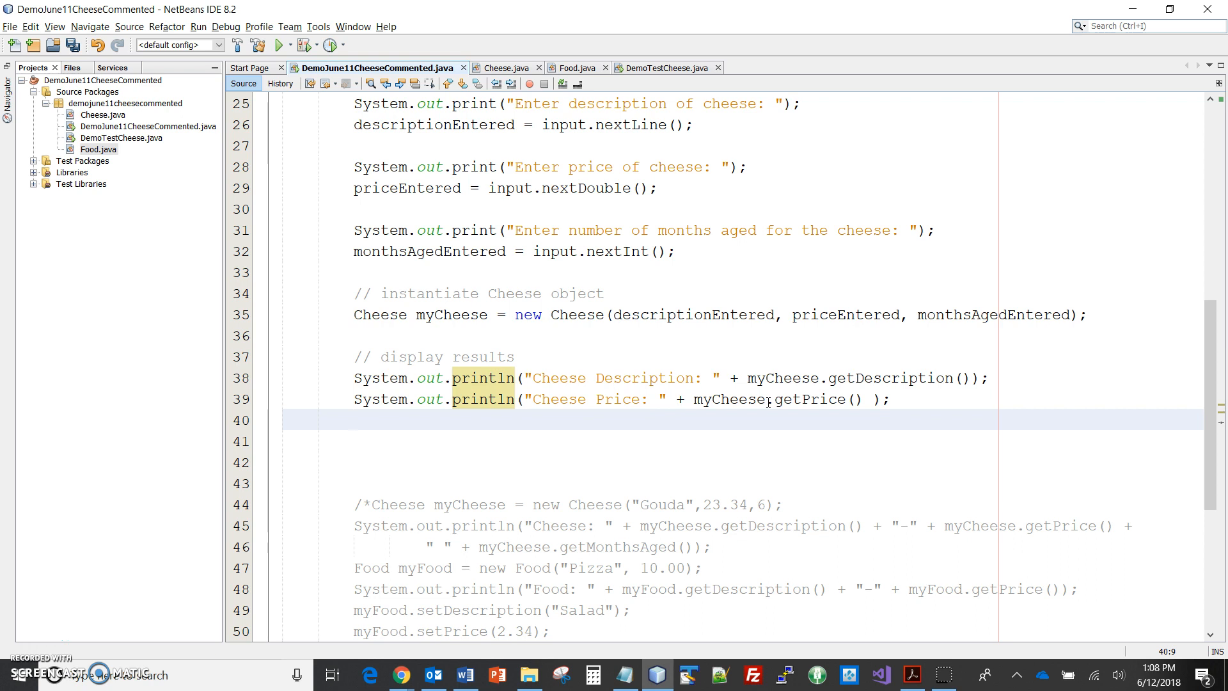
pyautogui.click(353, 420)
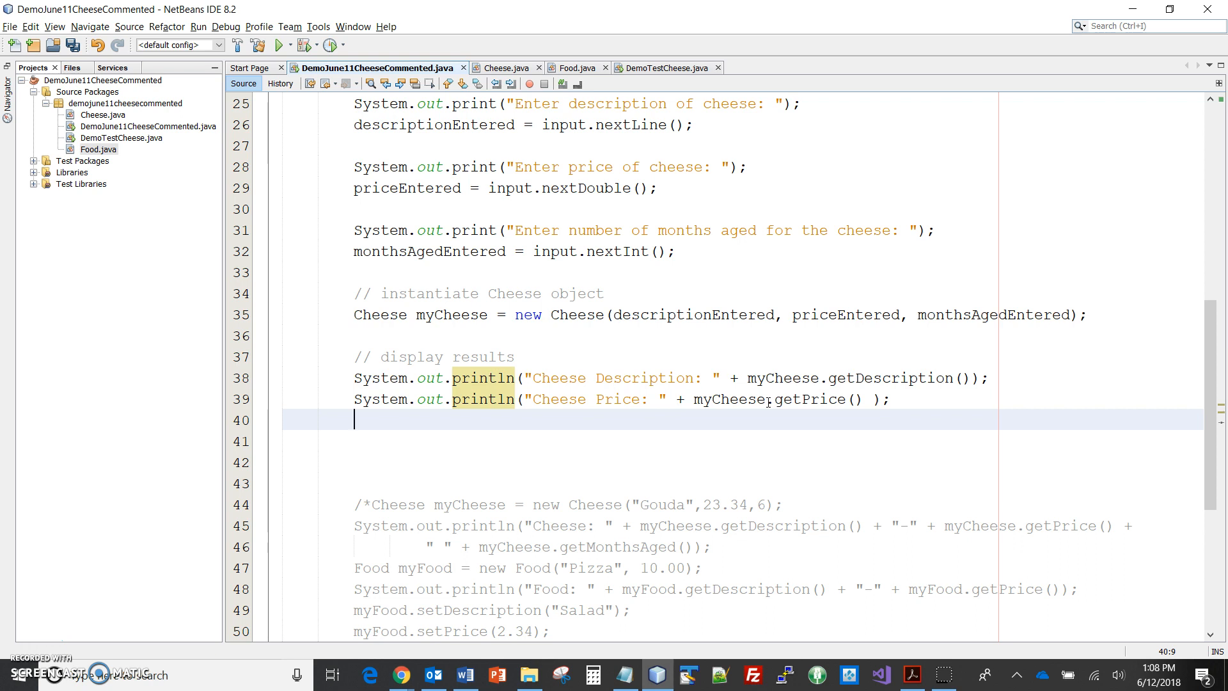
pyautogui.press('alt+tab')
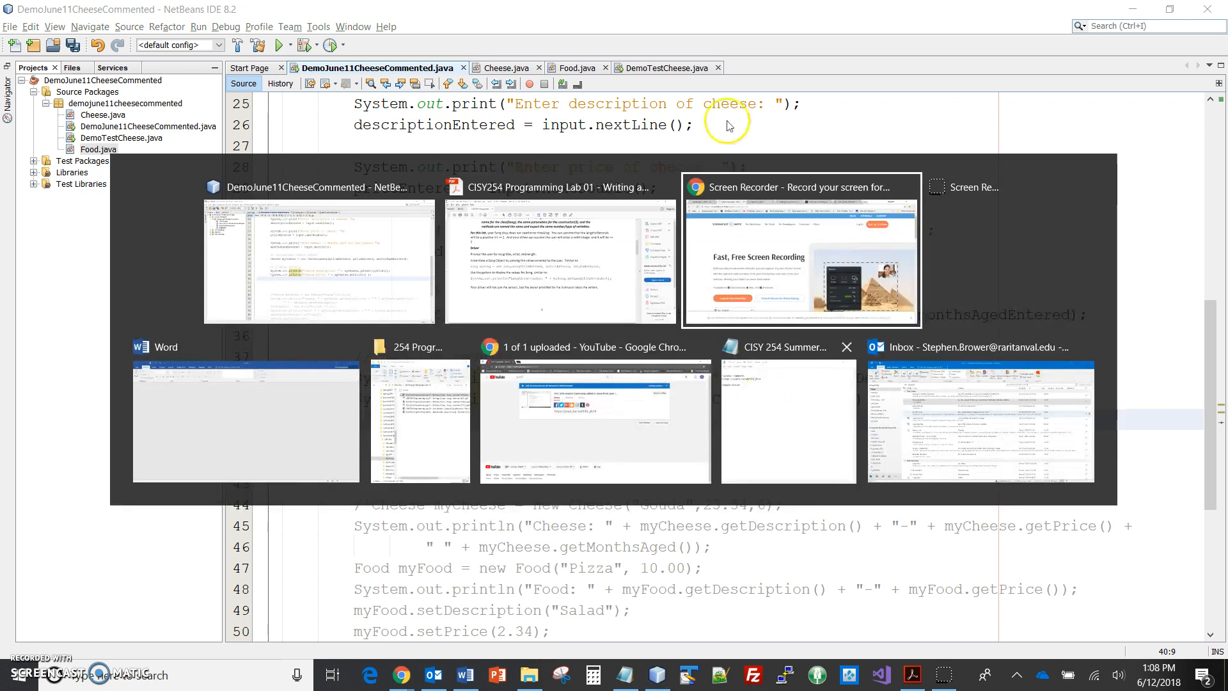
# Browse the Java Review Descriptions PDF list, then open CISY 254 Class Review Descriptions.pdf
pyautogui.click(701, 11)
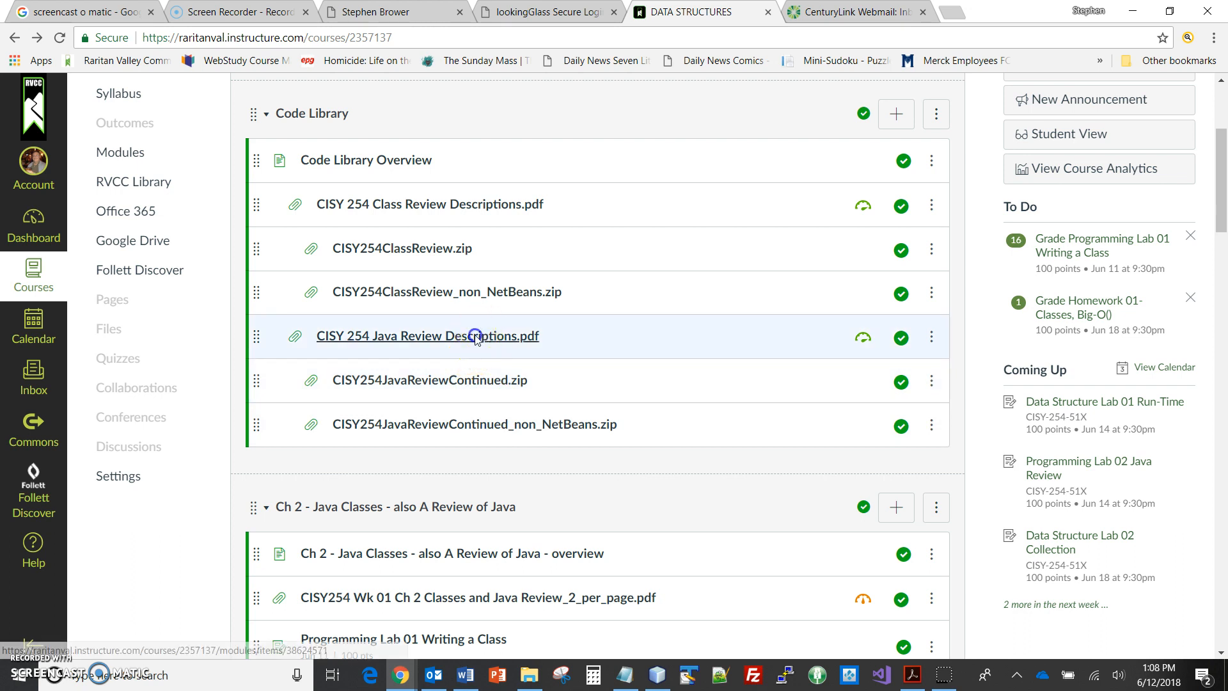
pyautogui.click(428, 335)
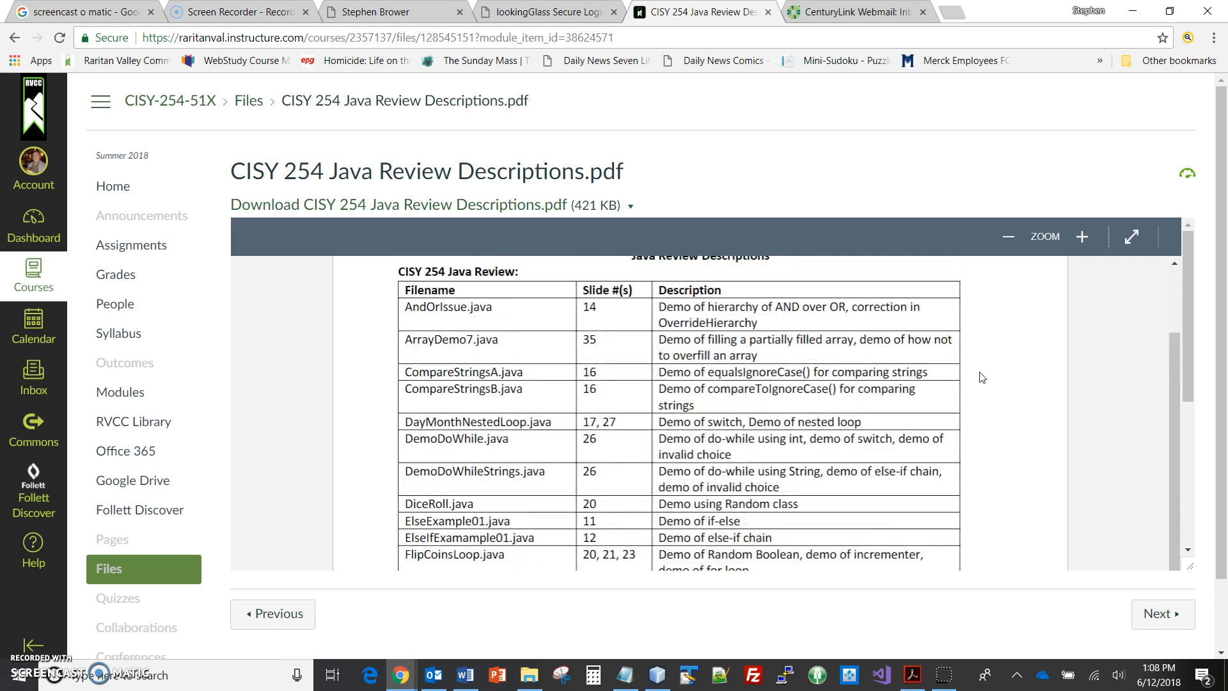
pyautogui.scroll(-3)
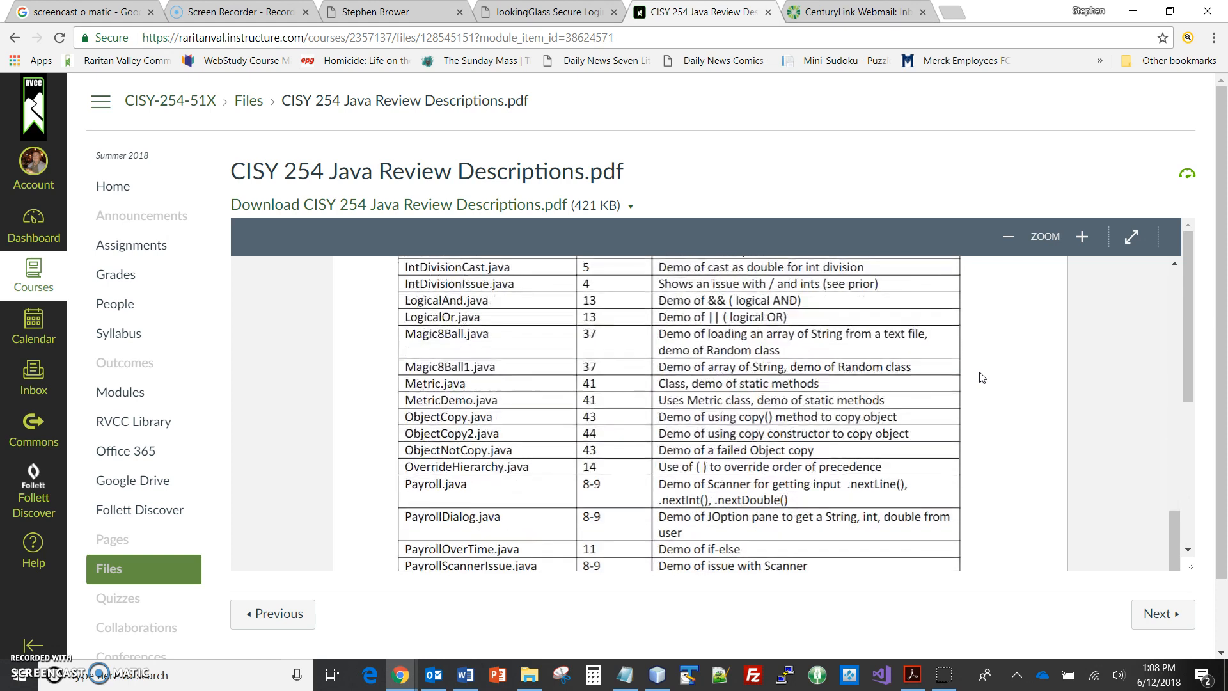
pyautogui.scroll(-3)
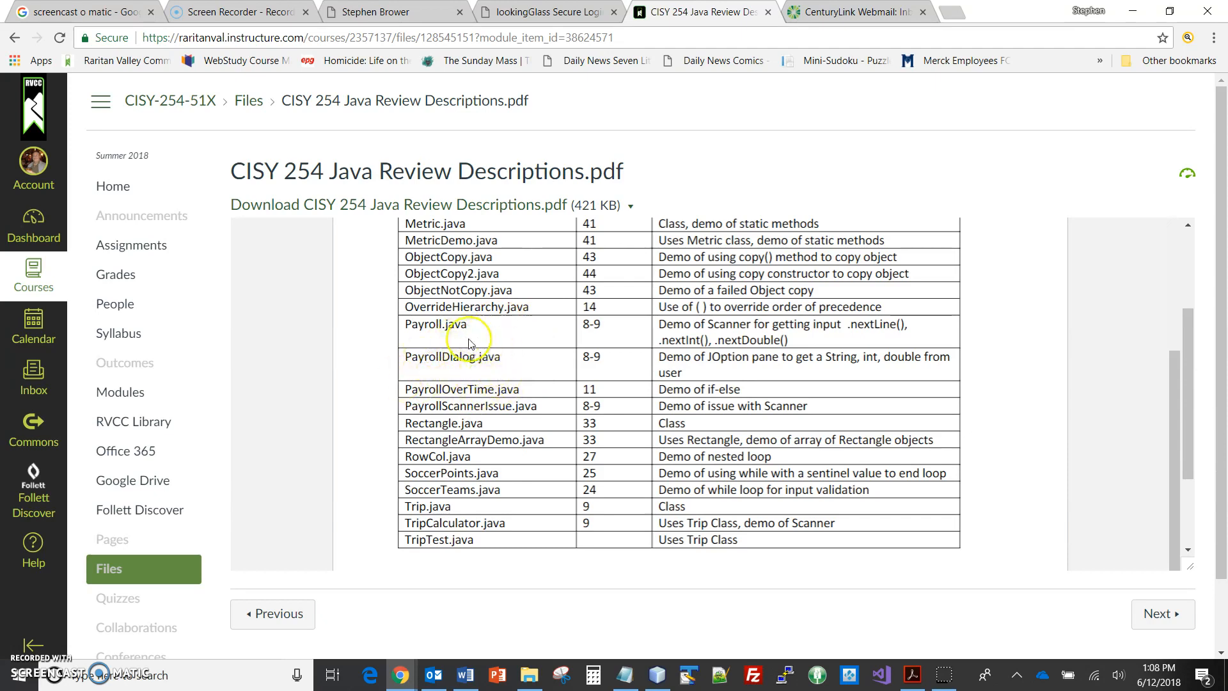
pyautogui.scroll(-3)
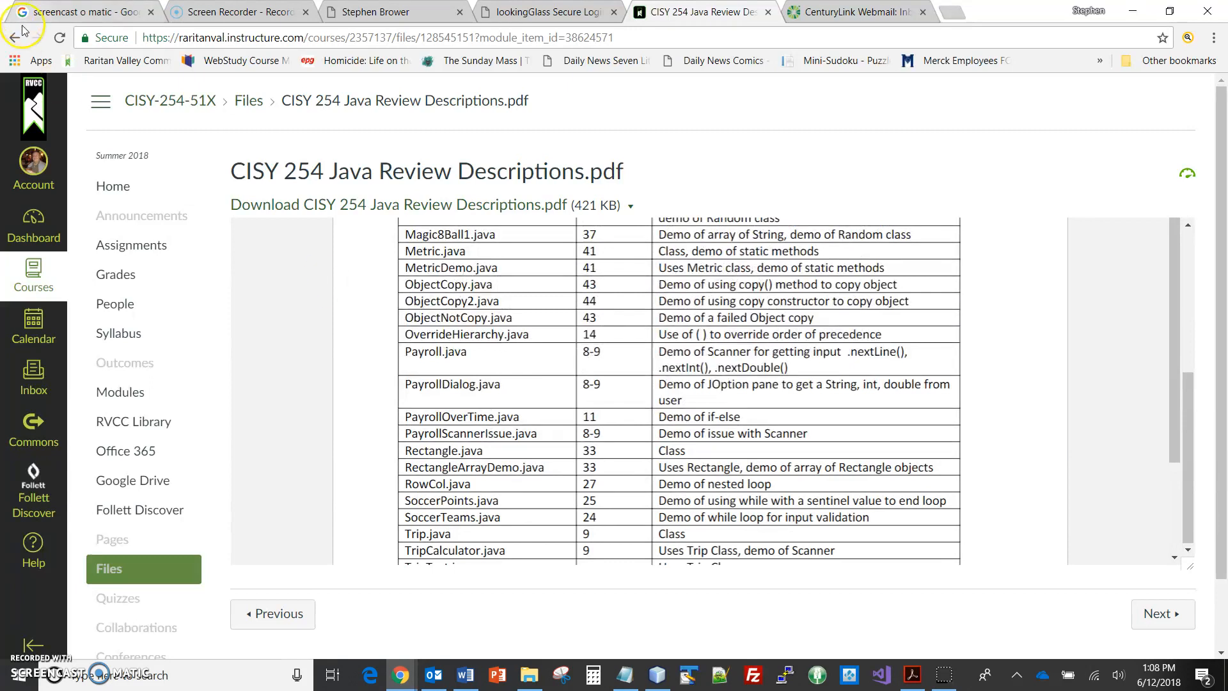
pyautogui.click(13, 37)
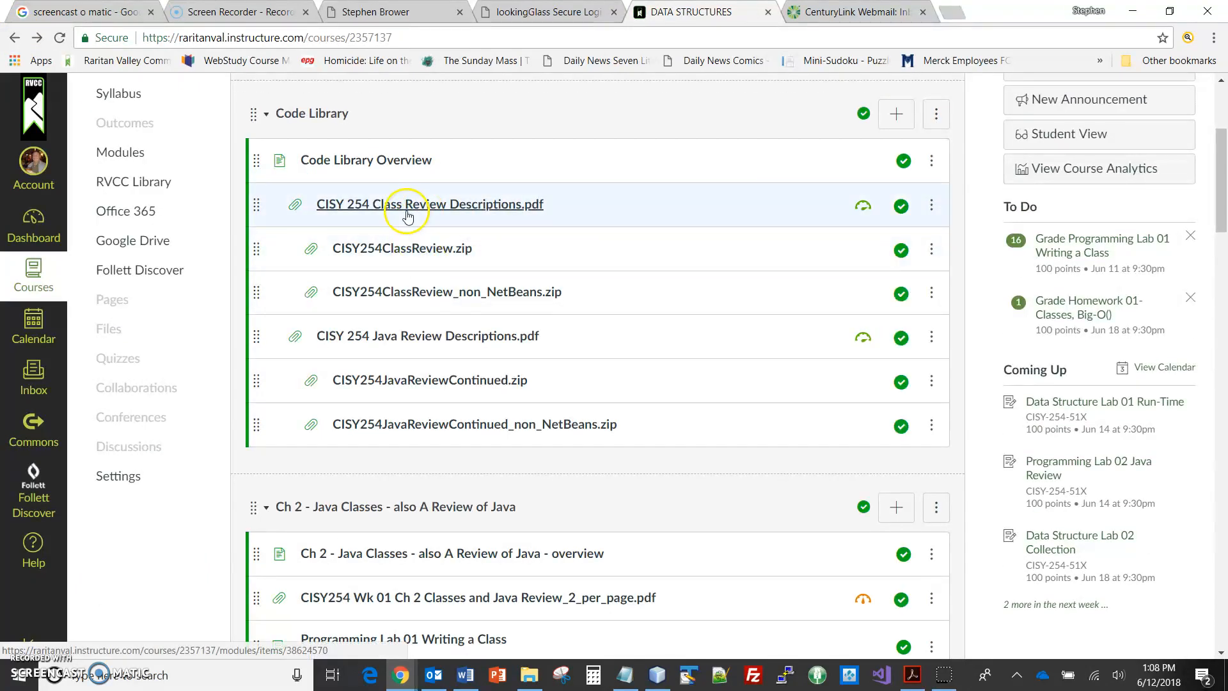
pyautogui.click(429, 203)
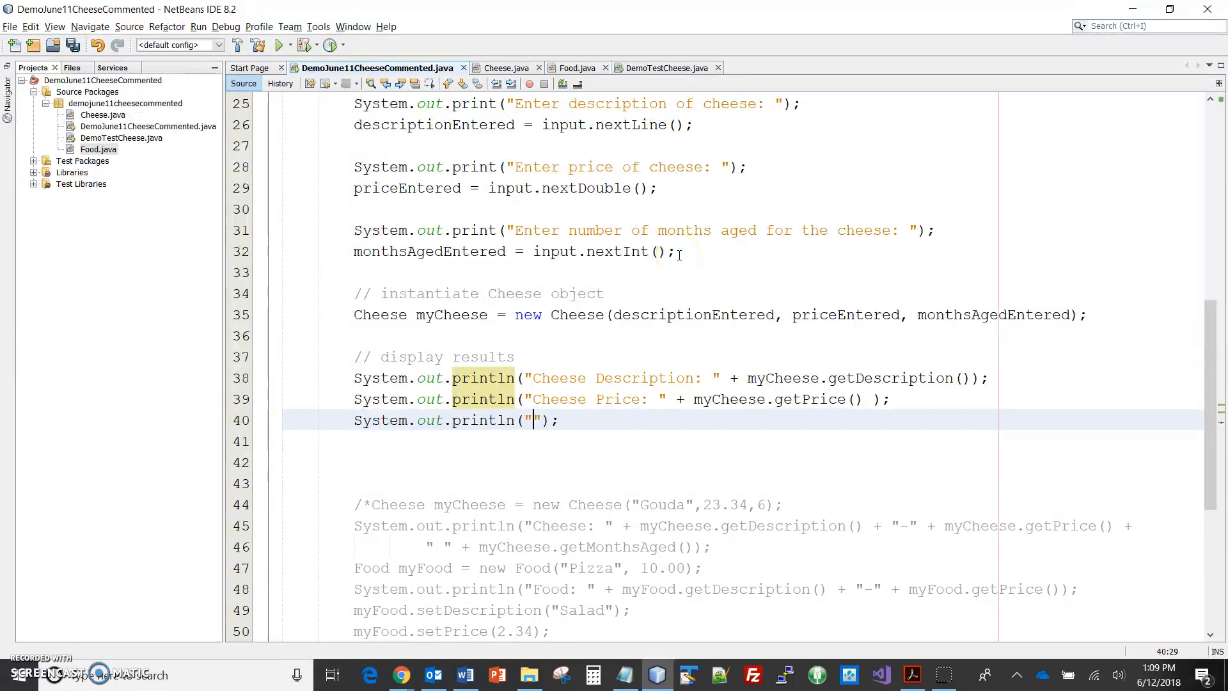
# Print "Cheese months aged: " + myCheese.getMonthsAged() on line 40
pyautogui.write('Cheese mon')
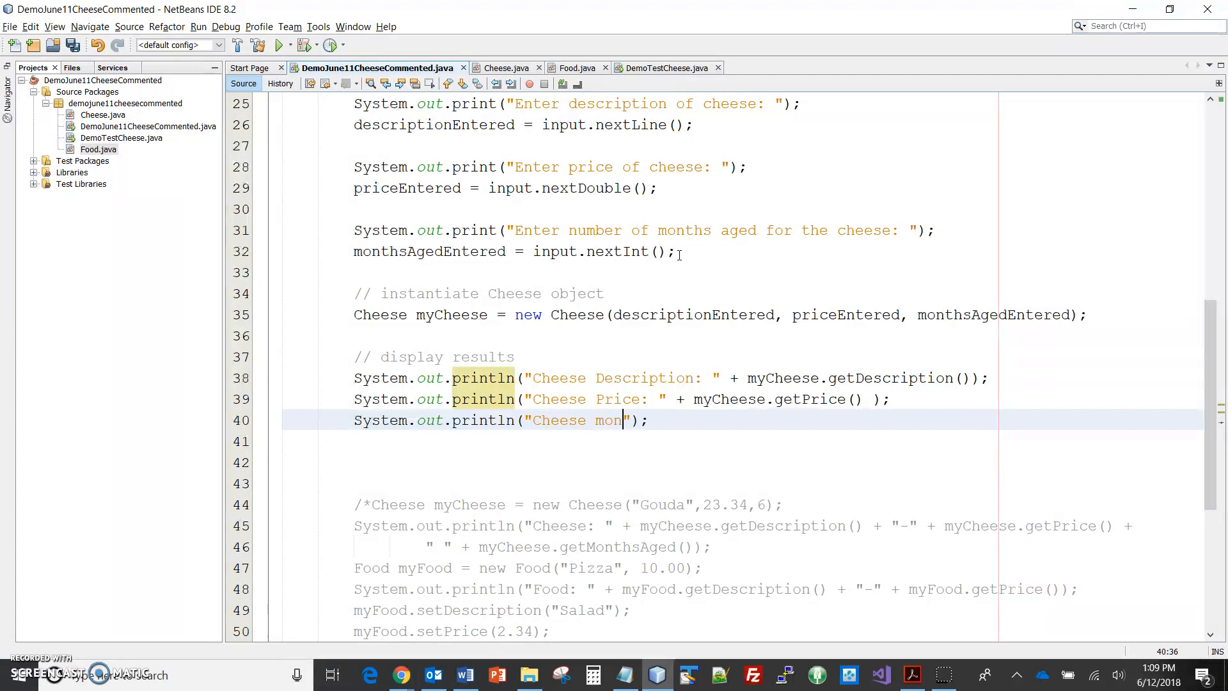
pyautogui.write('ths aged')
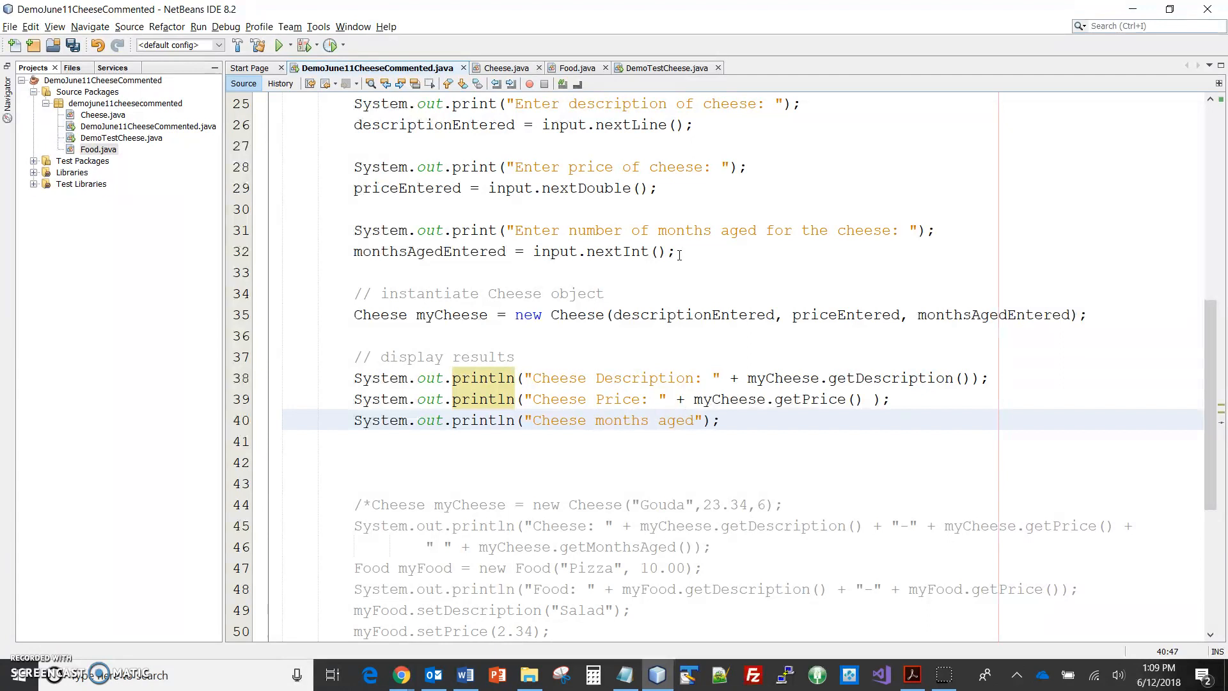
pyautogui.write(': "')
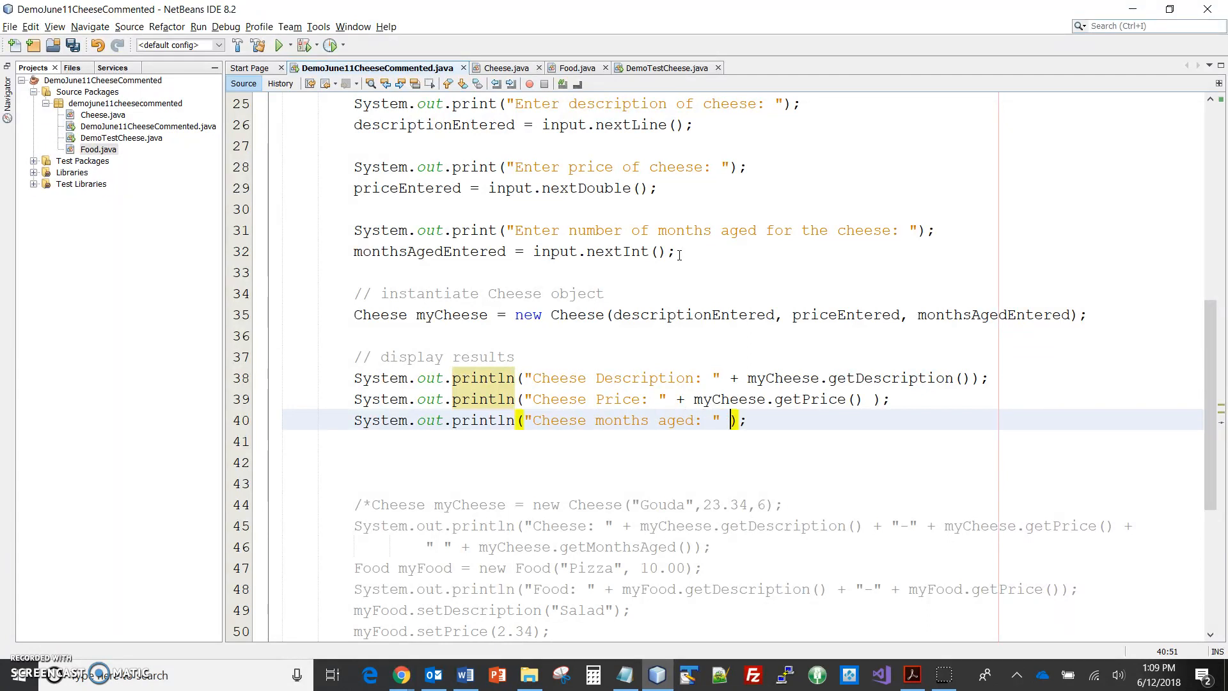
pyautogui.write('+ myCheese.getMonthsAged(')
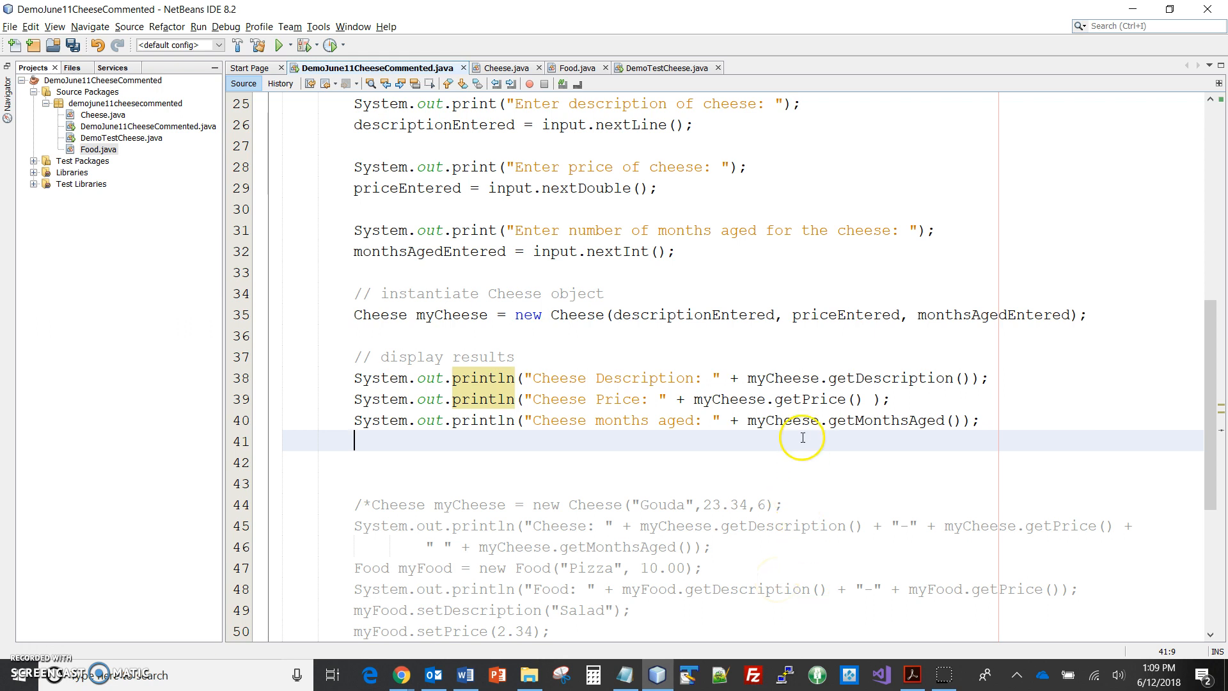
# Run the Cheese driver, entering Wisconsin Cheddar, price 3.45 and 6 months aged
pyautogui.rightClick(631, 284)
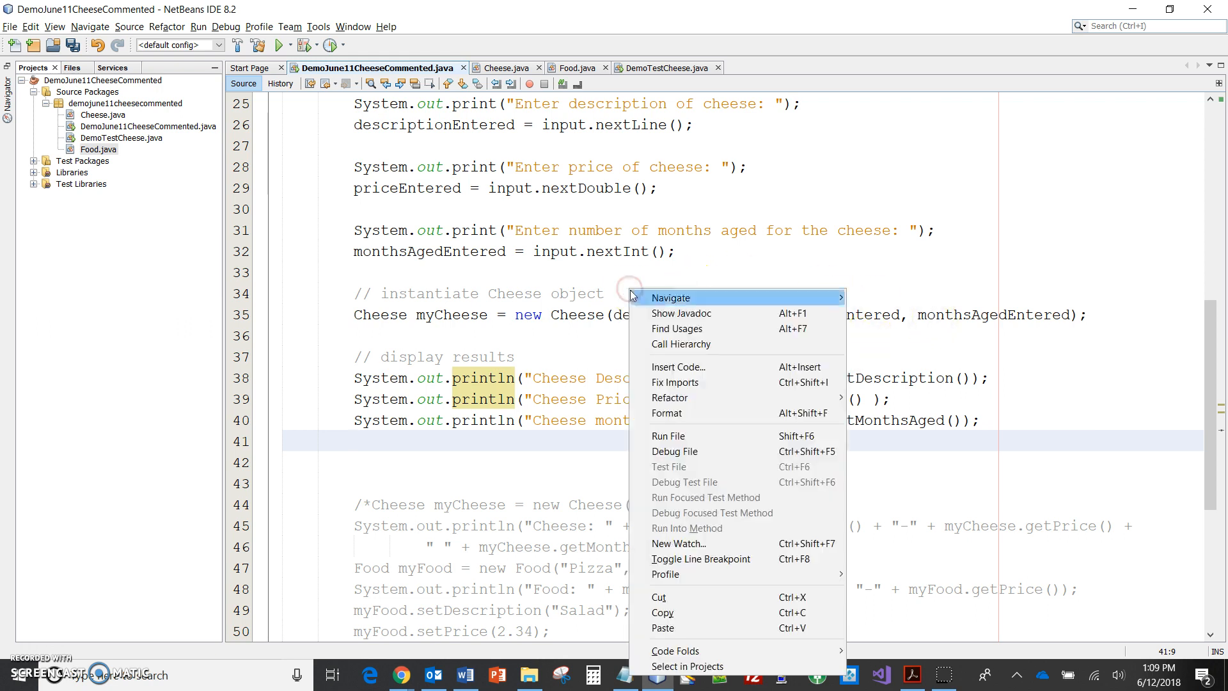
pyautogui.click(667, 435)
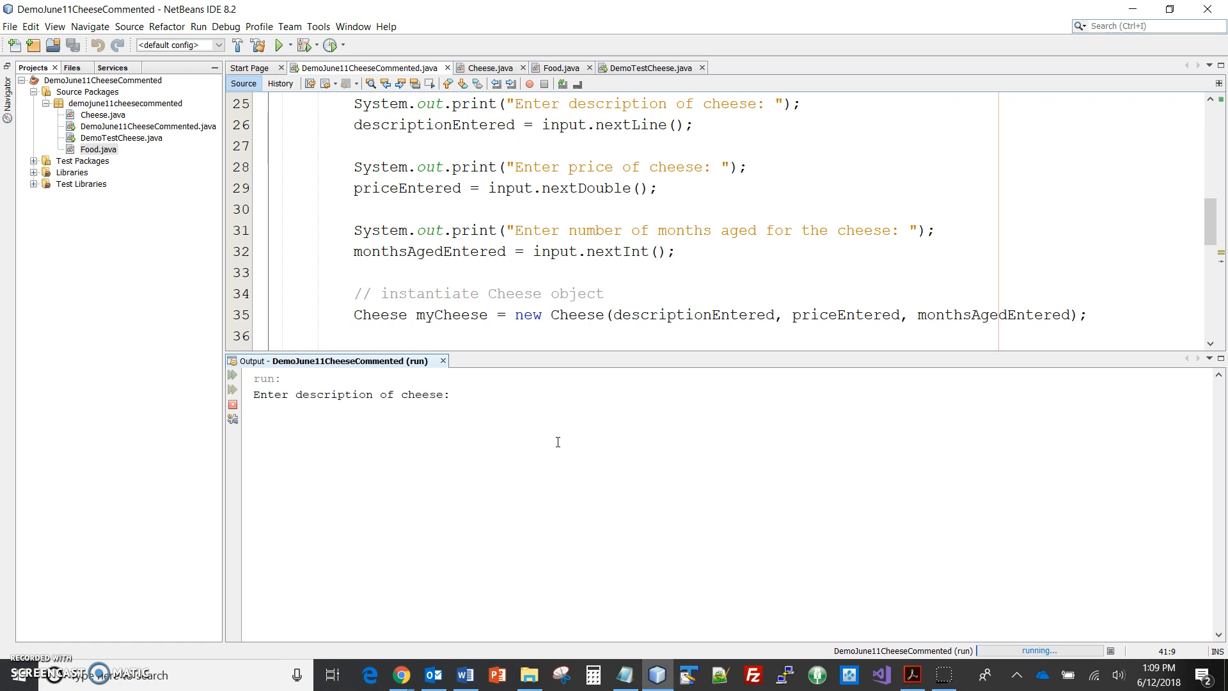
pyautogui.write('Wiscon')
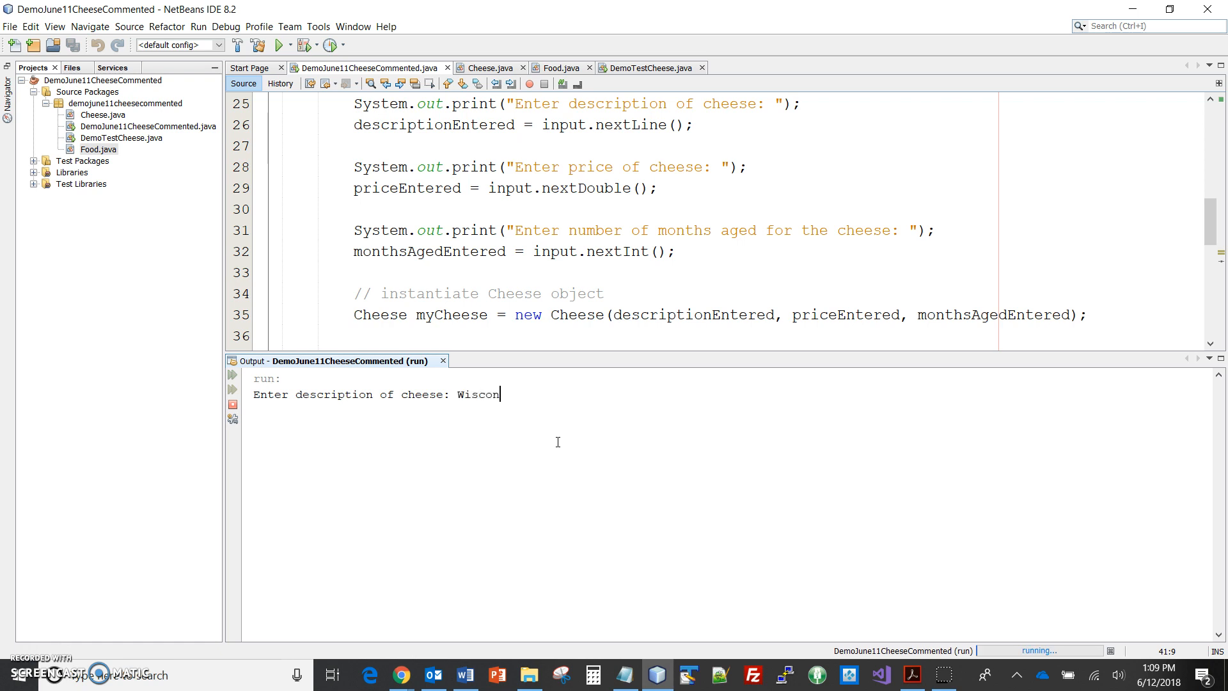
pyautogui.write('sin Chedd')
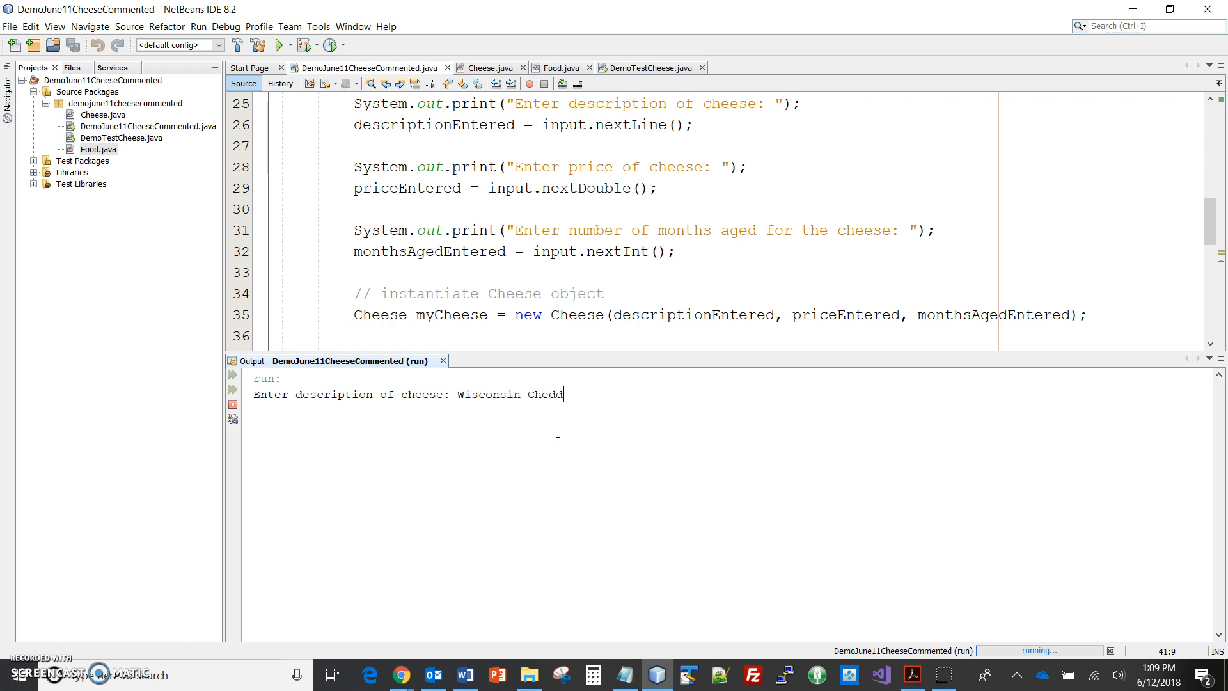
pyautogui.press('enter')
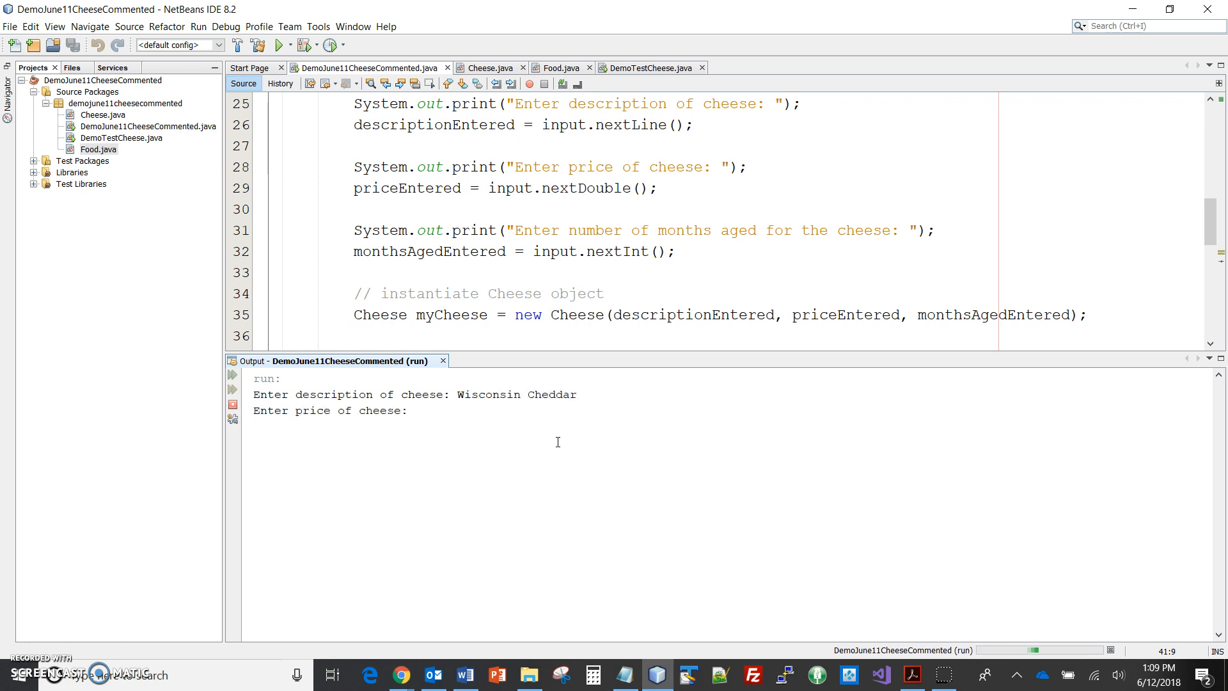
pyautogui.write('3.45')
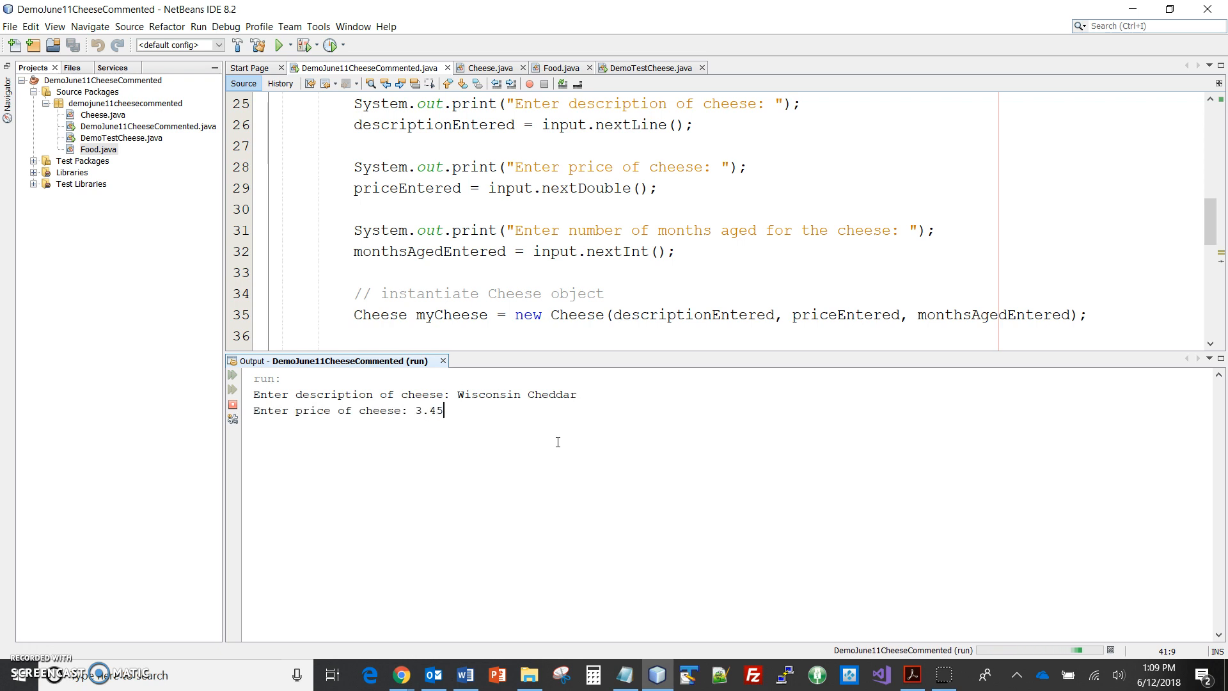
pyautogui.write('6')
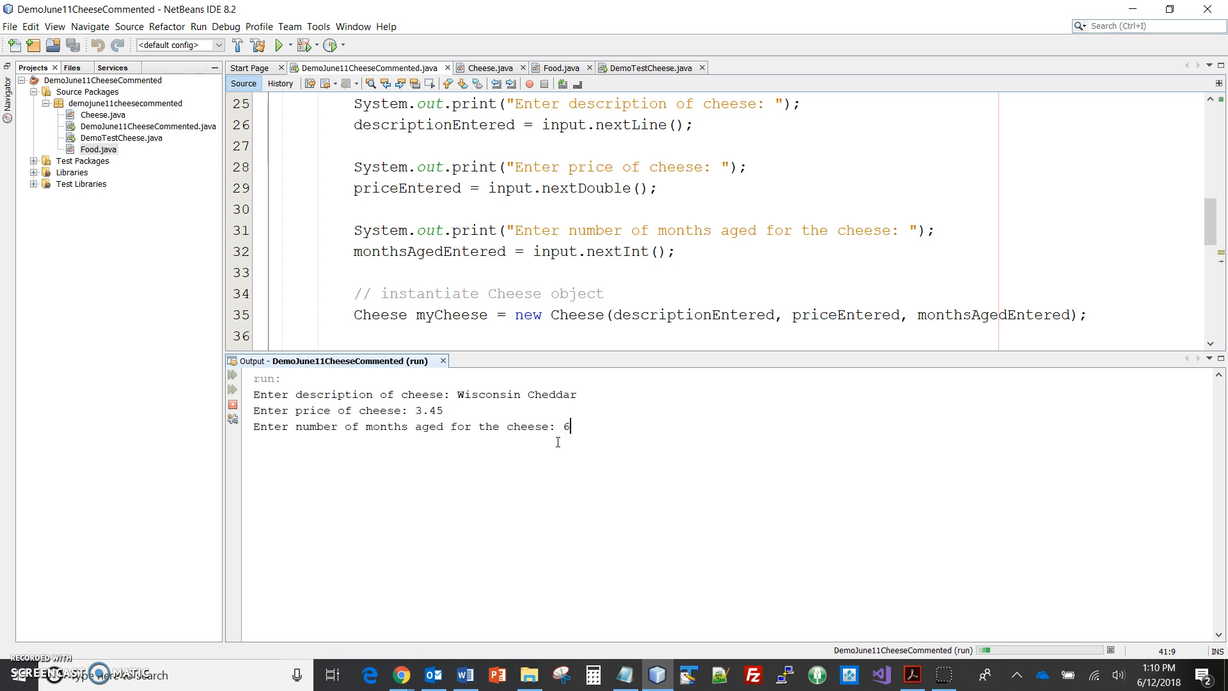
pyautogui.press('enter')
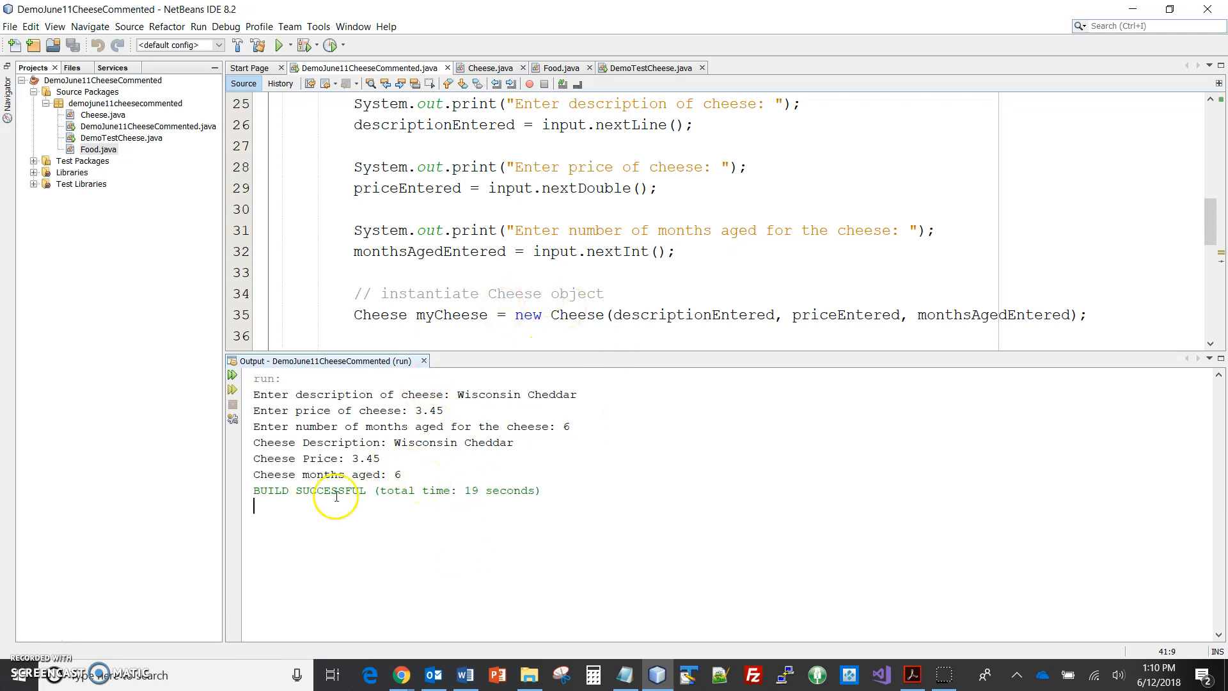
pyautogui.moveTo(350, 570)
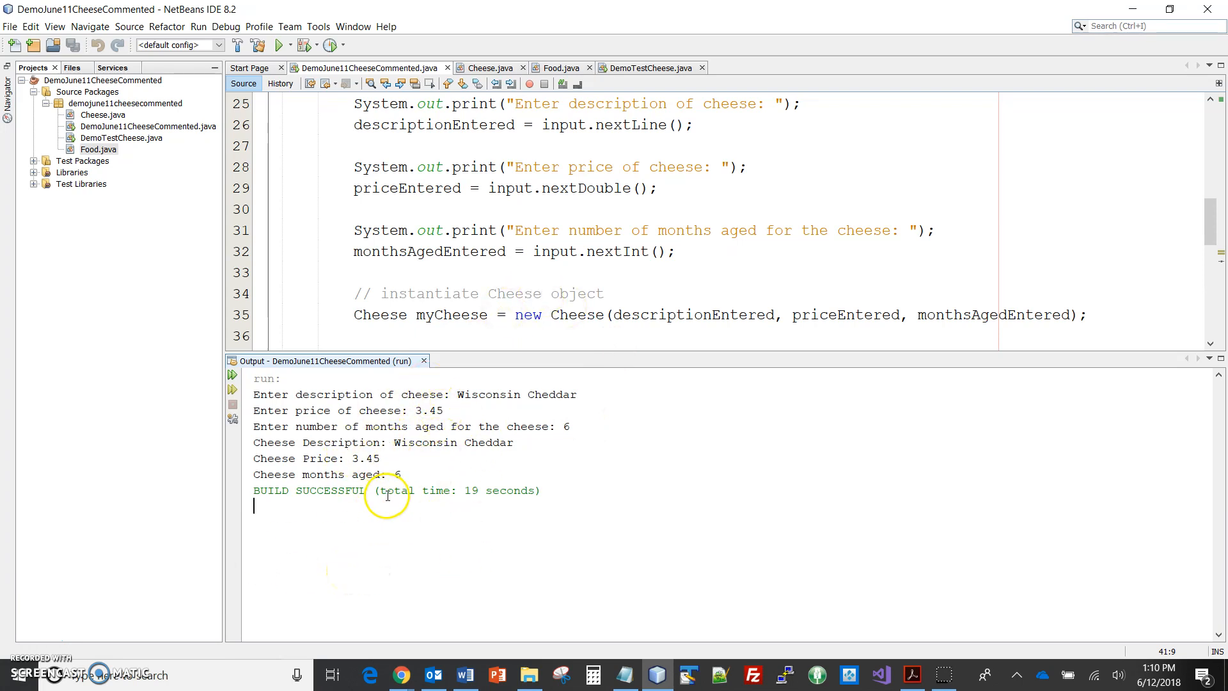
pyautogui.moveTo(426, 454)
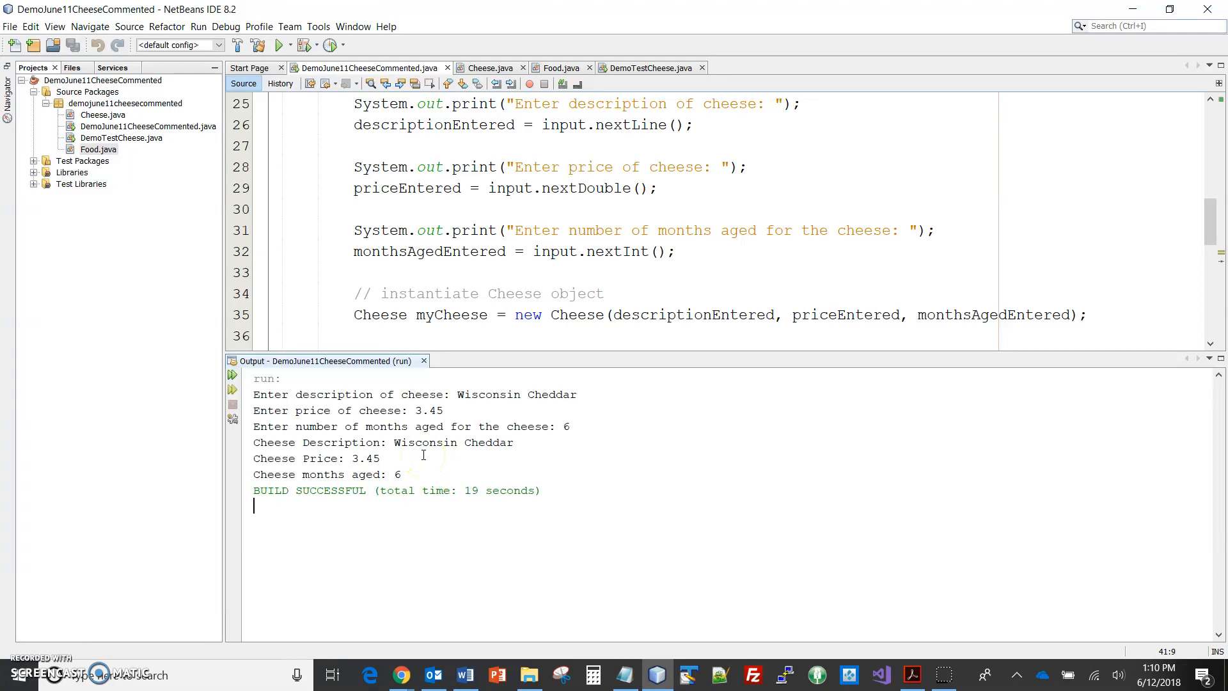
pyautogui.click(911, 674)
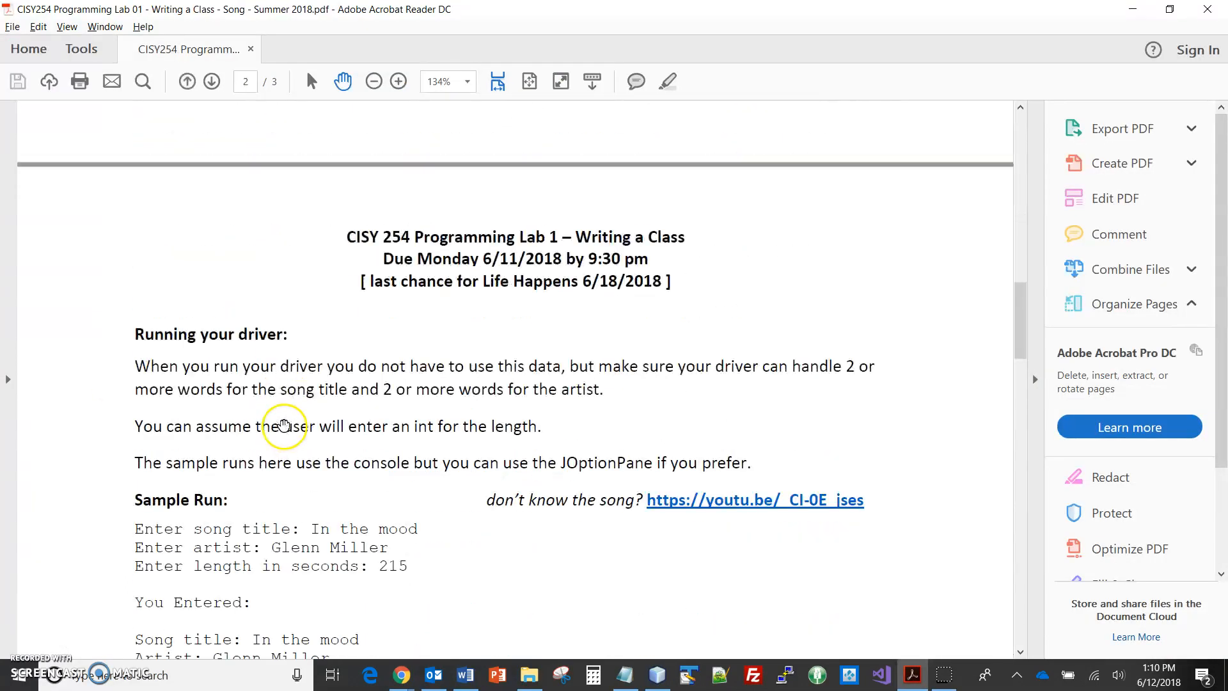
# Scroll the lab PDF down to the Sample Run output
pyautogui.scroll(-3)
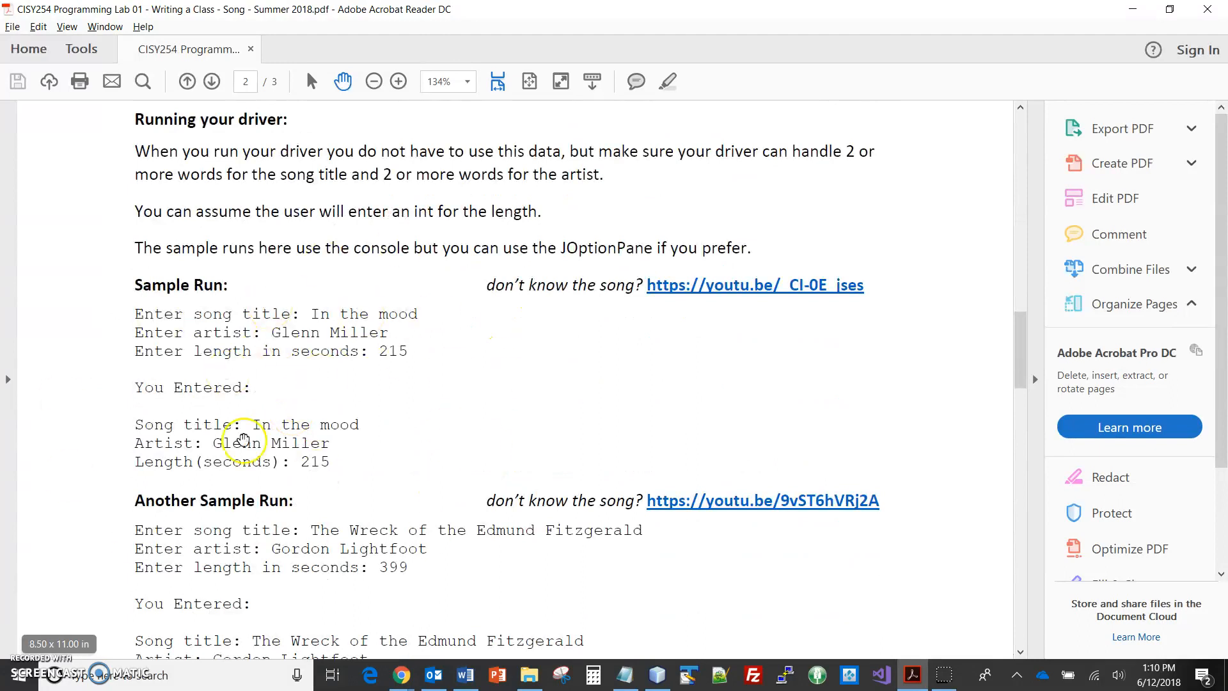
pyautogui.moveTo(313, 453)
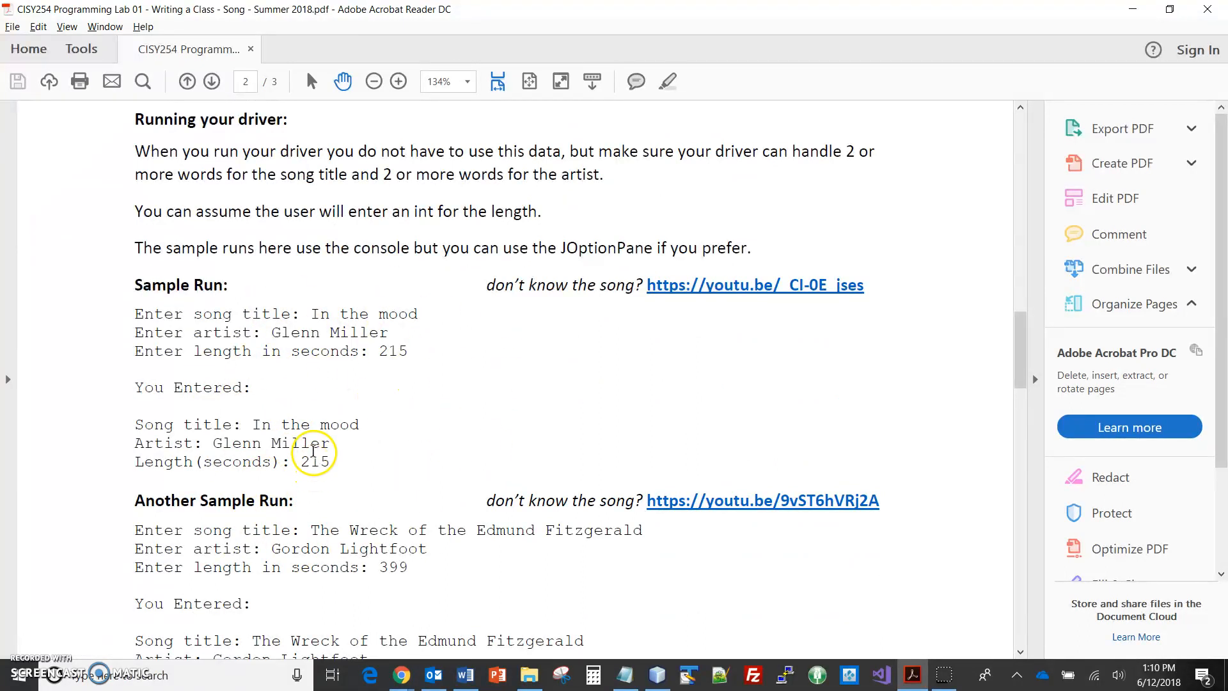
pyautogui.scroll(-3)
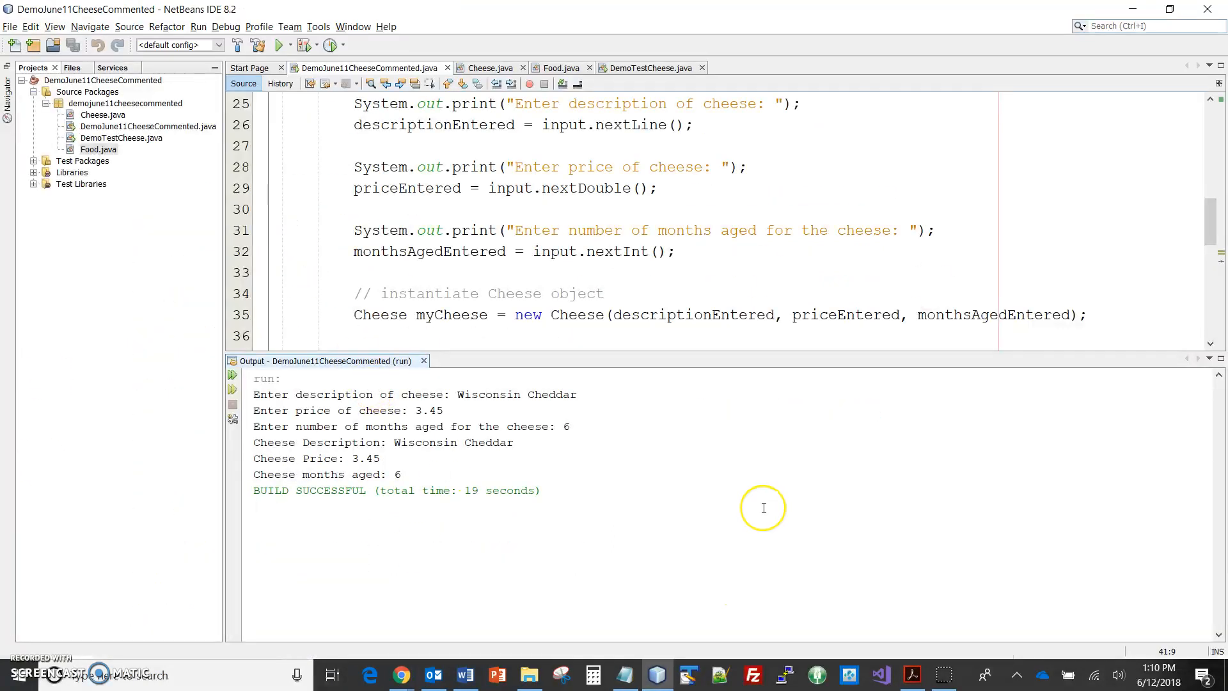
pyautogui.moveTo(423, 373)
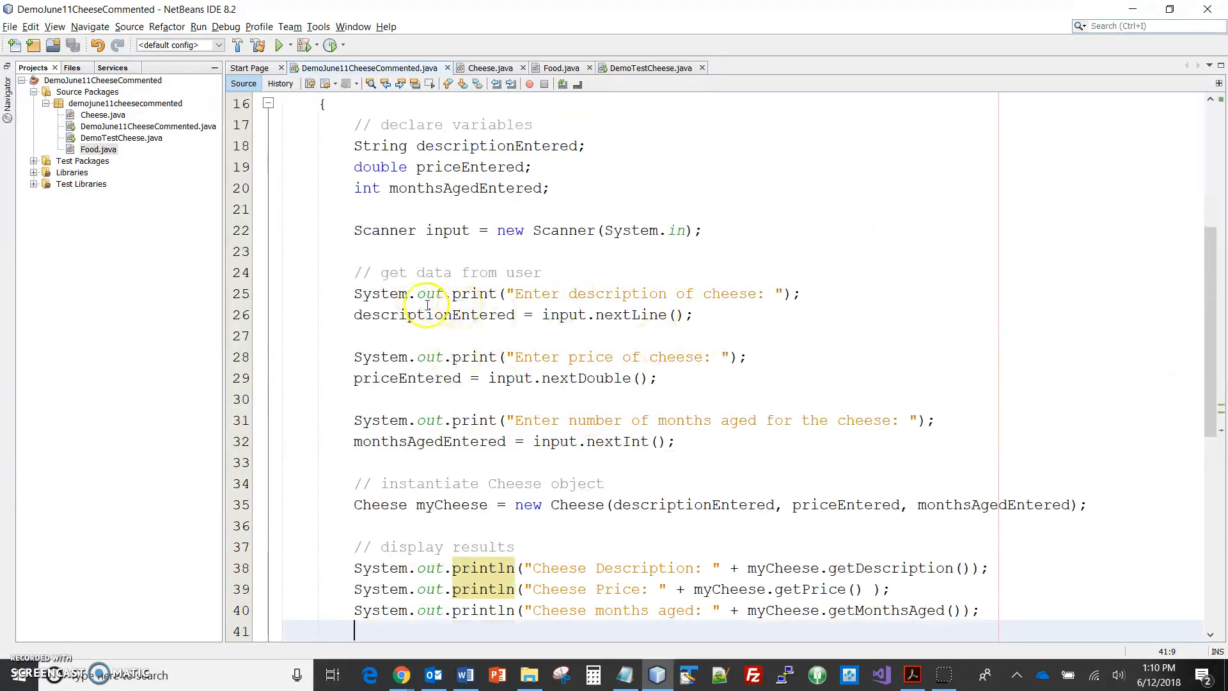
pyautogui.moveTo(599, 408)
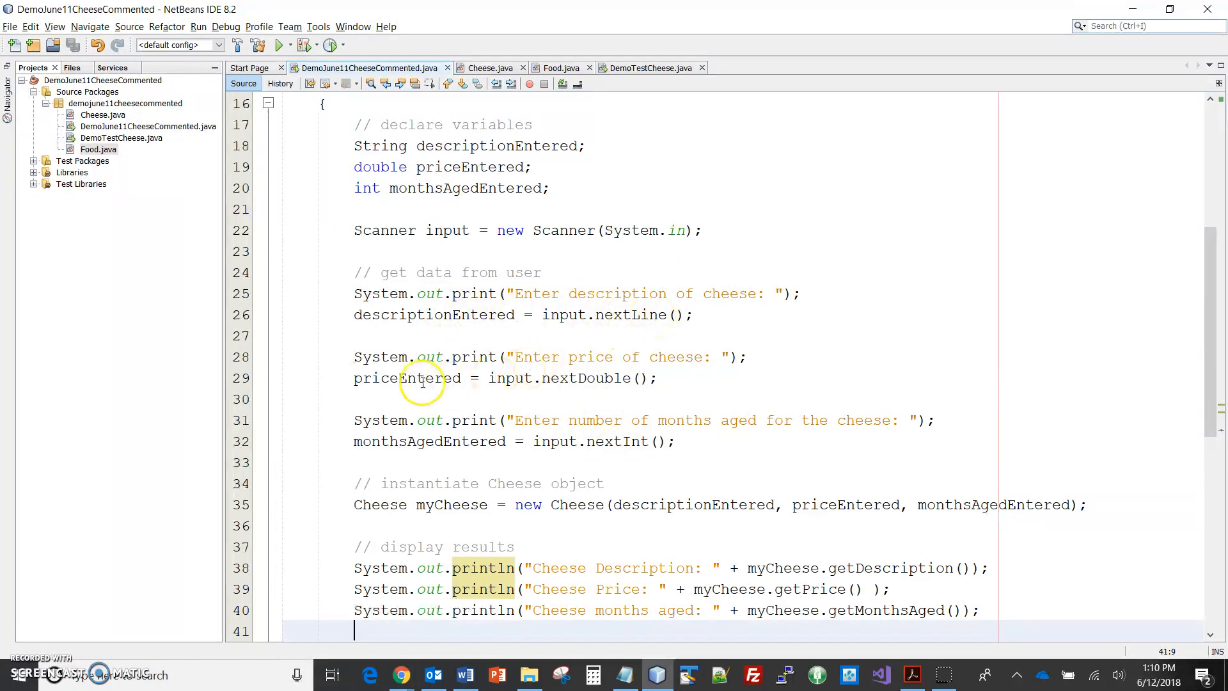
pyautogui.moveTo(651, 440)
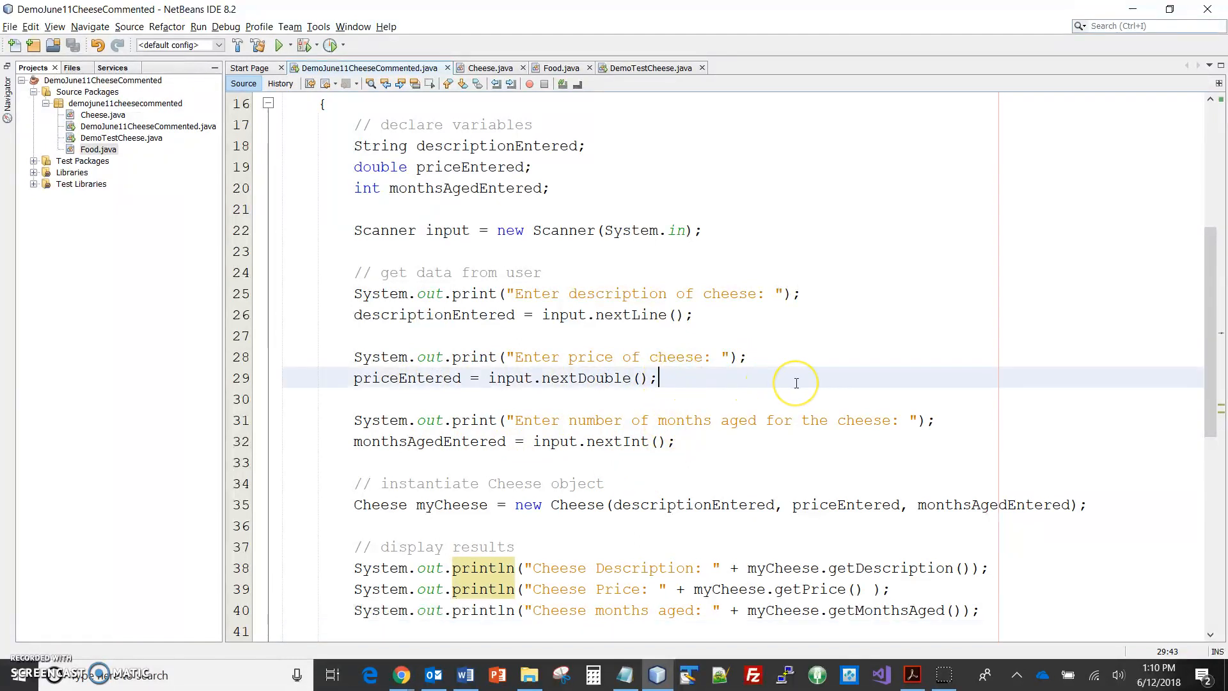
pyautogui.moveTo(796, 436)
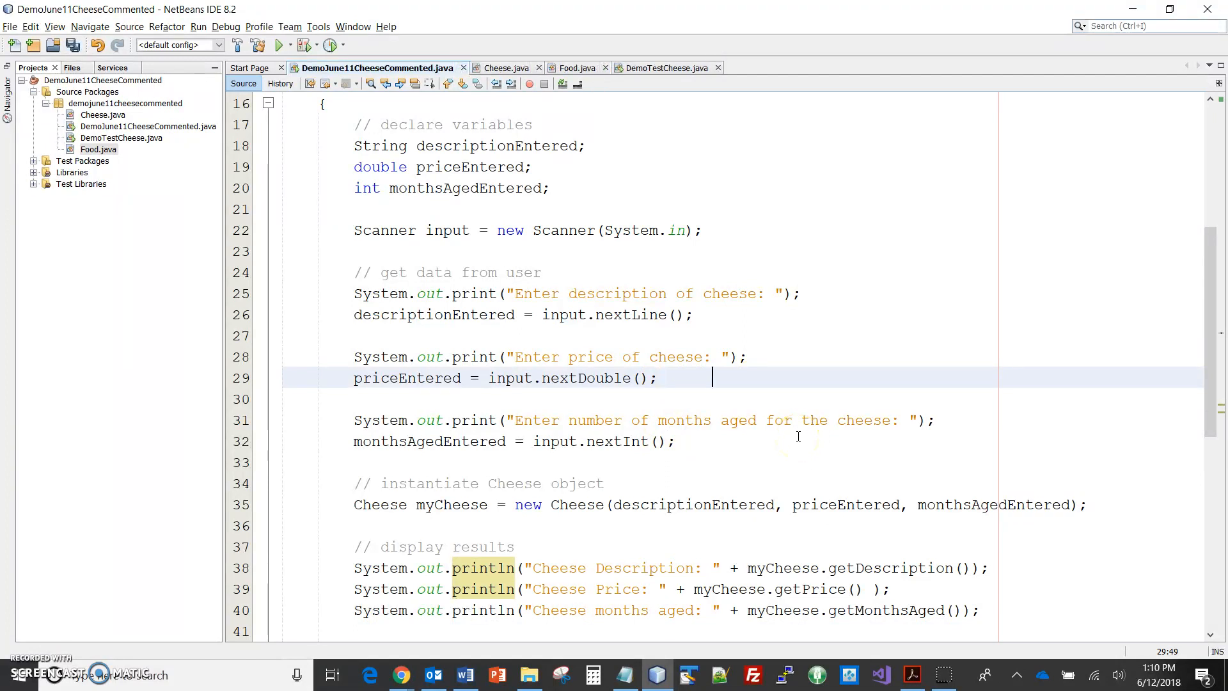
# Append '// note: CR left in buffer' after the nextDouble and nextInt reads
pyautogui.write('// note')
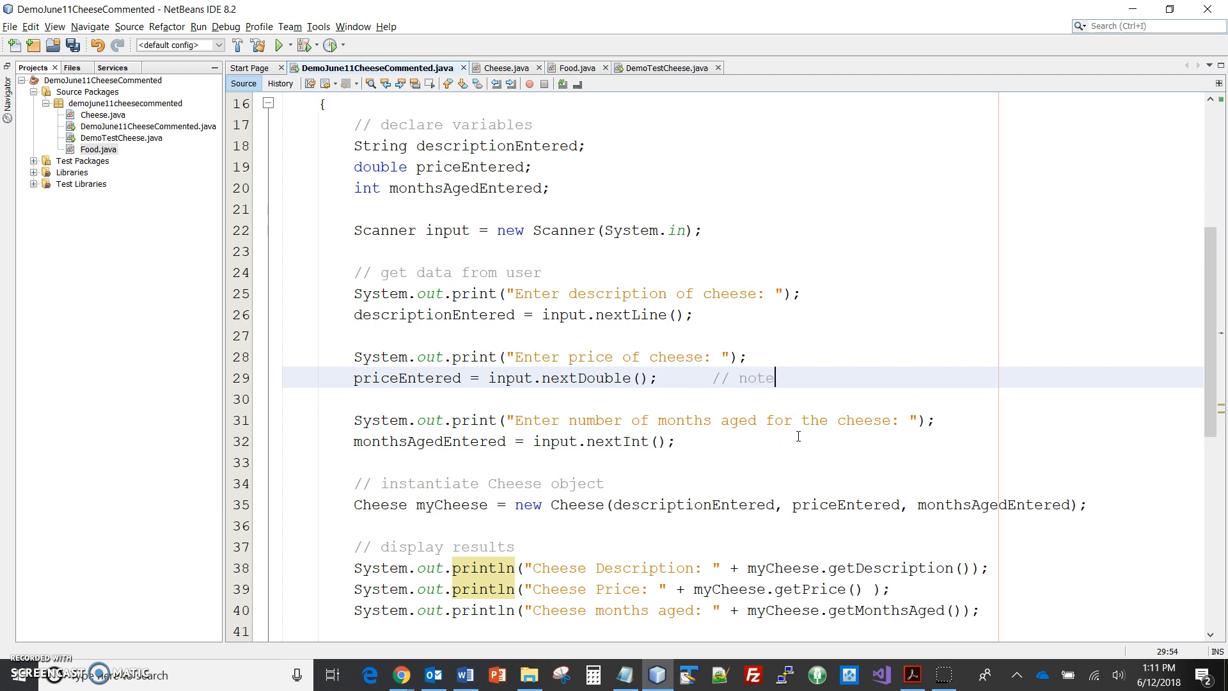
pyautogui.write(': CR left in')
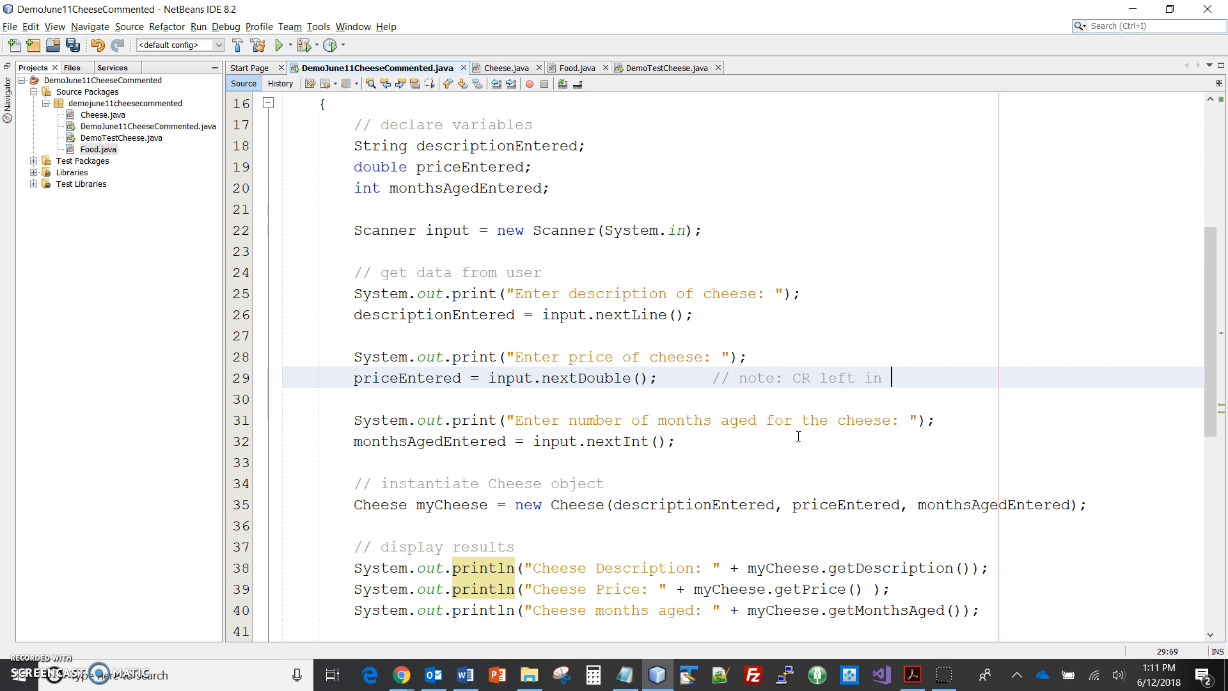
pyautogui.write('buffer')
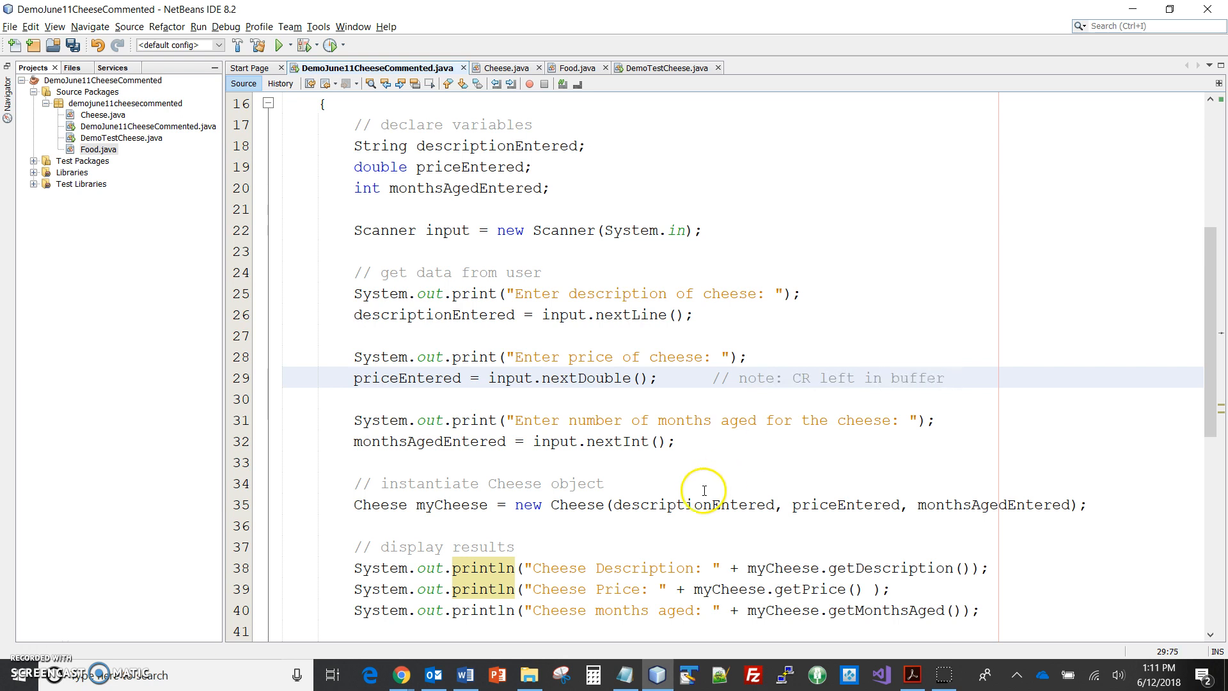
pyautogui.write('//')
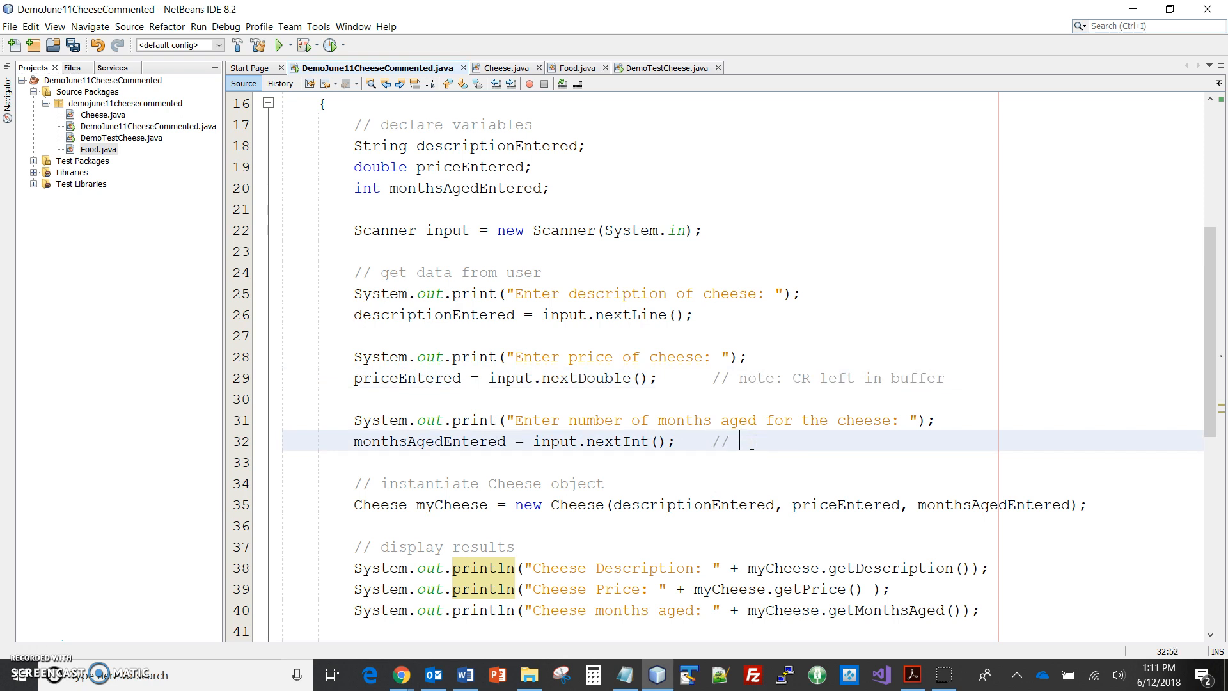
pyautogui.write('note: CR left in buffer')
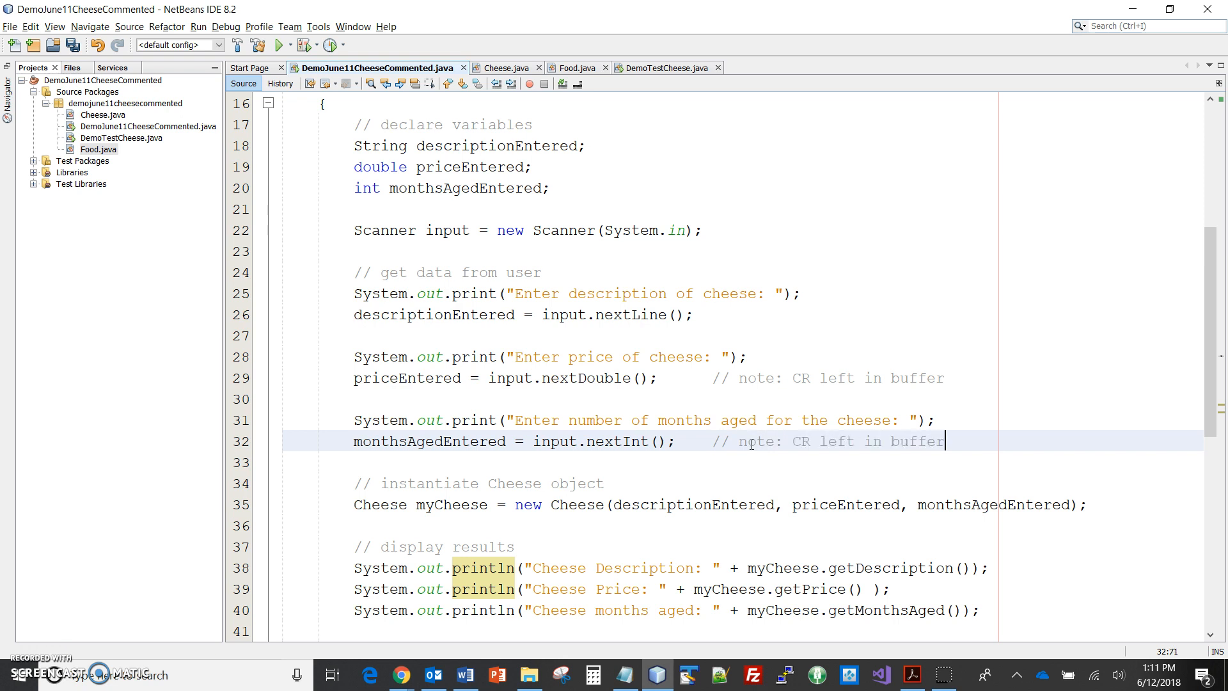
pyautogui.press('alt+tab')
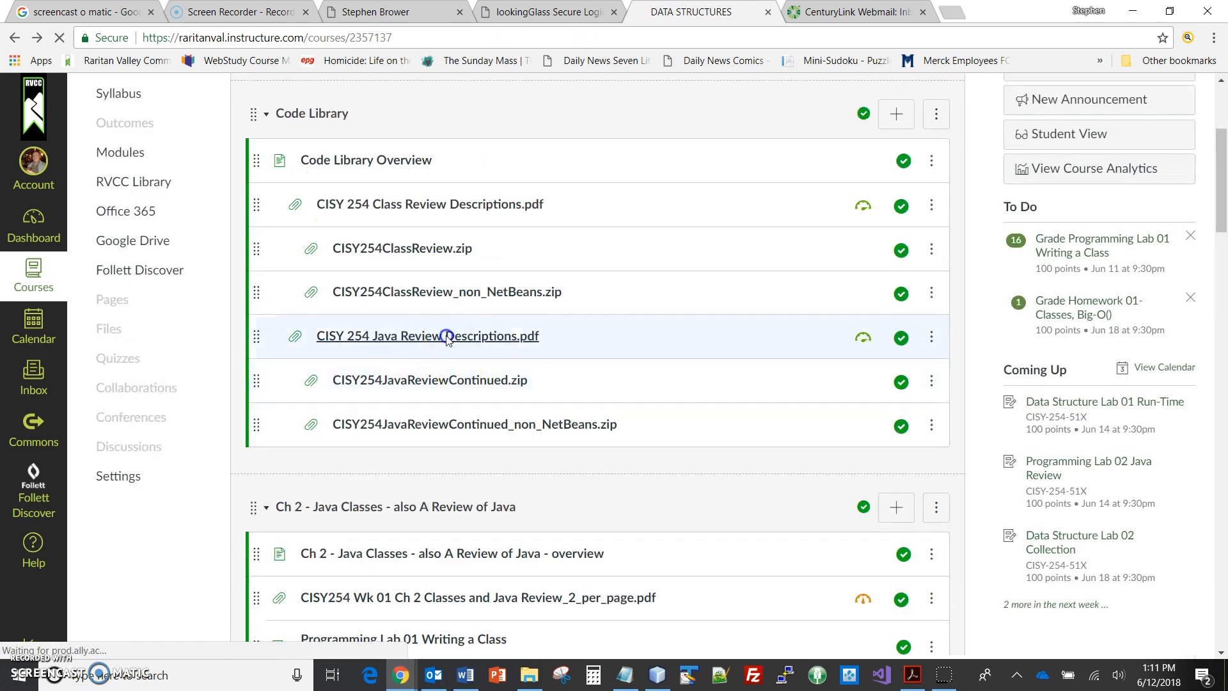
# Open CISY 254 Java Review Descriptions.pdf and scroll to the end of its demo program table
pyautogui.click(426, 335)
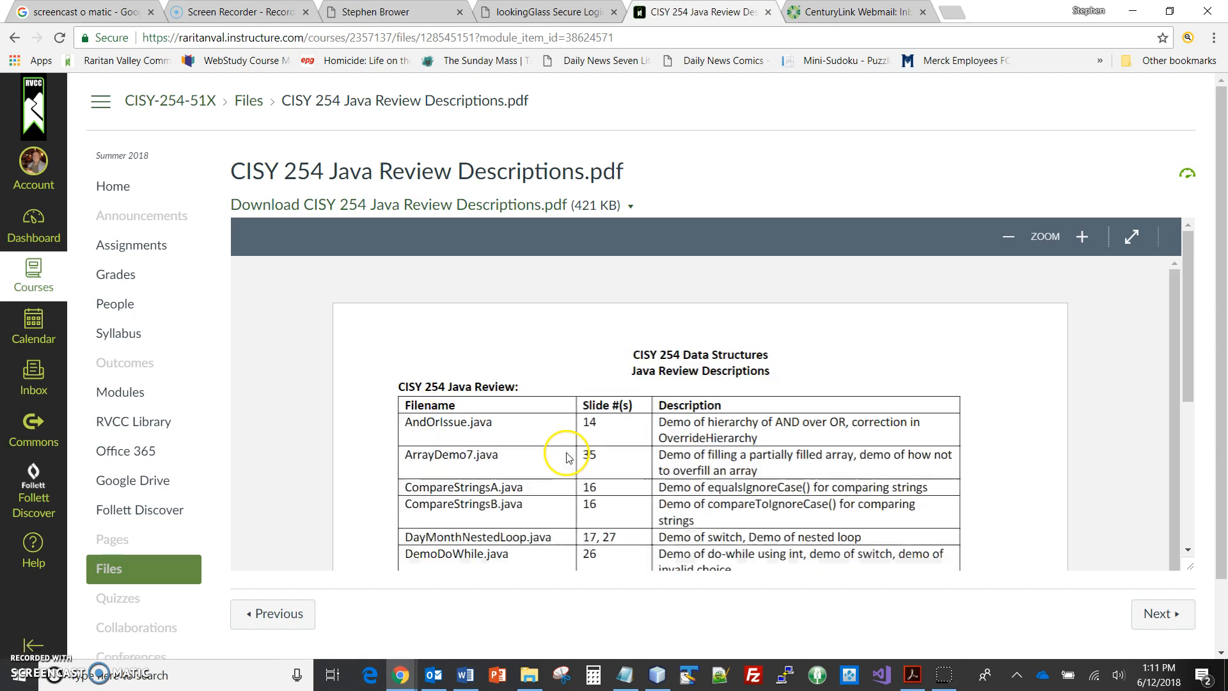
pyautogui.scroll(-3)
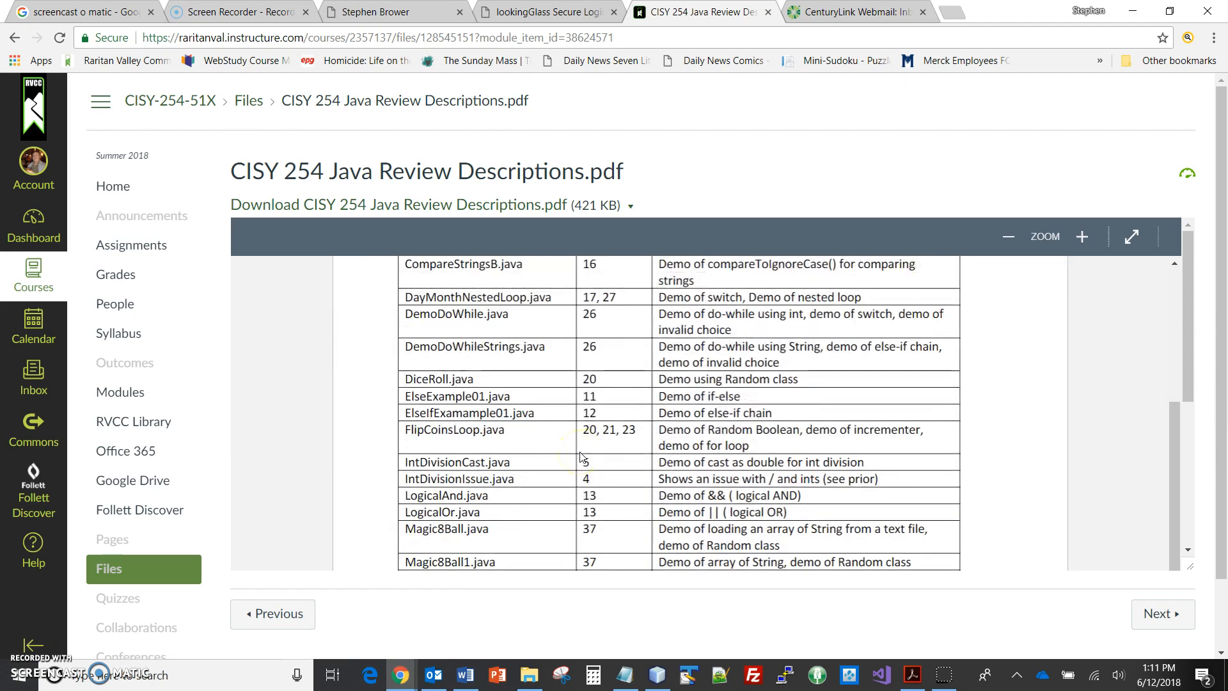
pyautogui.scroll(-3)
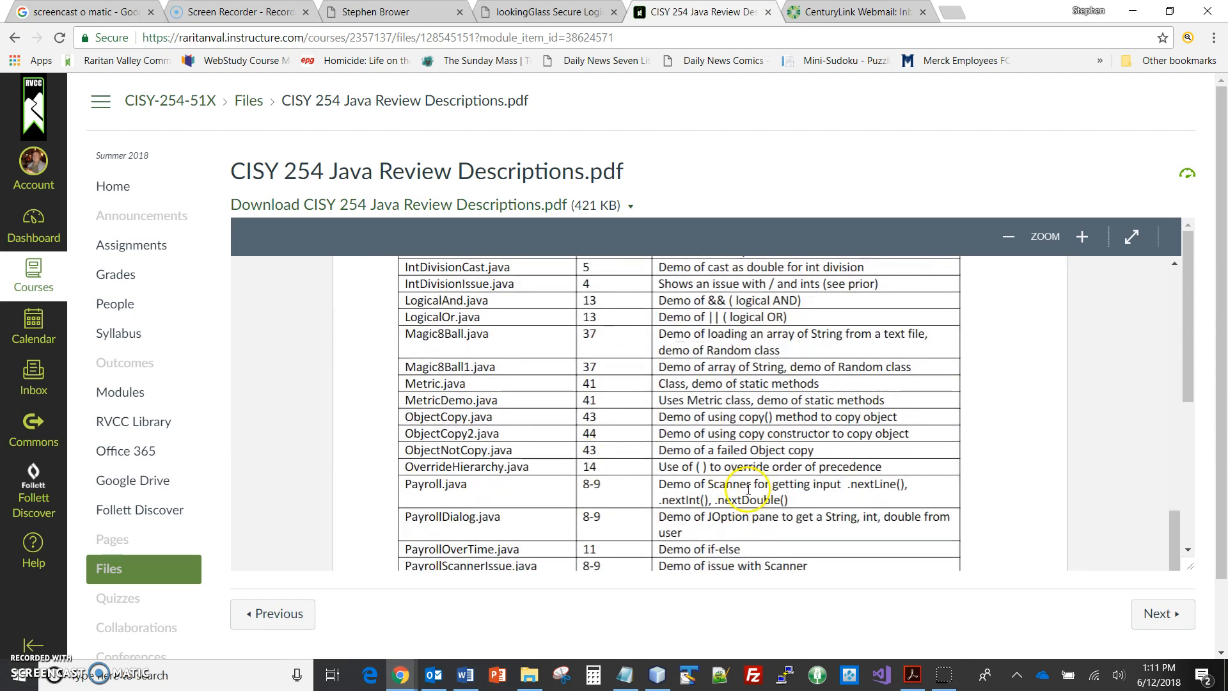
pyautogui.scroll(-3)
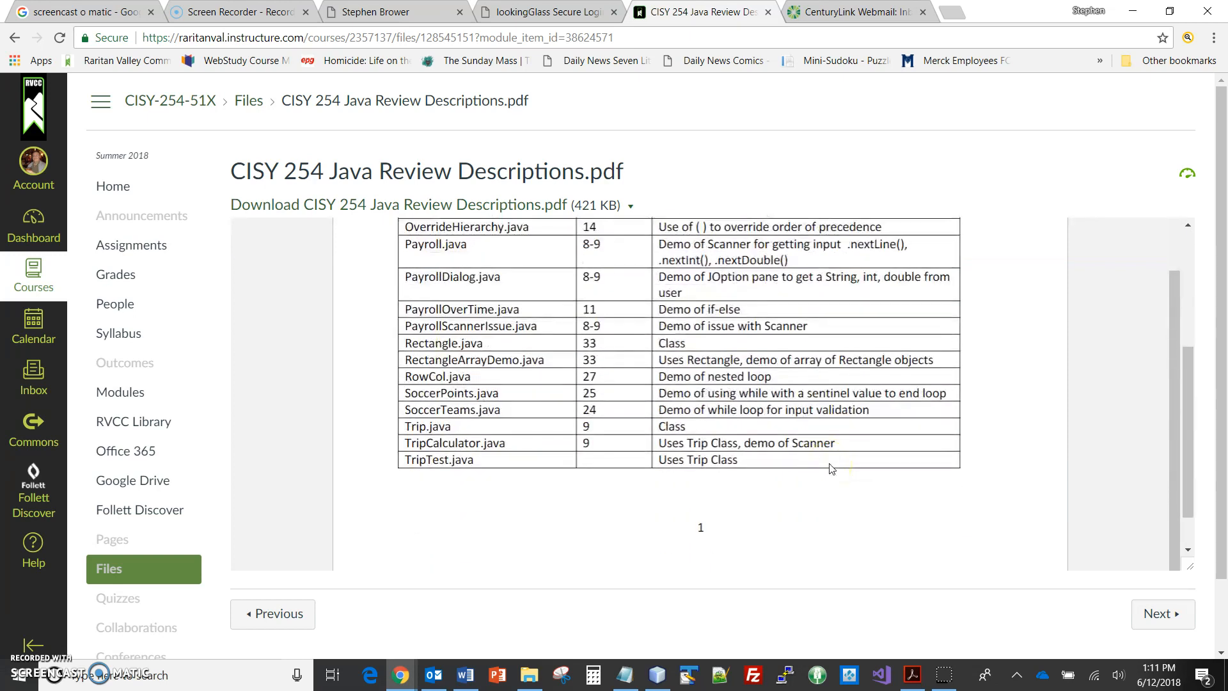